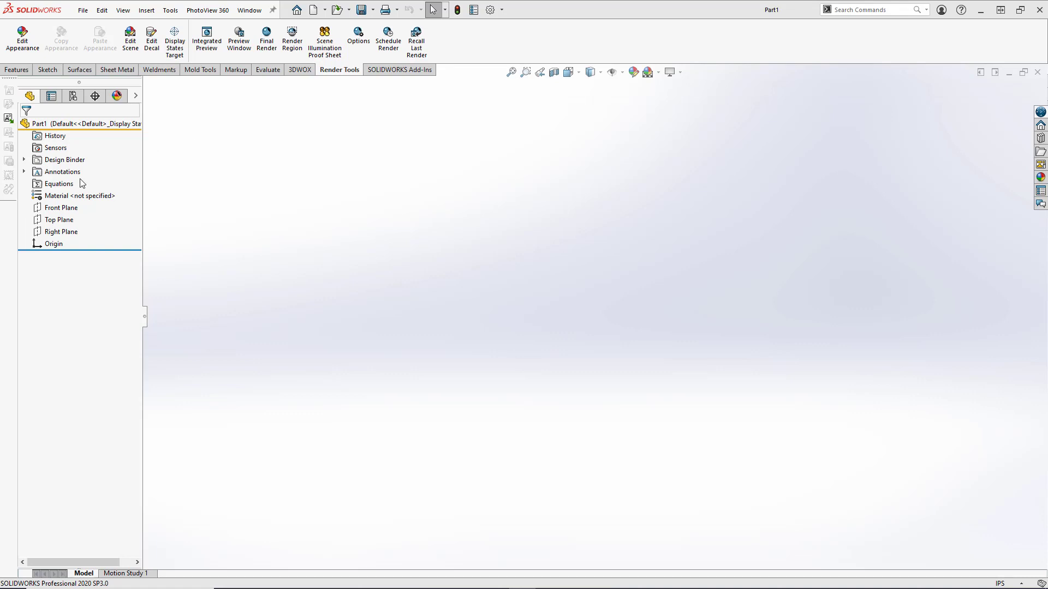
Step: Start a new sketch on the Front Plane of the empty part
{"action": "left_click", "coordinate": [63, 207]}
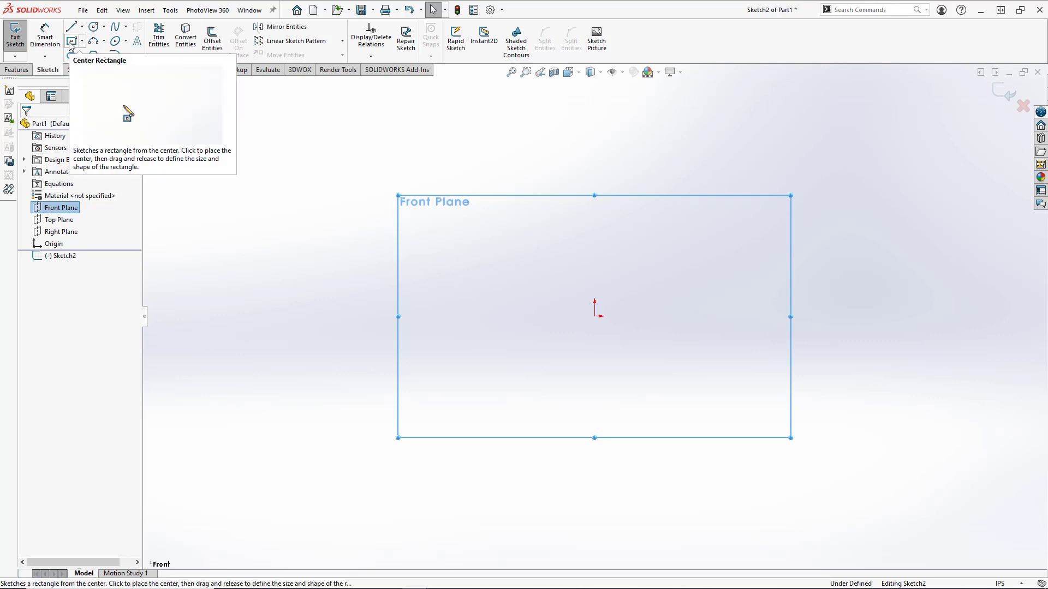
Step: Draw a centre rectangle at the origin dimensioned 11.50 wide by 4.00 tall
{"action": "left_click", "coordinate": [71, 40]}
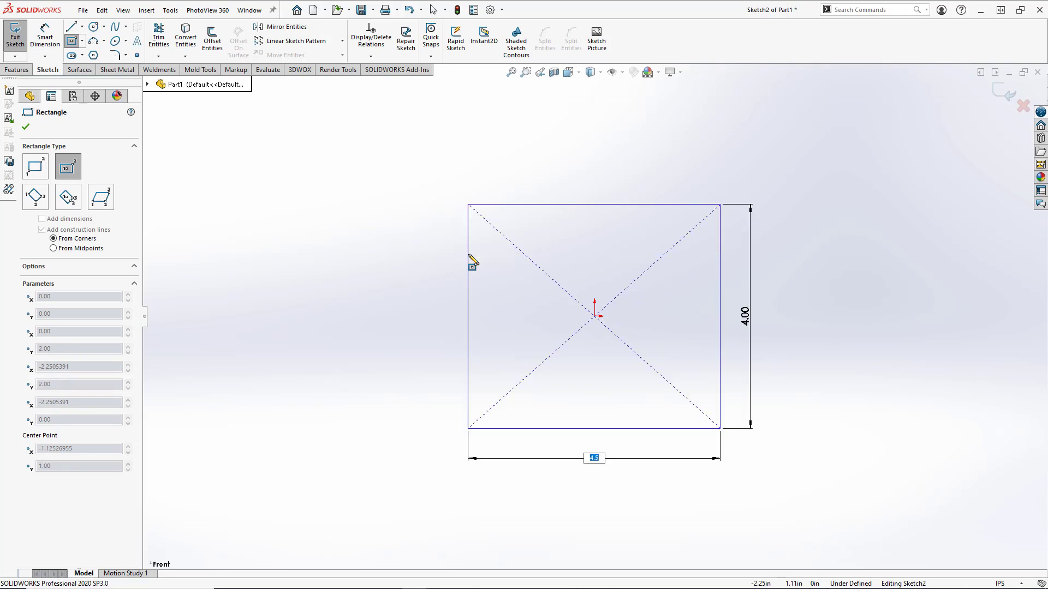
{"action": "type", "text": "11"}
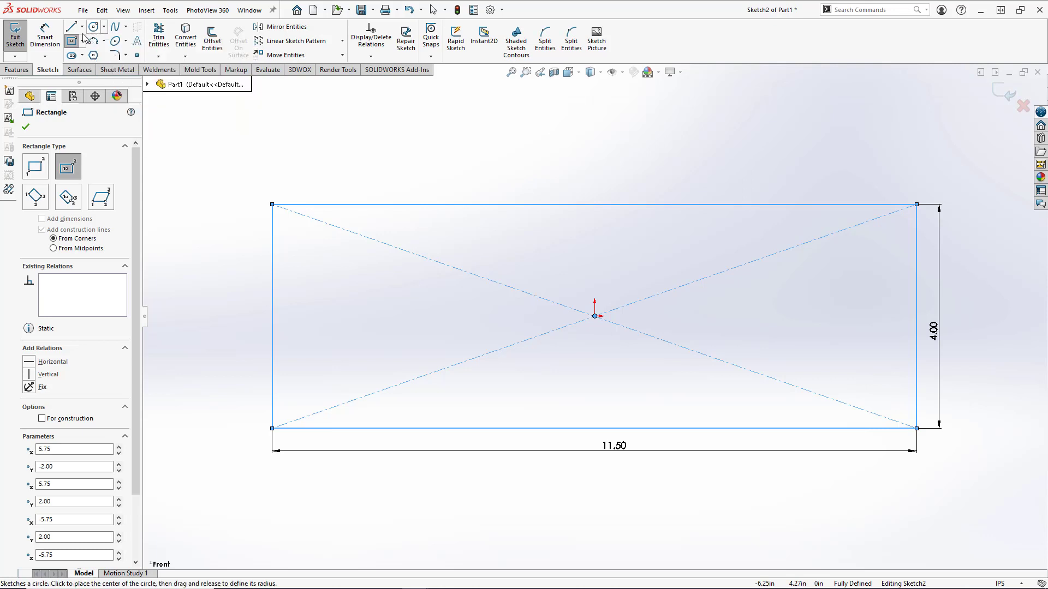
{"action": "mouse_move", "coordinate": [72, 27]}
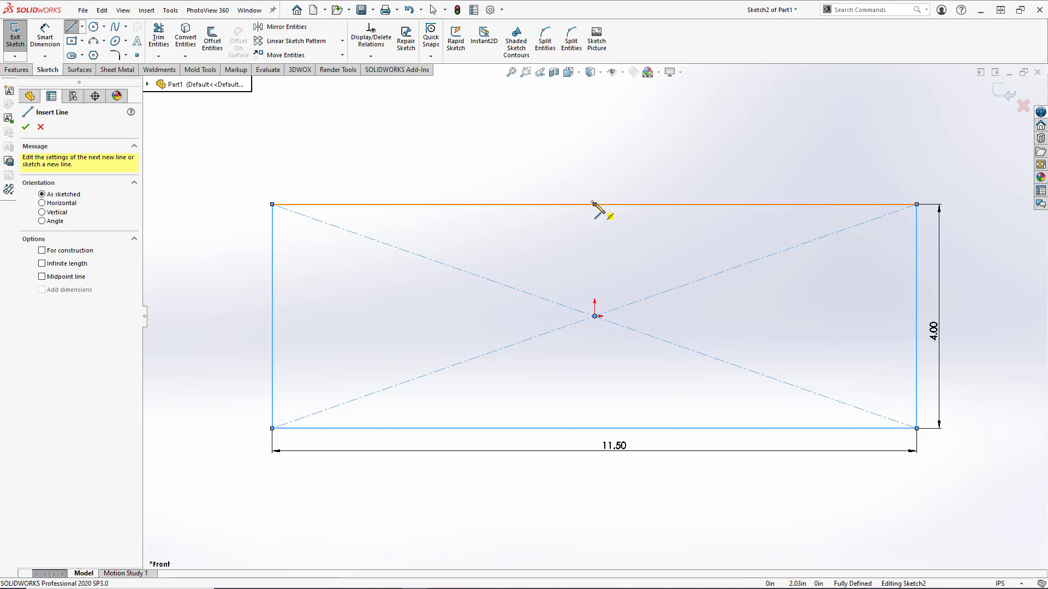
Step: Add a vertical centre line and convert all rectangle entities to construction geometry
{"action": "left_click_drag", "start_coordinate": [593, 203], "coordinate": [520, 390]}
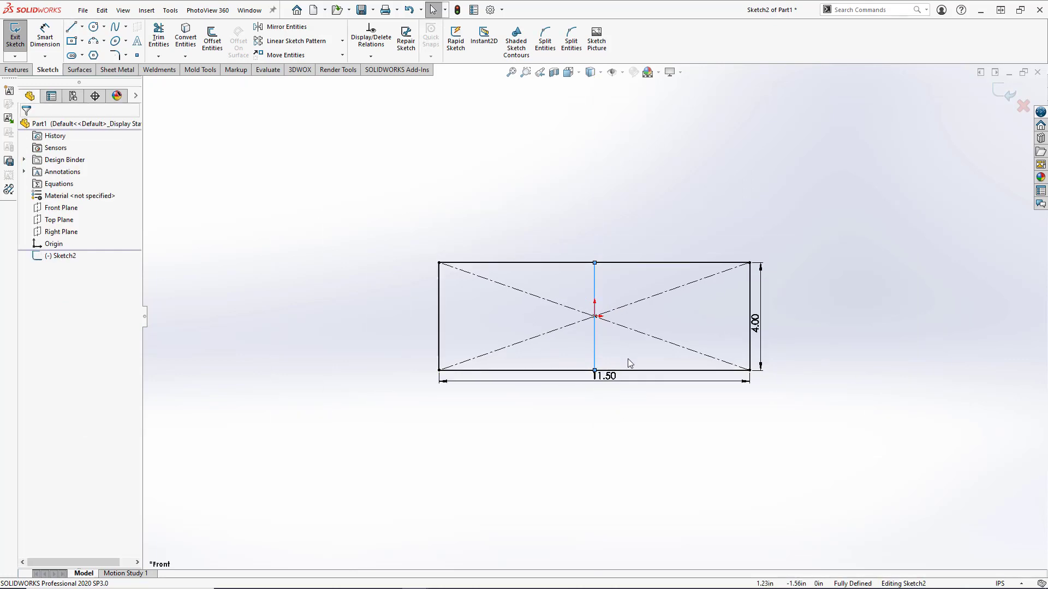
{"action": "mouse_move", "coordinate": [431, 250]}
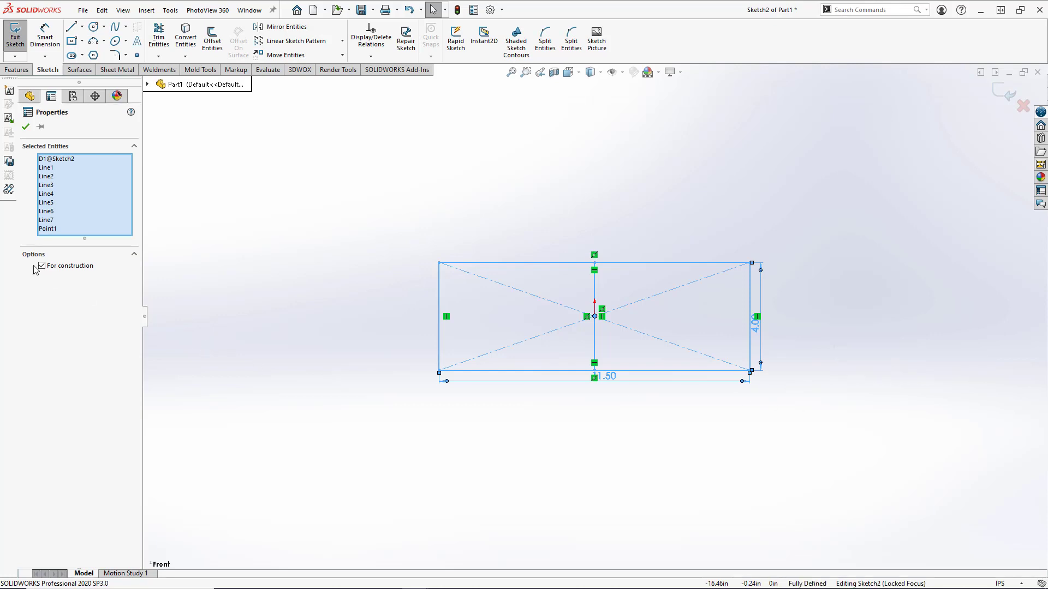
{"action": "left_click", "coordinate": [42, 266]}
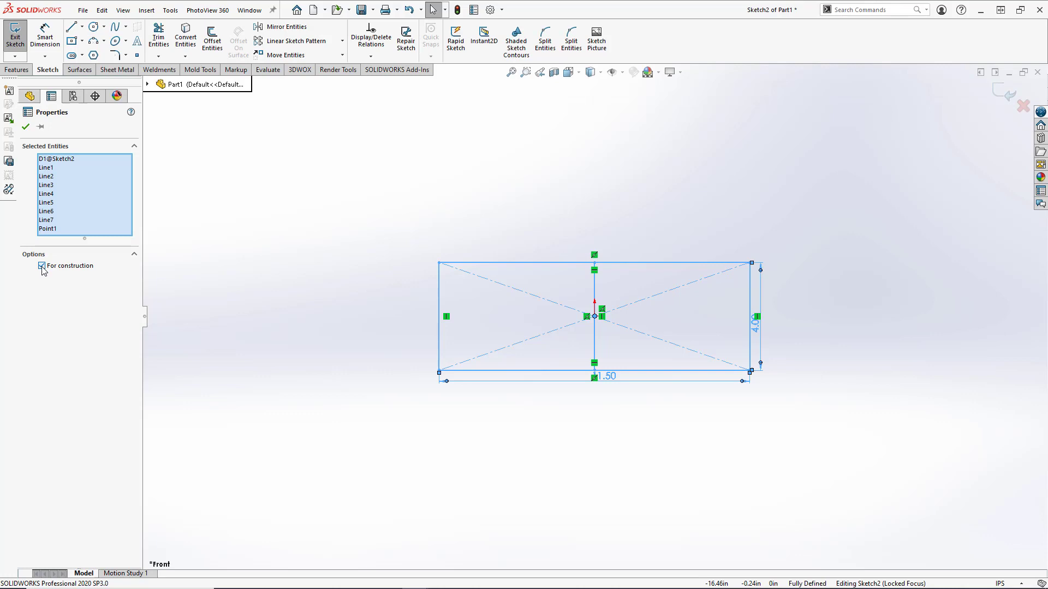
{"action": "left_click", "coordinate": [42, 265]}
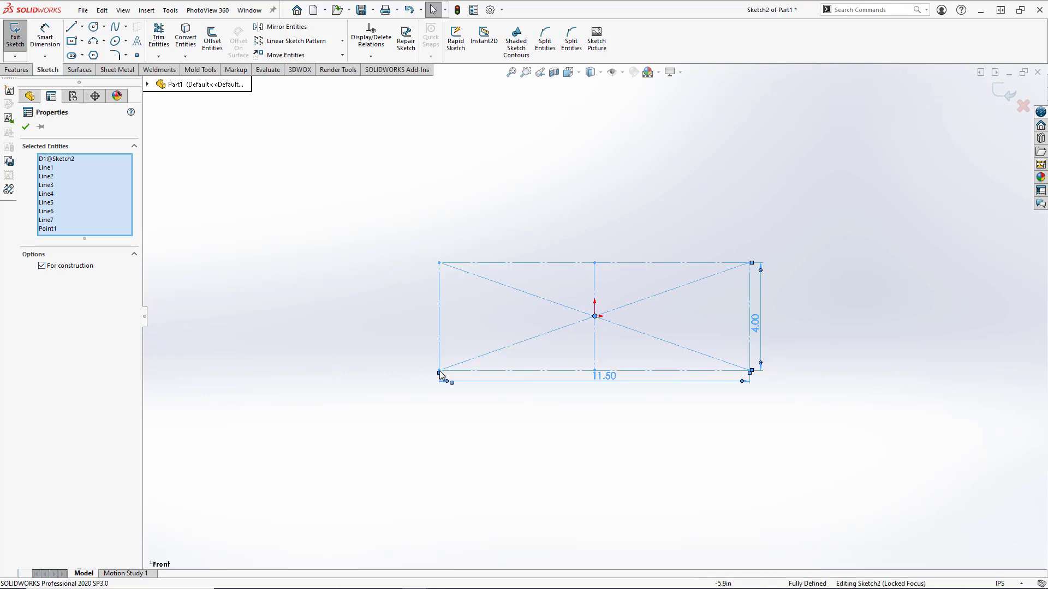
{"action": "mouse_move", "coordinate": [653, 330]}
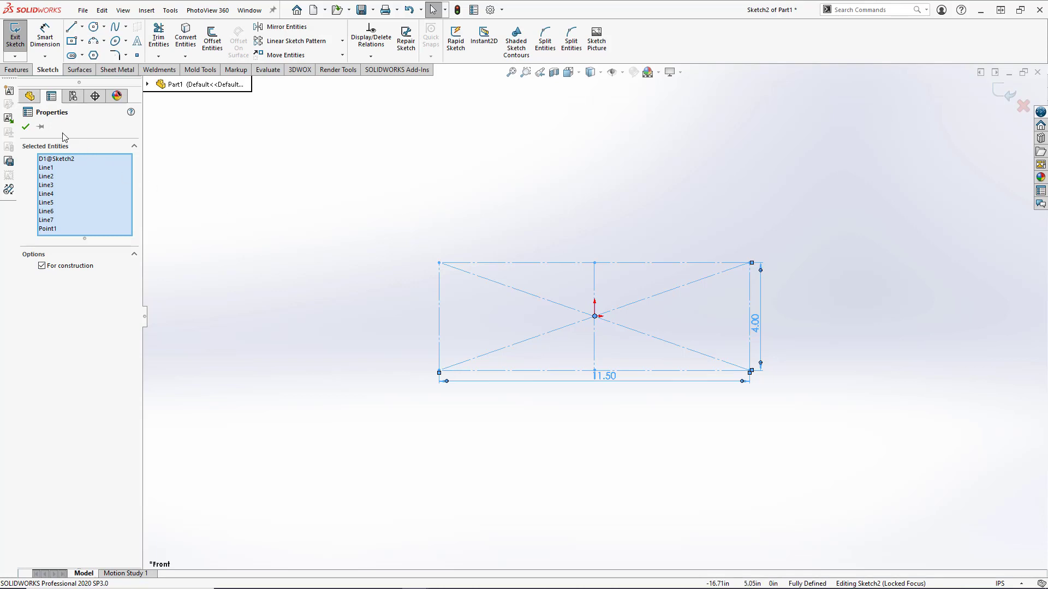
{"action": "mouse_move", "coordinate": [26, 127]}
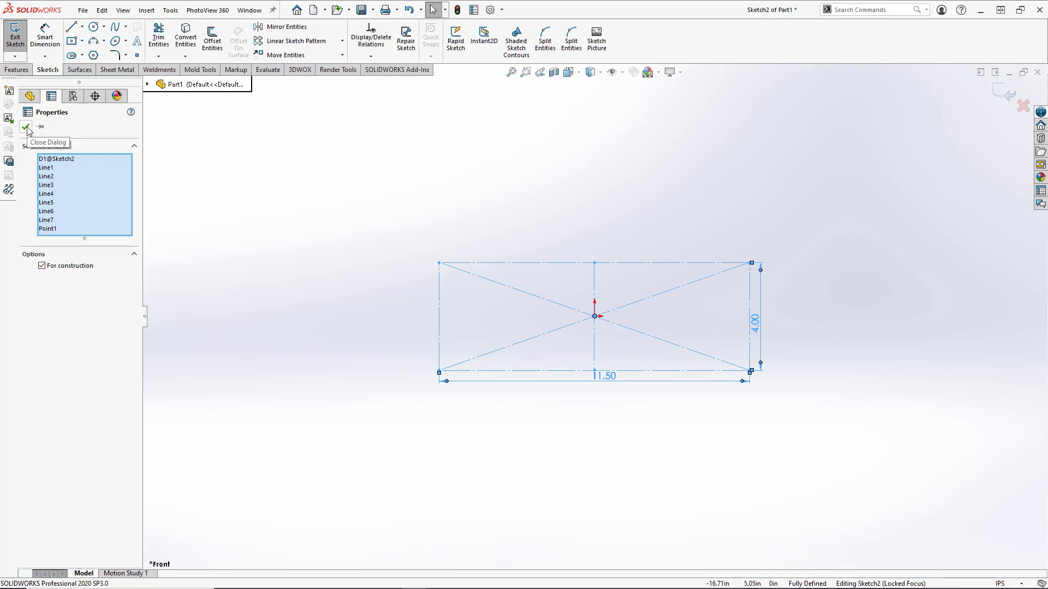
{"action": "left_click", "coordinate": [26, 128]}
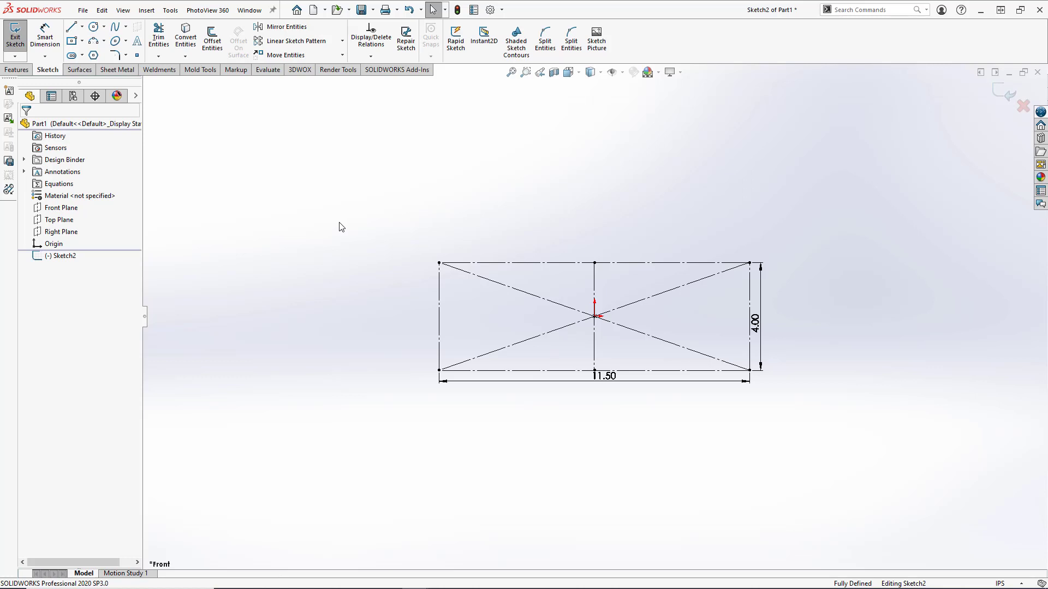
Step: Insert the Batarang Sketch image as a sketch picture via Tools > Sketch Tools
{"action": "left_click", "coordinate": [170, 10]}
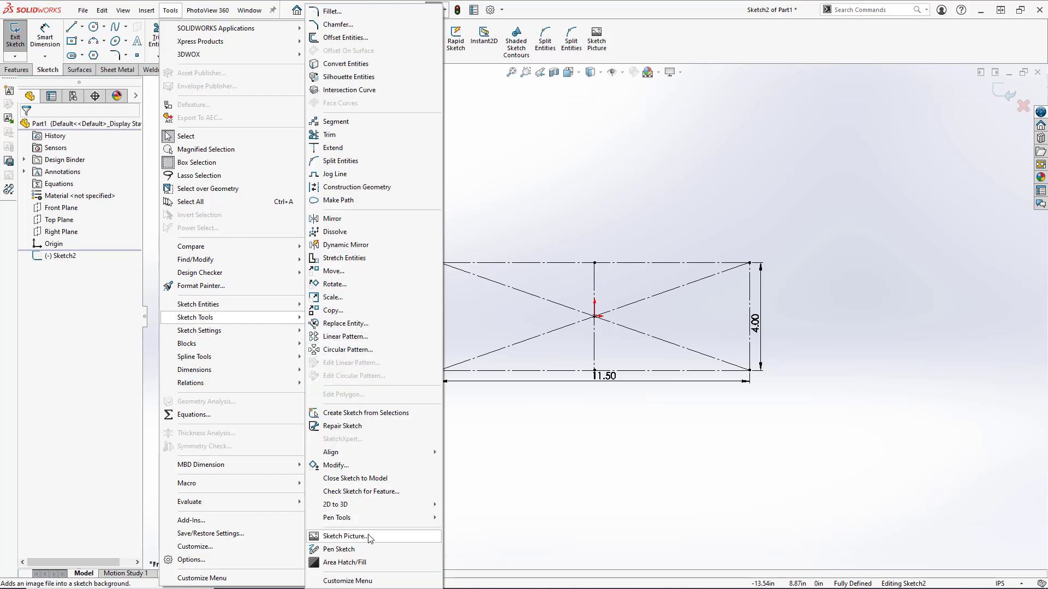
{"action": "mouse_move", "coordinate": [372, 547]}
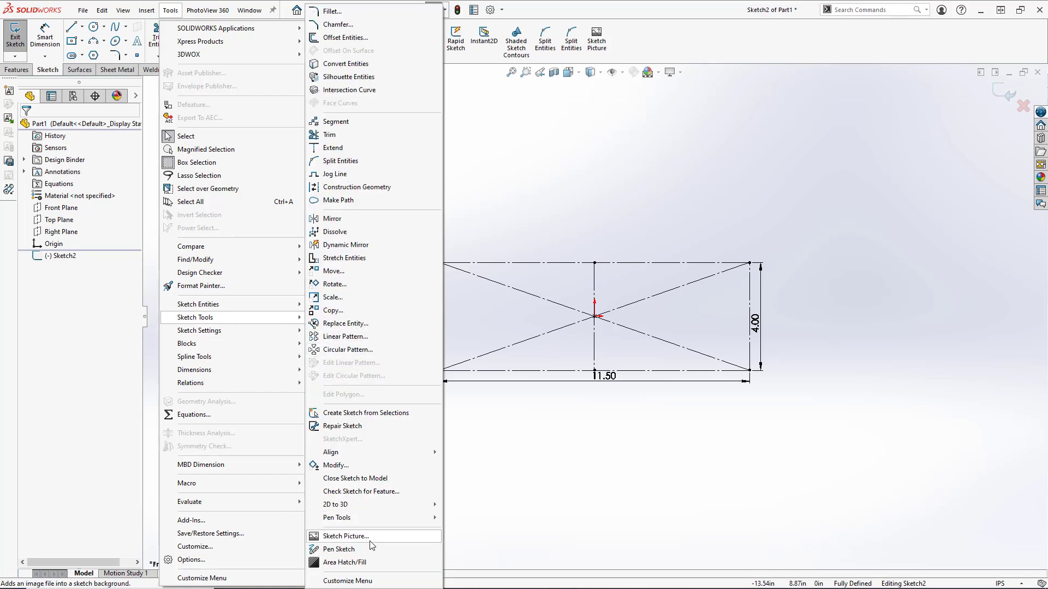
{"action": "left_click", "coordinate": [344, 536]}
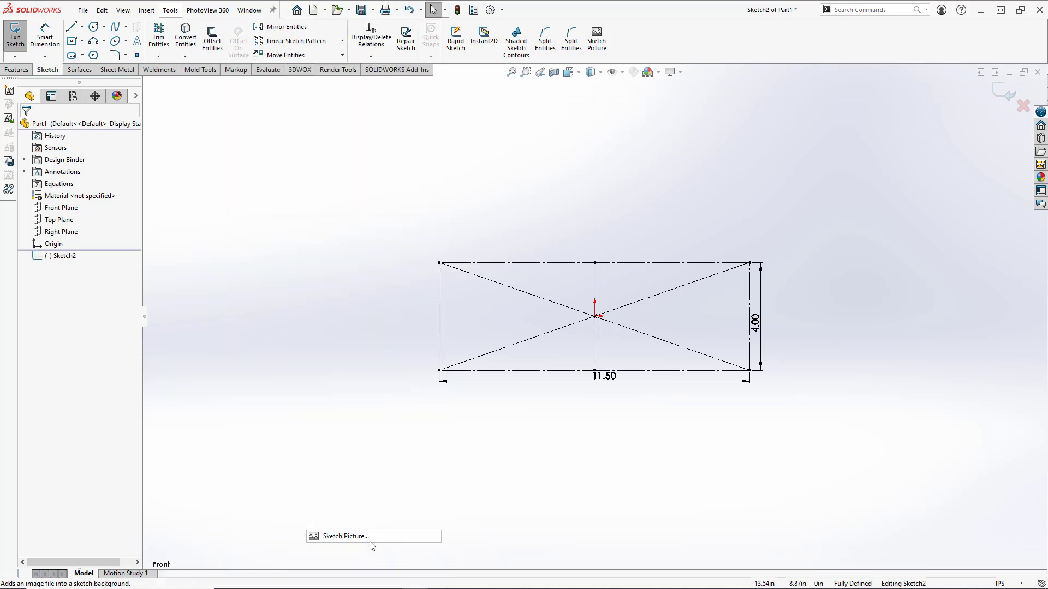
{"action": "left_click", "coordinate": [345, 536]}
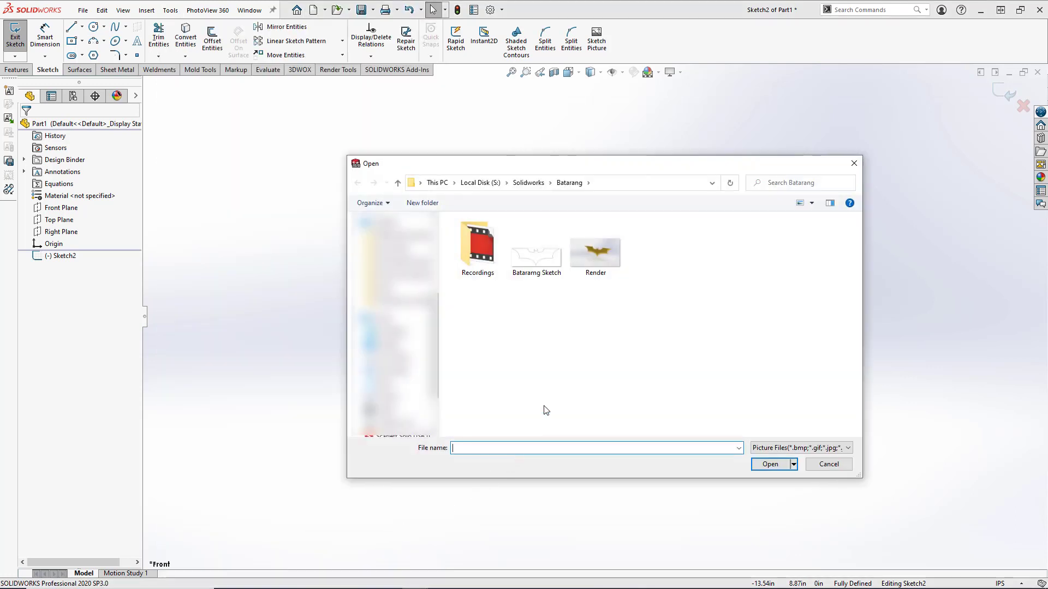
{"action": "left_click", "coordinate": [535, 253]}
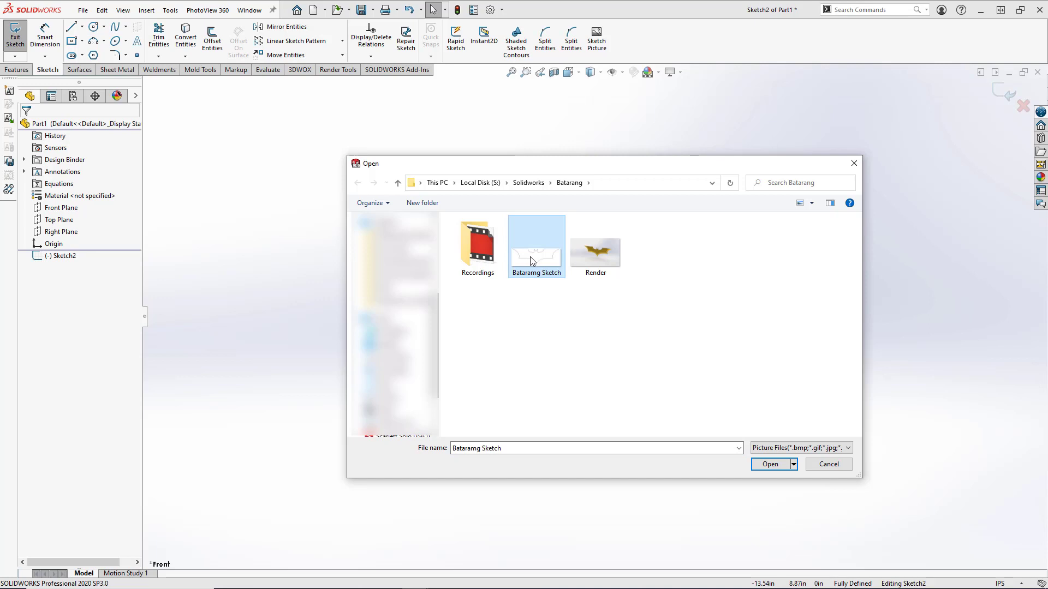
{"action": "mouse_move", "coordinate": [541, 261]}
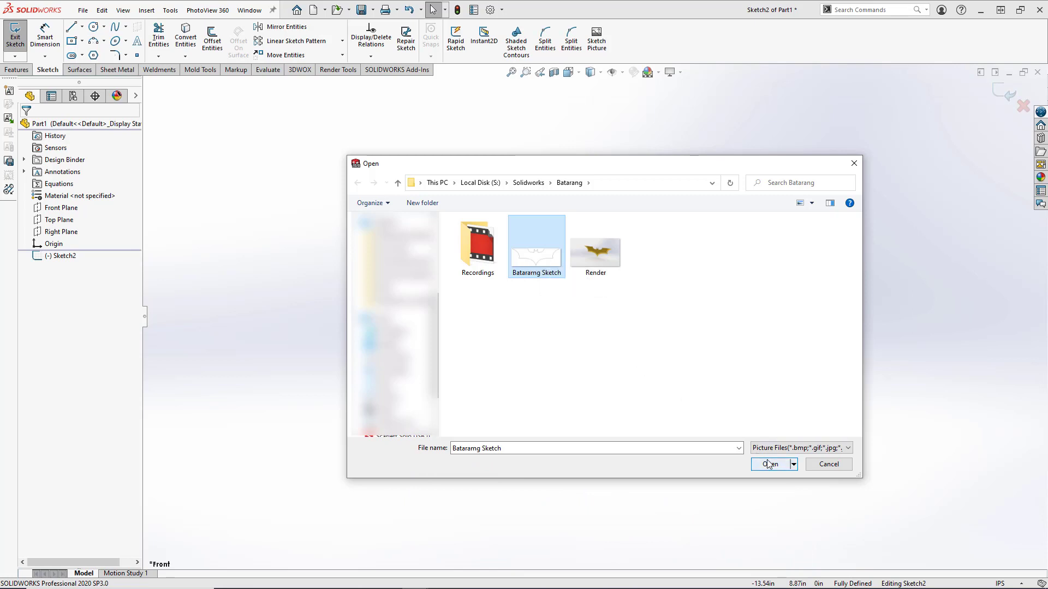
{"action": "left_click", "coordinate": [770, 464]}
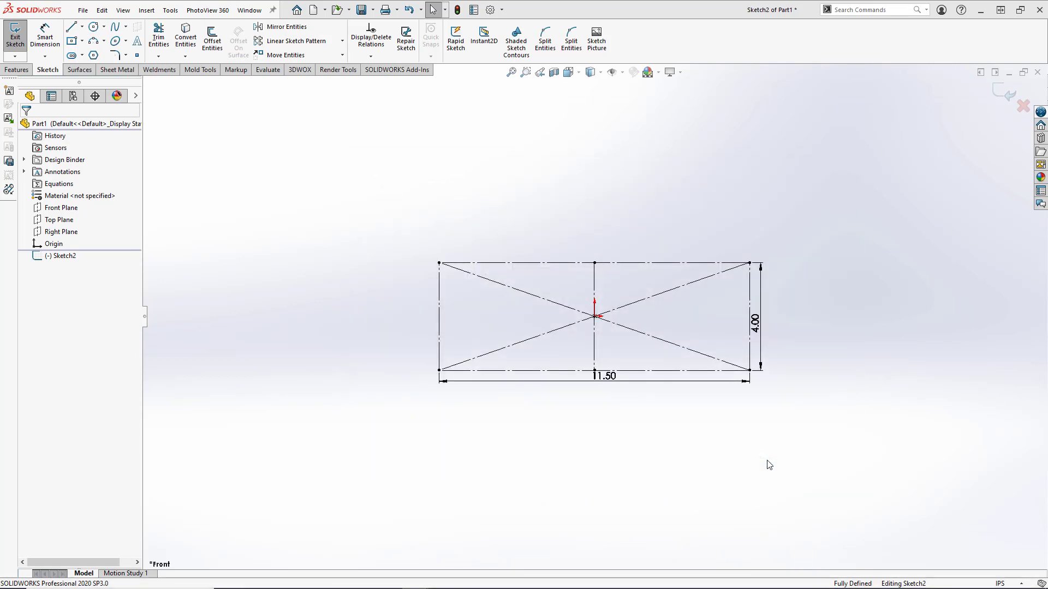
Step: Drag the picture's corner handles until the wing tips meet the 11.50 by 4.00 rectangle, and accept
{"action": "left_click", "coordinate": [595, 38]}
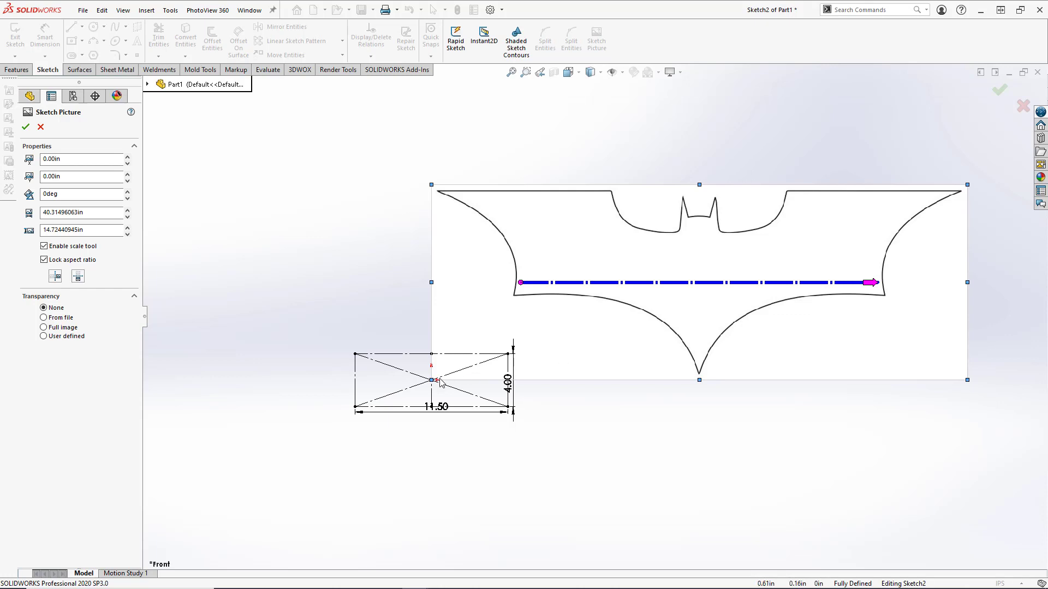
{"action": "mouse_move", "coordinate": [429, 366]}
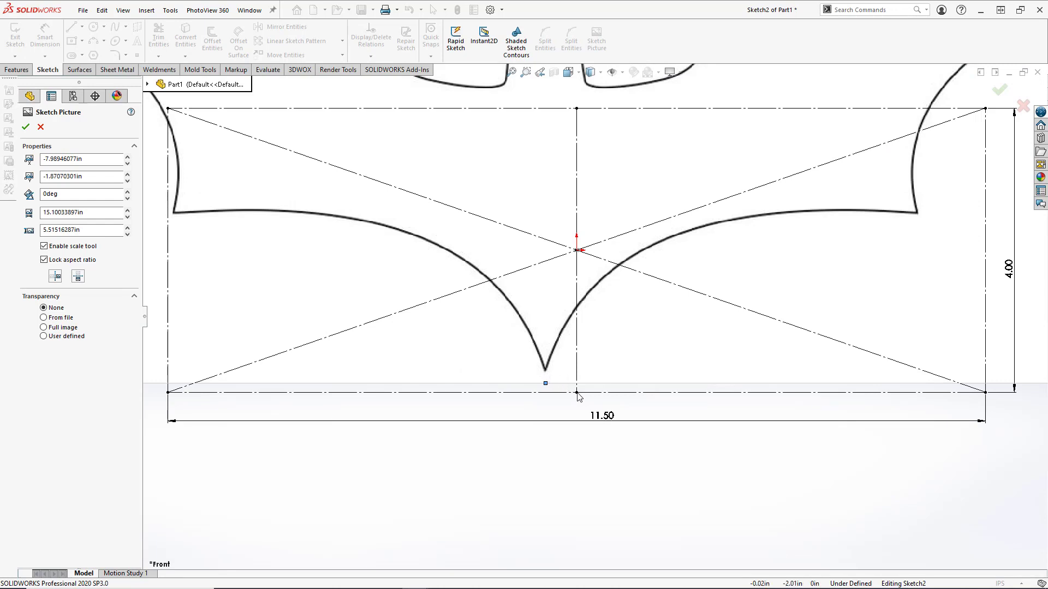
{"action": "mouse_move", "coordinate": [578, 398]}
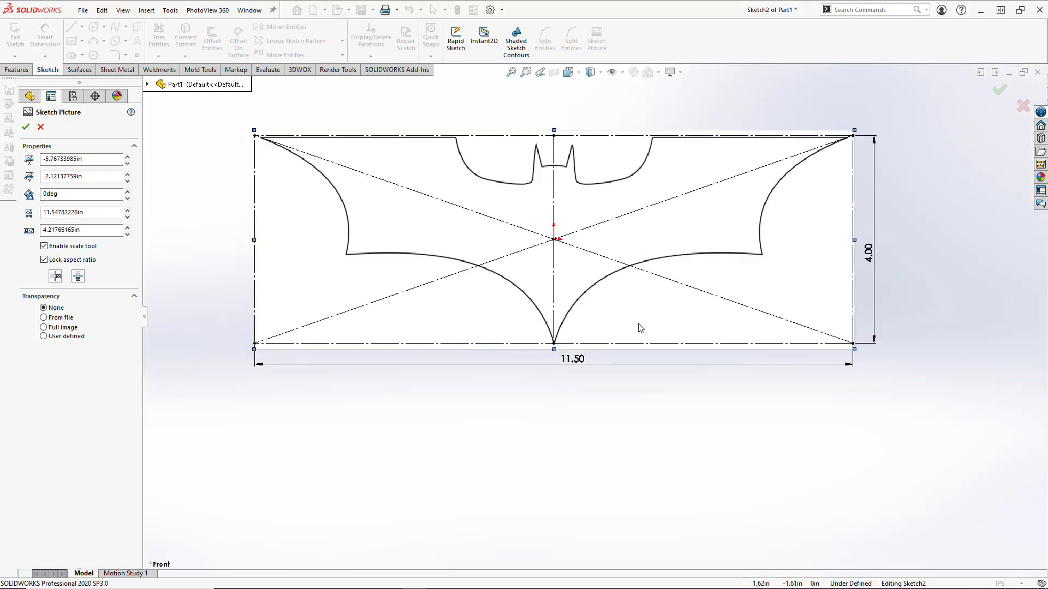
{"action": "mouse_move", "coordinate": [643, 323]}
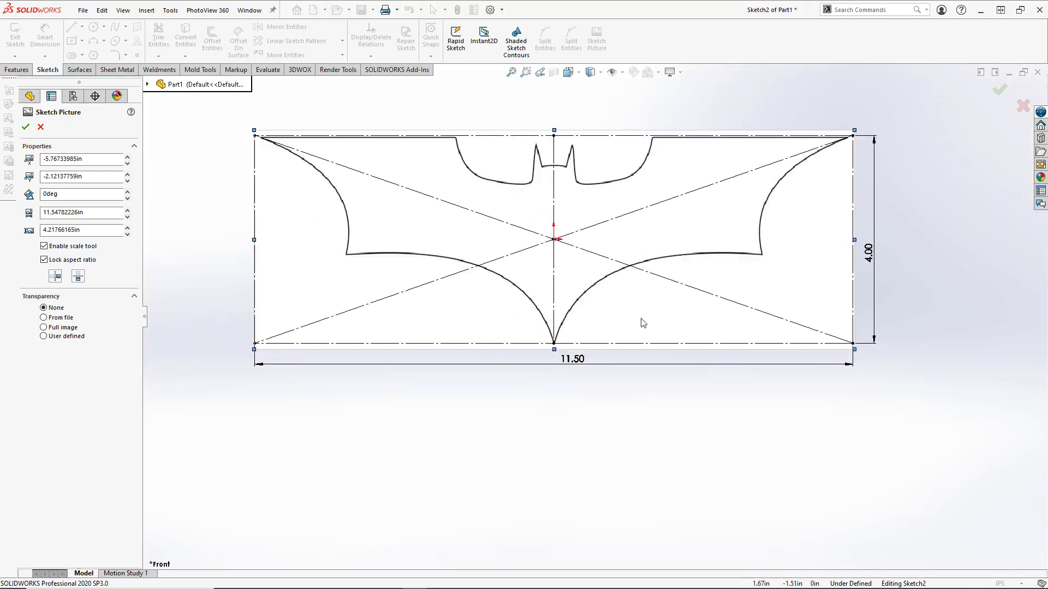
{"action": "mouse_move", "coordinate": [664, 308]}
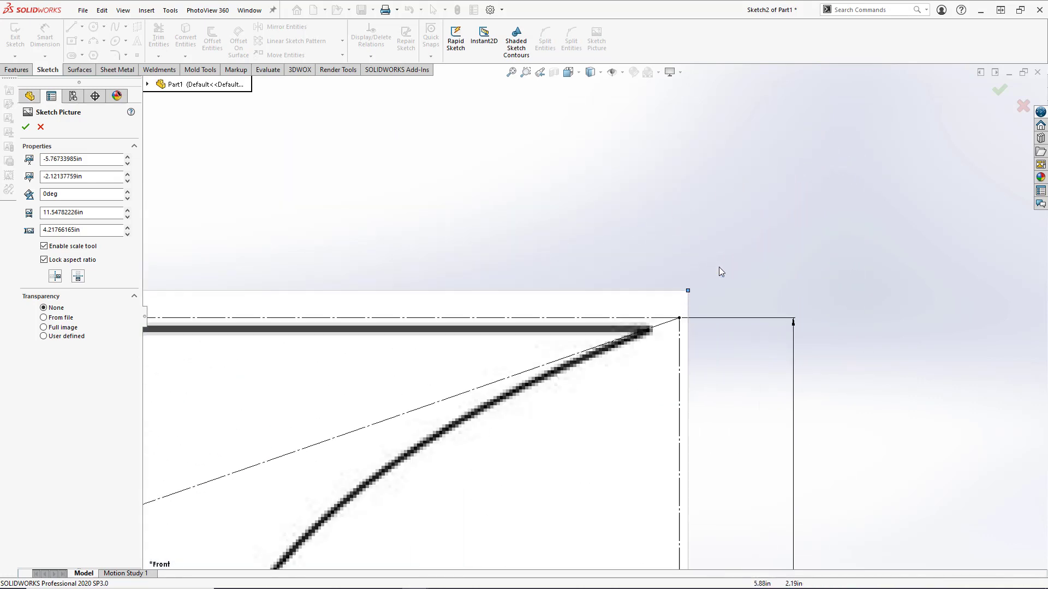
{"action": "left_click_drag", "start_coordinate": [687, 289], "coordinate": [676, 300]}
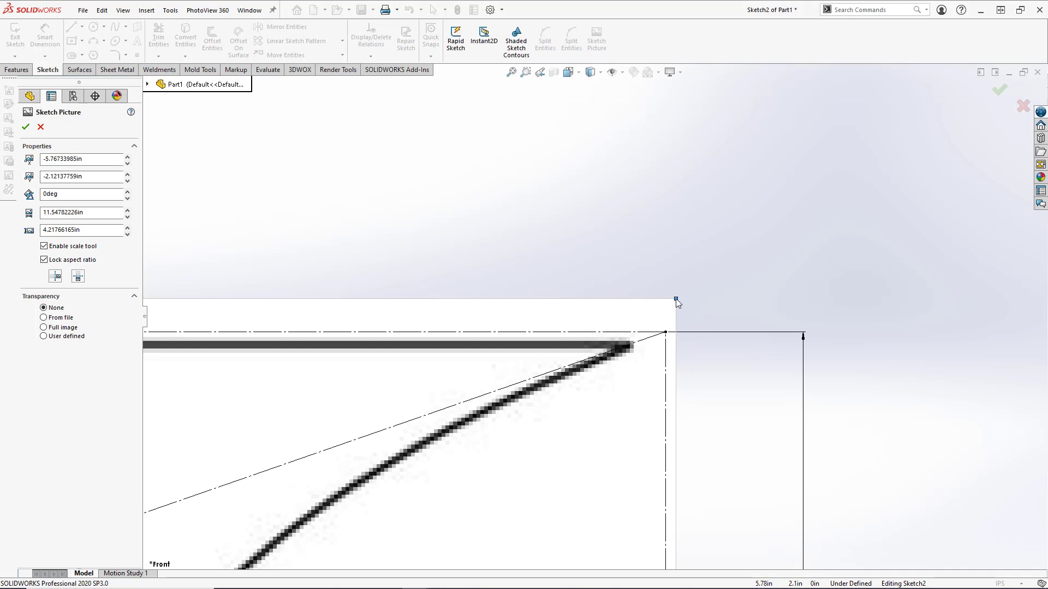
{"action": "left_click_drag", "start_coordinate": [675, 299], "coordinate": [700, 289]}
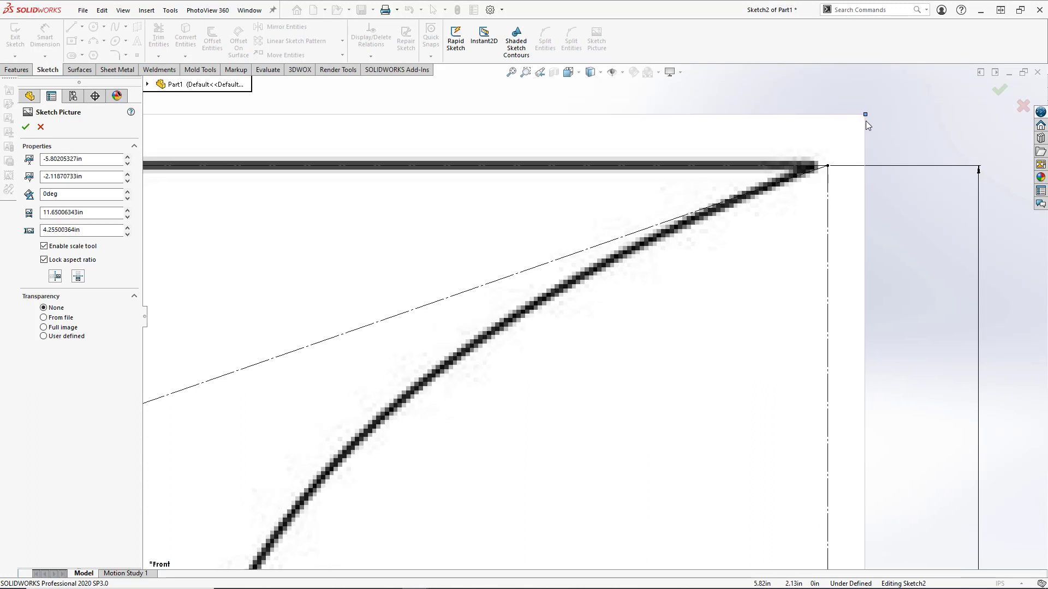
{"action": "left_click_drag", "start_coordinate": [864, 114], "coordinate": [865, 132]}
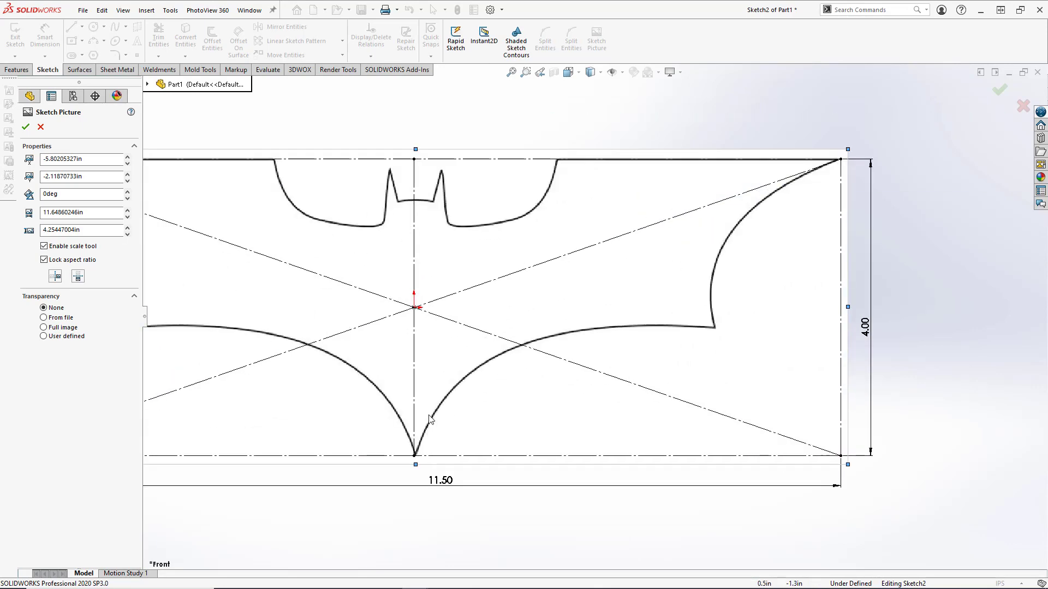
{"action": "scroll", "scroll_direction": "up", "scroll_amount": 3}
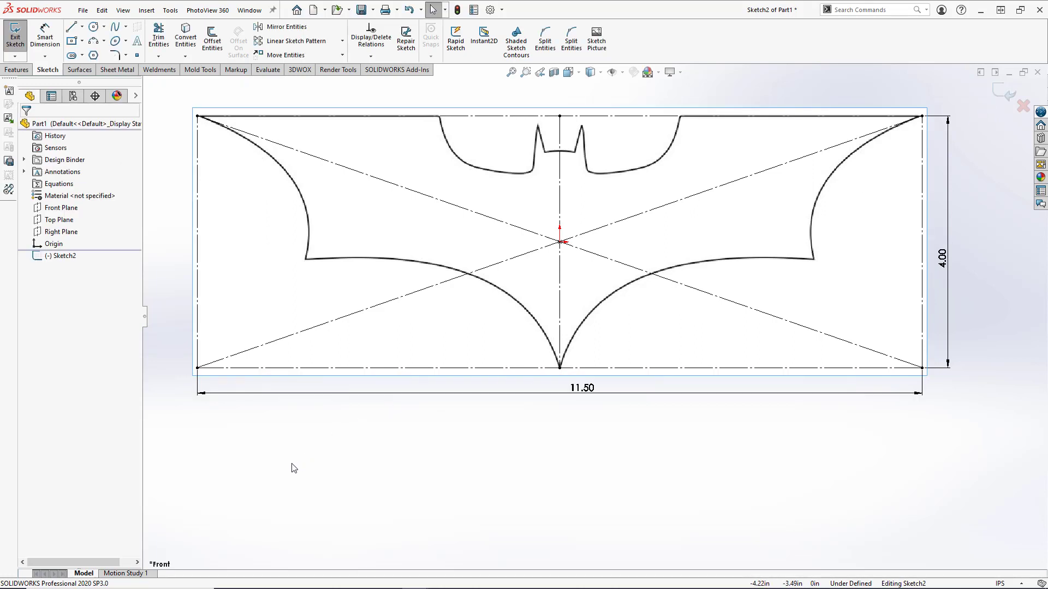
{"action": "mouse_move", "coordinate": [260, 444]}
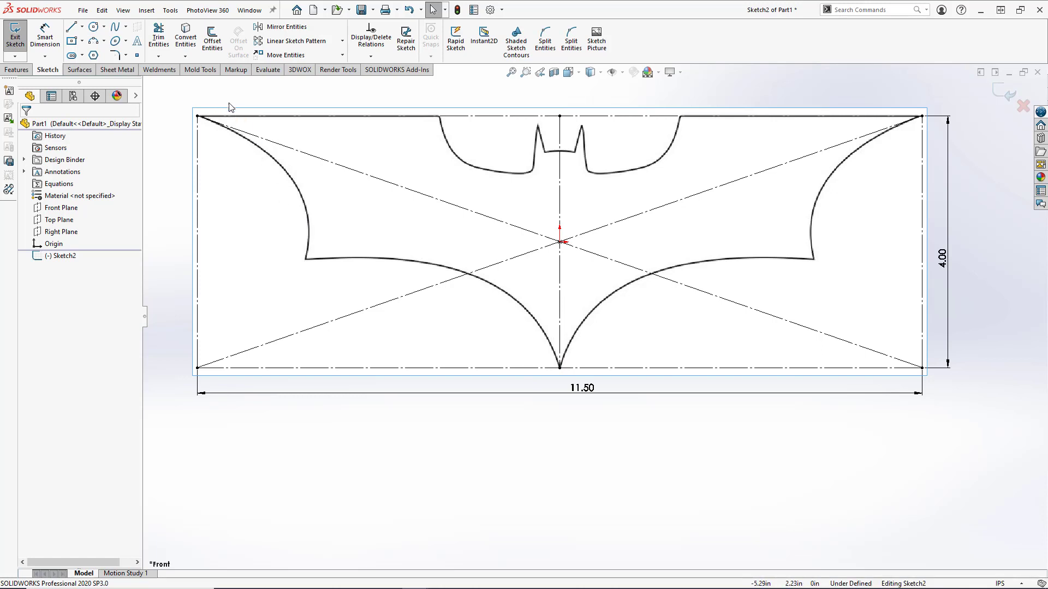
{"action": "mouse_move", "coordinate": [521, 168]}
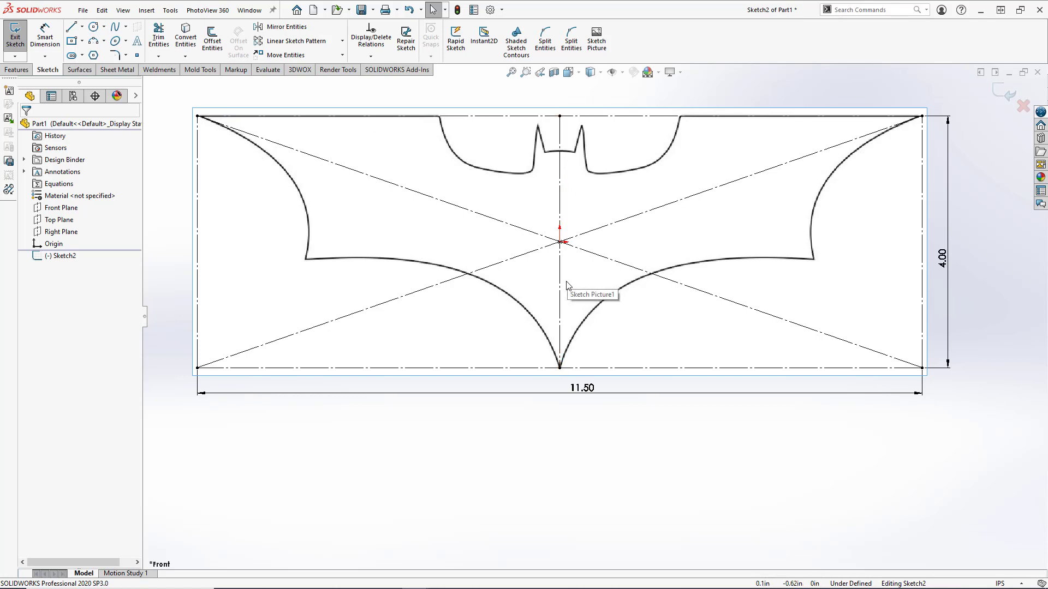
{"action": "mouse_move", "coordinate": [765, 247]}
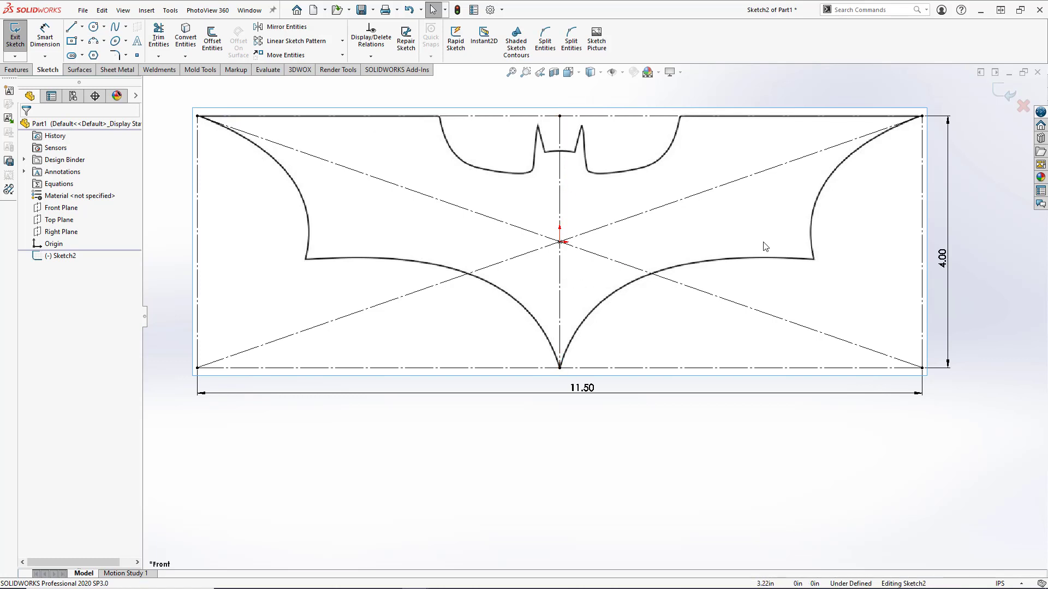
{"action": "mouse_move", "coordinate": [600, 271]}
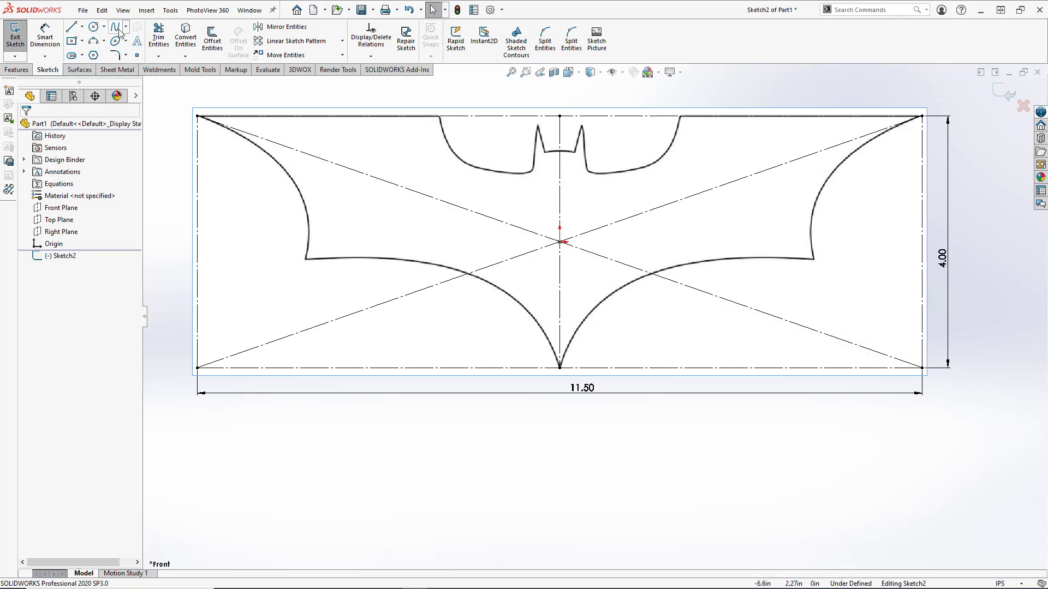
Step: Trace a spline from the bottom centre along the lower wing edge to the inner wing corner
{"action": "left_click", "coordinate": [114, 26]}
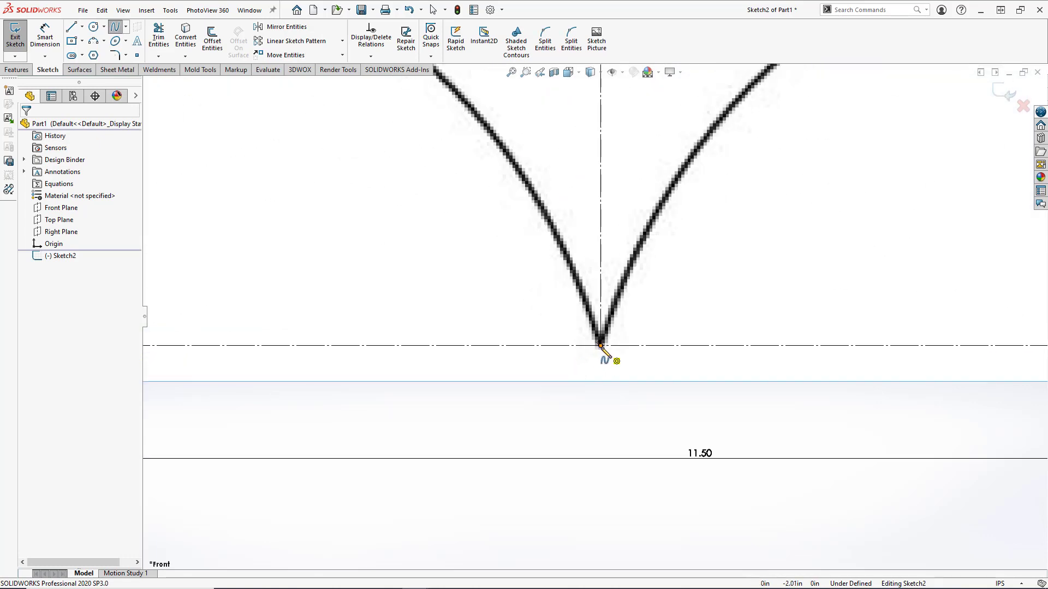
{"action": "left_click", "coordinate": [599, 346]}
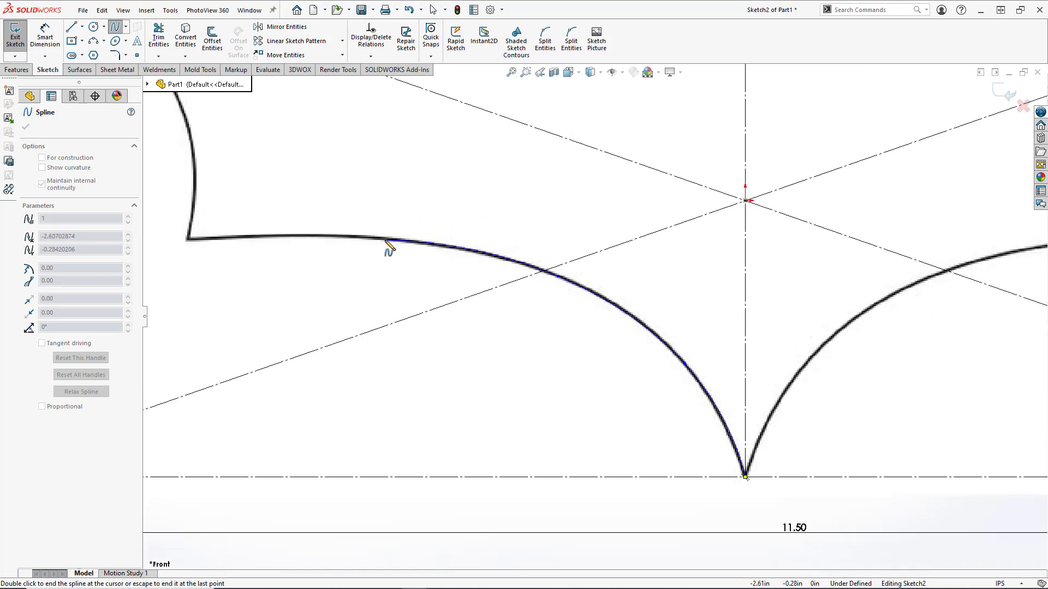
{"action": "left_click_drag", "start_coordinate": [388, 245], "coordinate": [267, 238]}
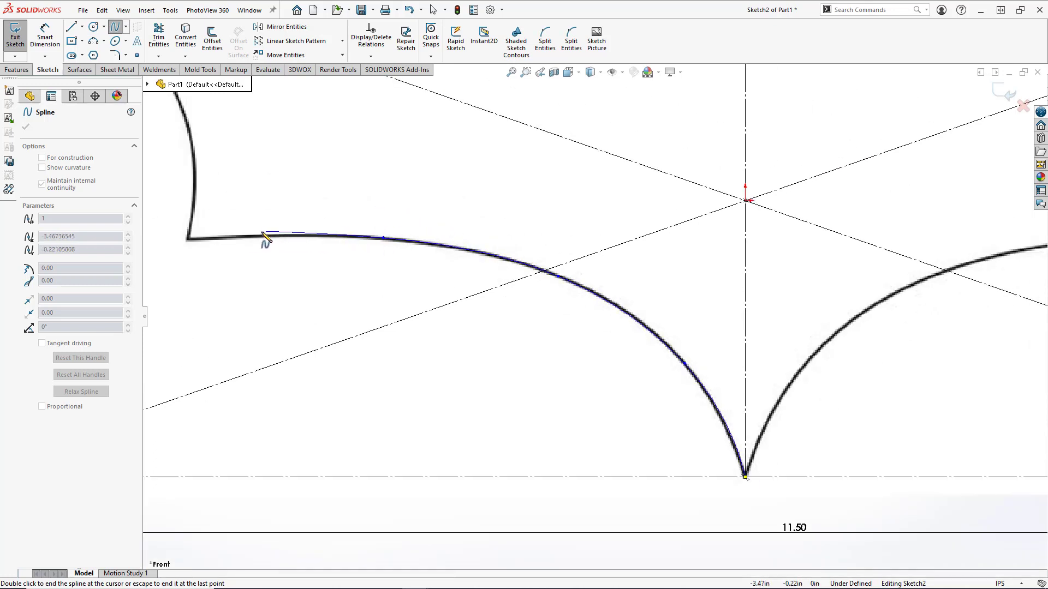
{"action": "left_click_drag", "start_coordinate": [264, 237], "coordinate": [190, 241]}
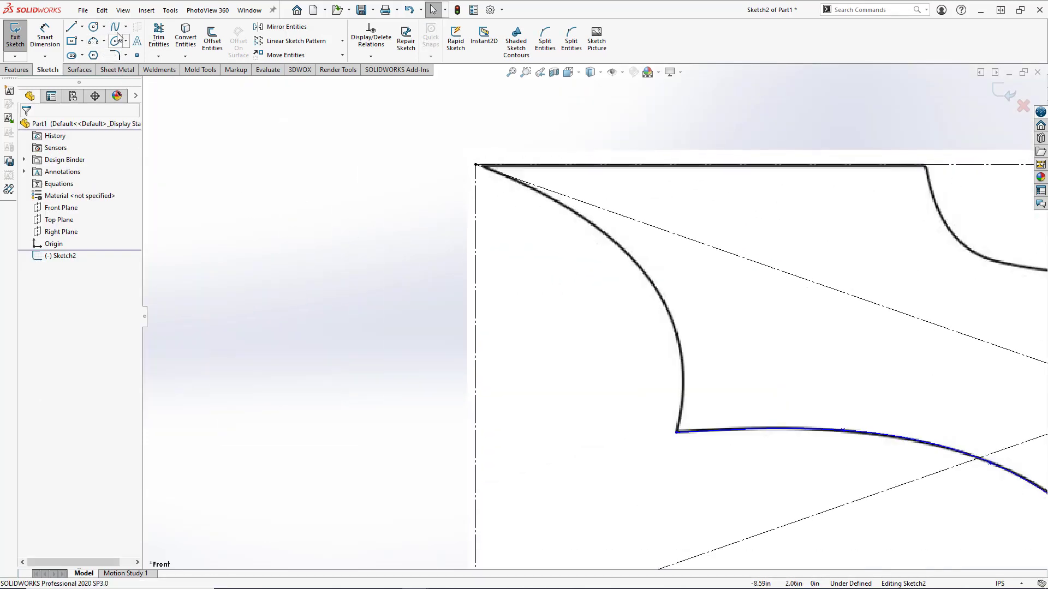
Step: Trace a second spline from the inner wing corner up the outer edge to the top-left wing tip
{"action": "left_click", "coordinate": [113, 26]}
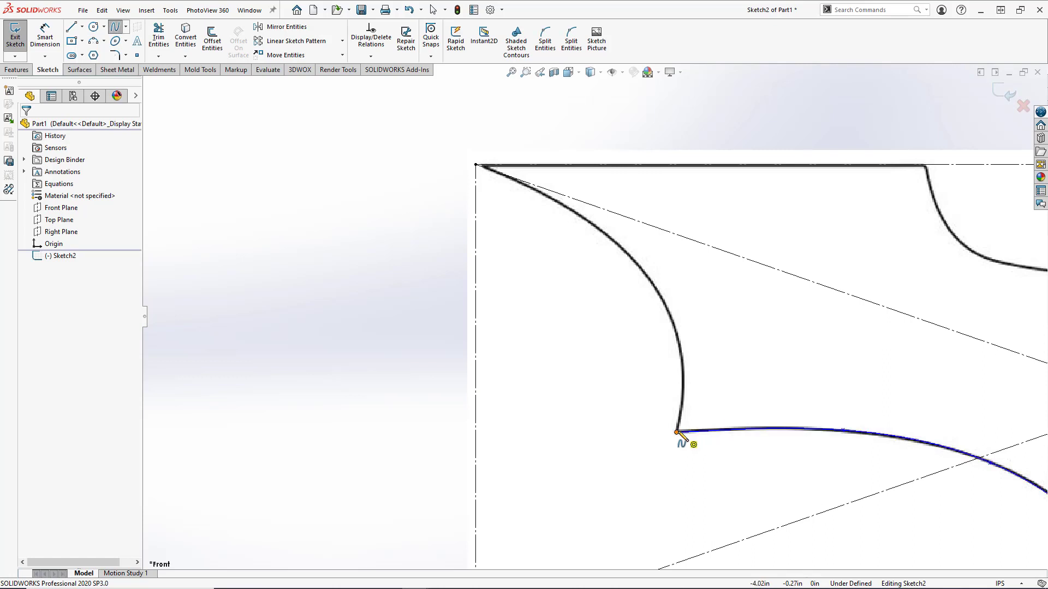
{"action": "left_click", "coordinate": [663, 296]}
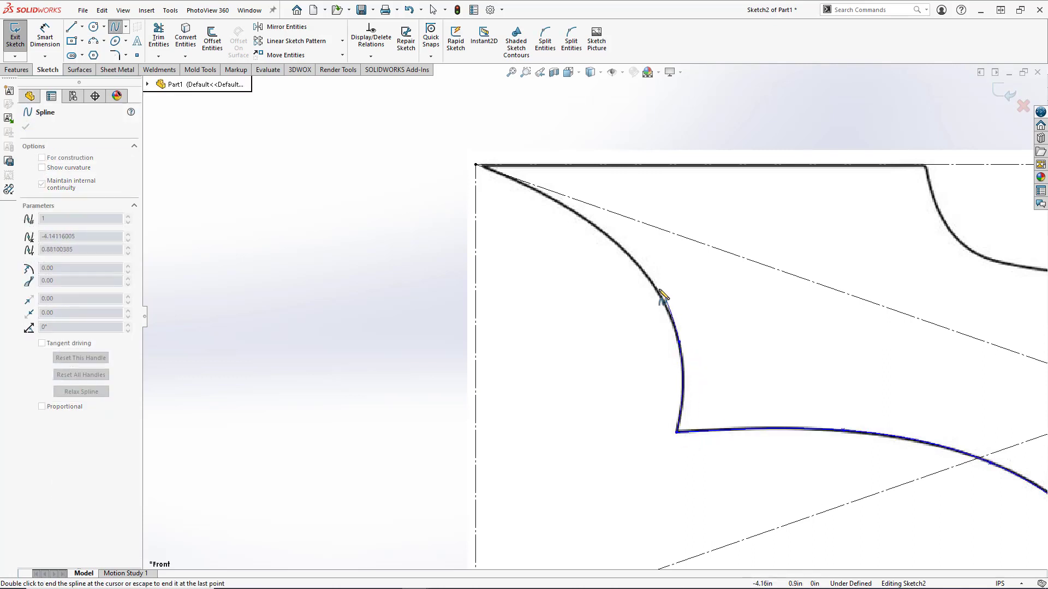
{"action": "left_click_drag", "start_coordinate": [661, 295], "coordinate": [604, 232]}
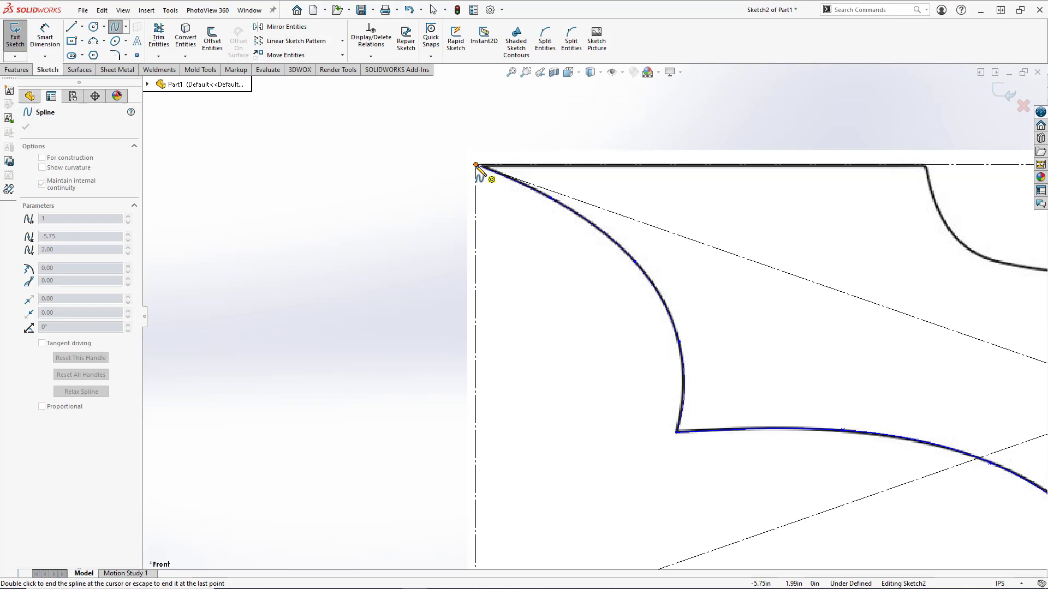
{"action": "left_click_drag", "start_coordinate": [475, 166], "coordinate": [498, 158]}
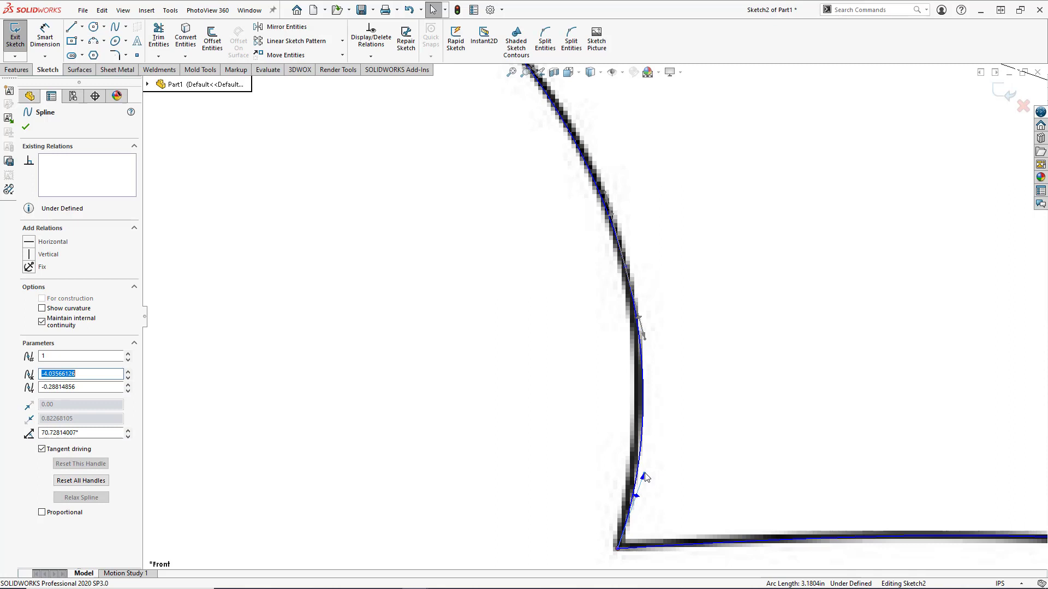
Step: Adjust the spline handles so the wing curve follows the picture outline
{"action": "left_click_drag", "start_coordinate": [646, 478], "coordinate": [653, 475]}
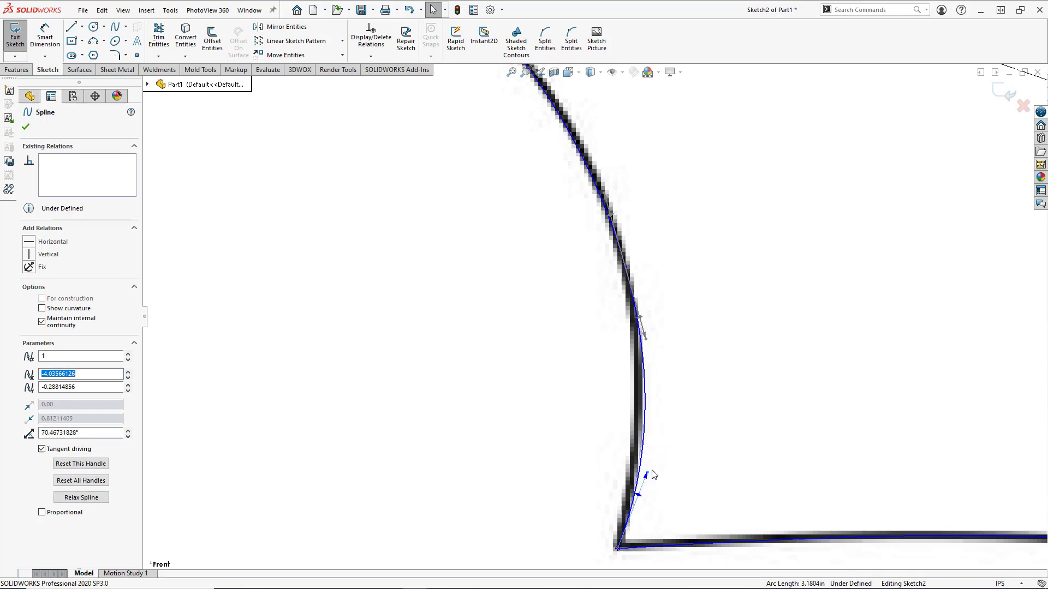
{"action": "left_click_drag", "start_coordinate": [651, 474], "coordinate": [621, 458]}
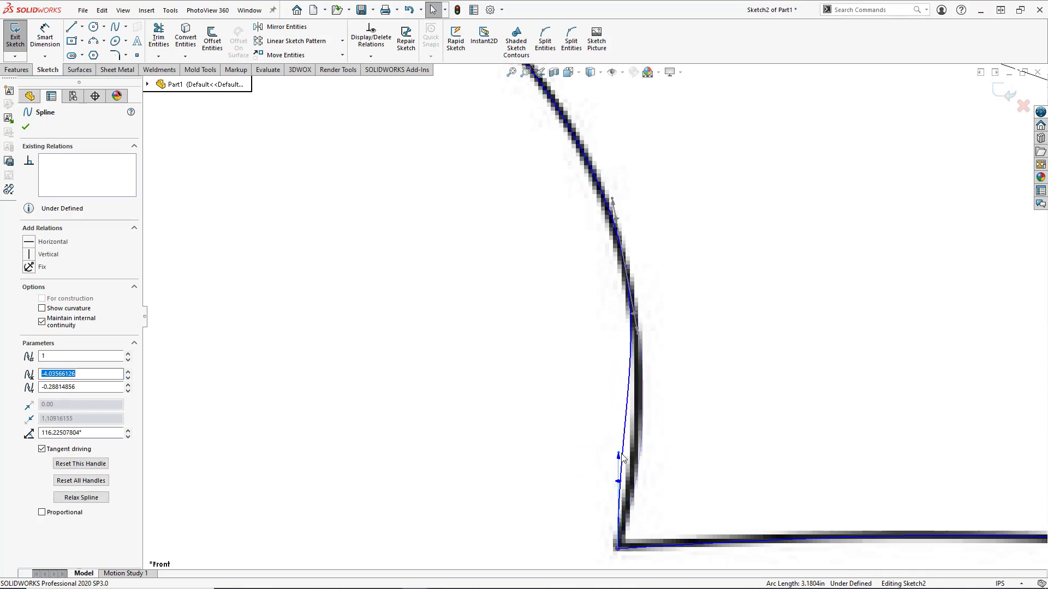
{"action": "left_click_drag", "start_coordinate": [613, 454], "coordinate": [634, 464]}
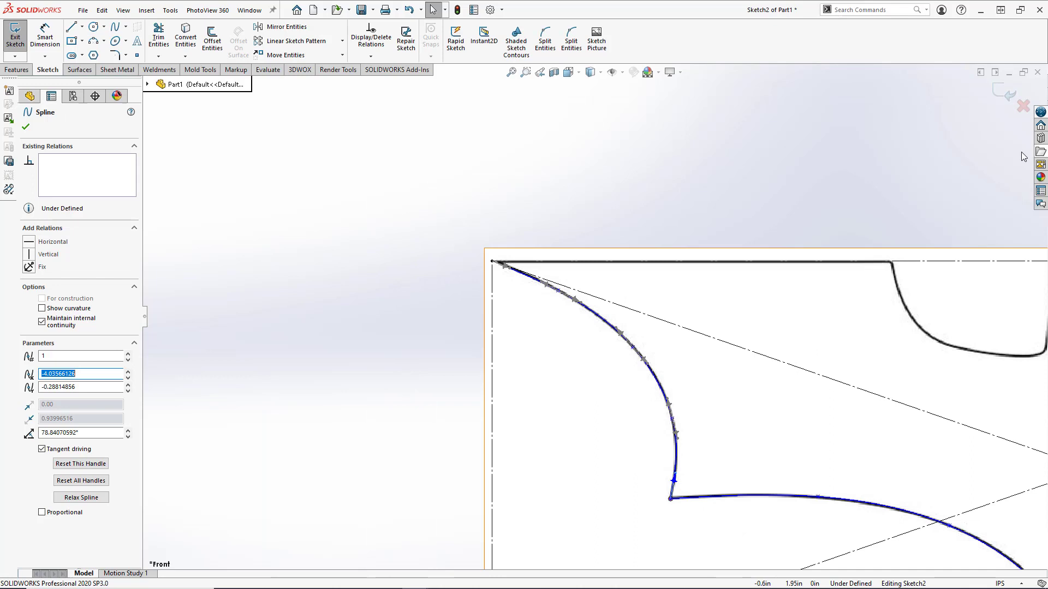
{"action": "mouse_move", "coordinate": [487, 205]}
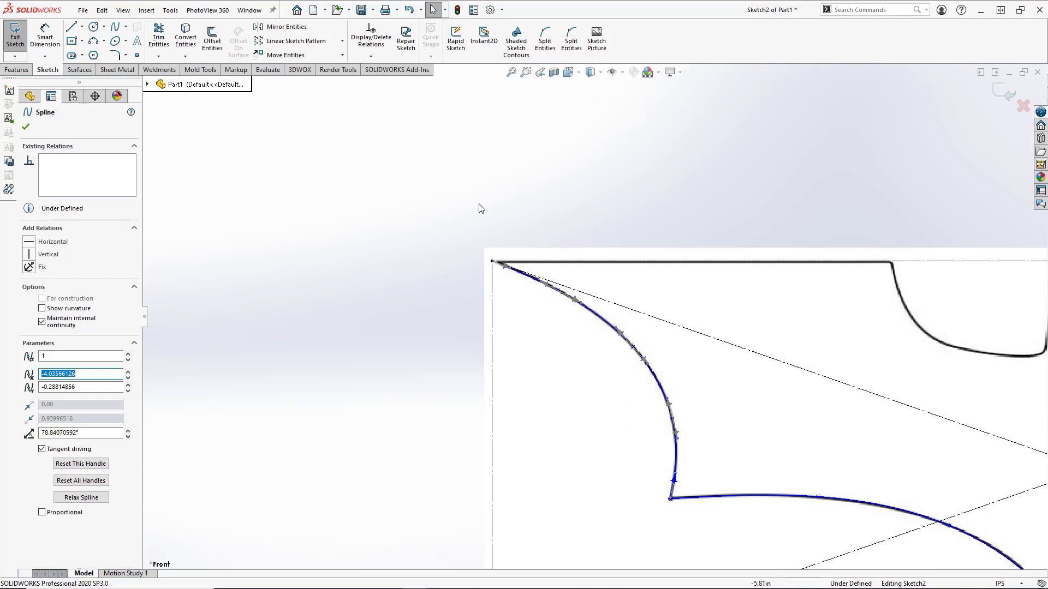
{"action": "left_click", "coordinate": [70, 26]}
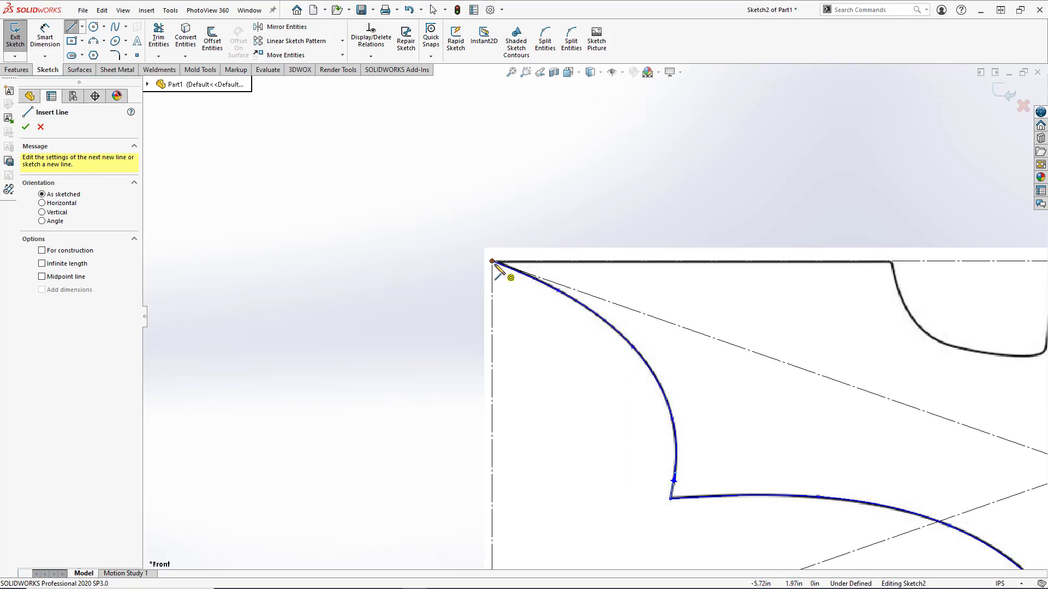
{"action": "mouse_move", "coordinate": [501, 271]}
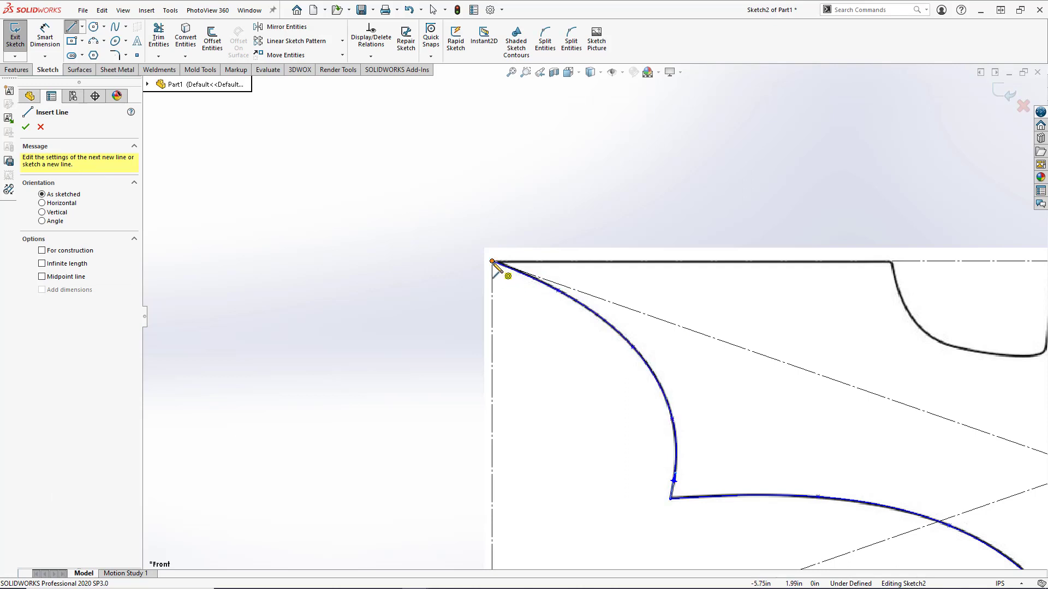
Step: Draw a straight line from the top-left wing tip along the top edge to the head curve
{"action": "left_click_drag", "start_coordinate": [492, 261], "coordinate": [777, 249]}
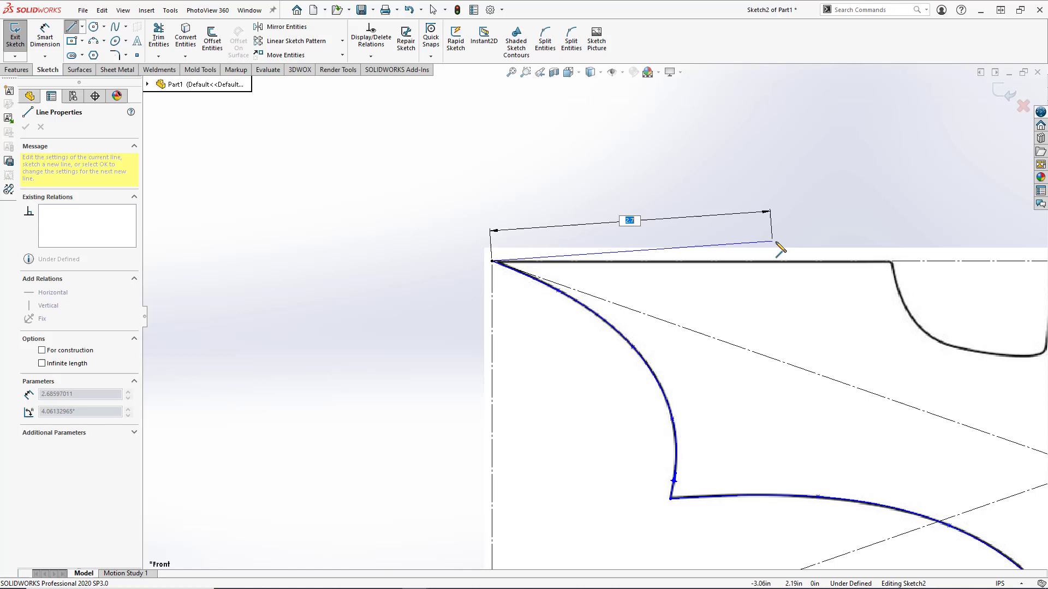
{"action": "left_click_drag", "start_coordinate": [777, 251], "coordinate": [882, 268]}
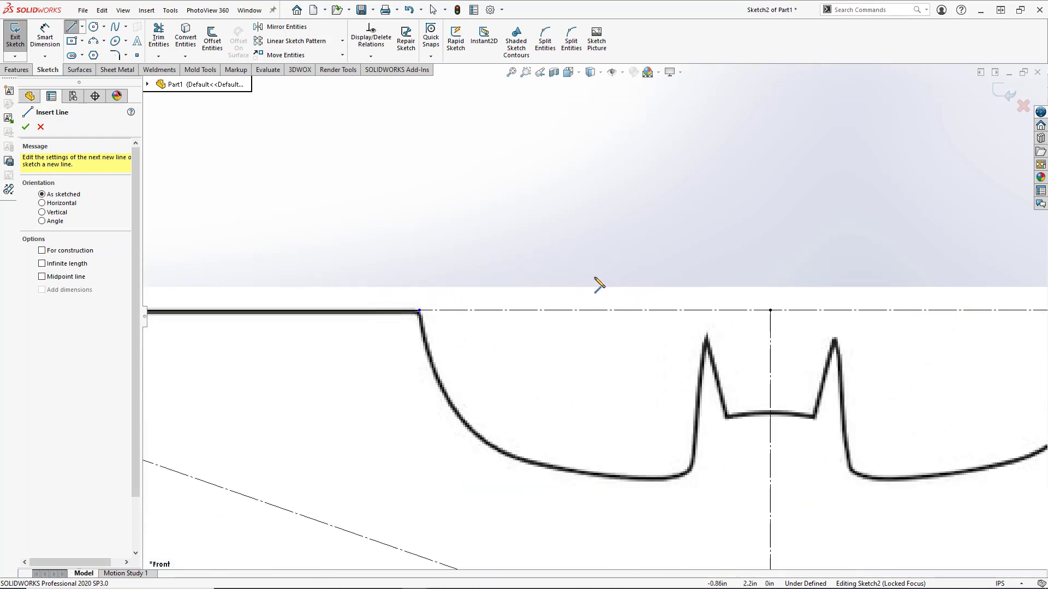
{"action": "mouse_move", "coordinate": [114, 26]}
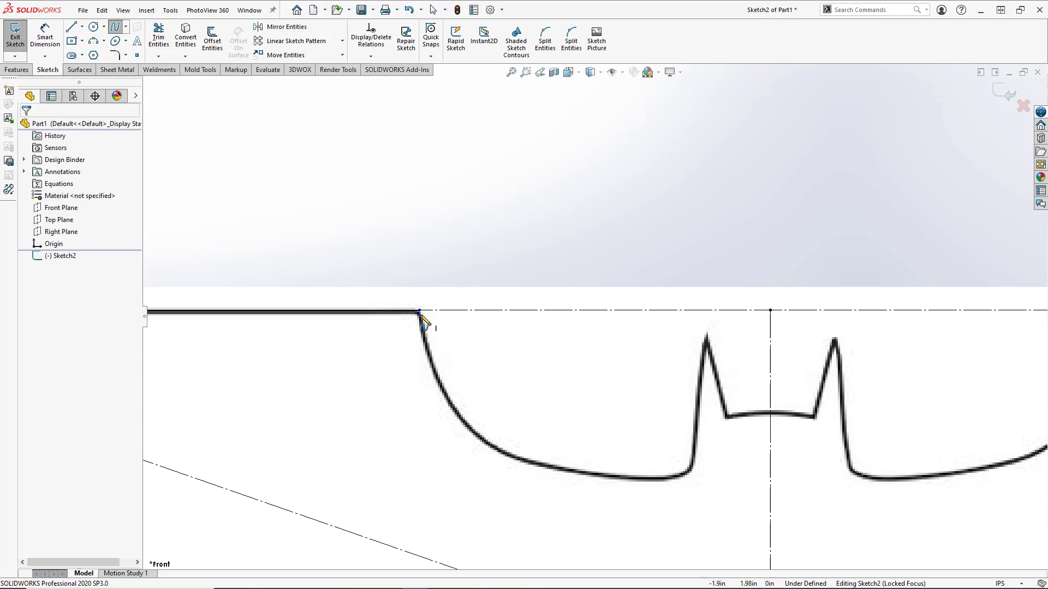
{"action": "mouse_move", "coordinate": [608, 495]}
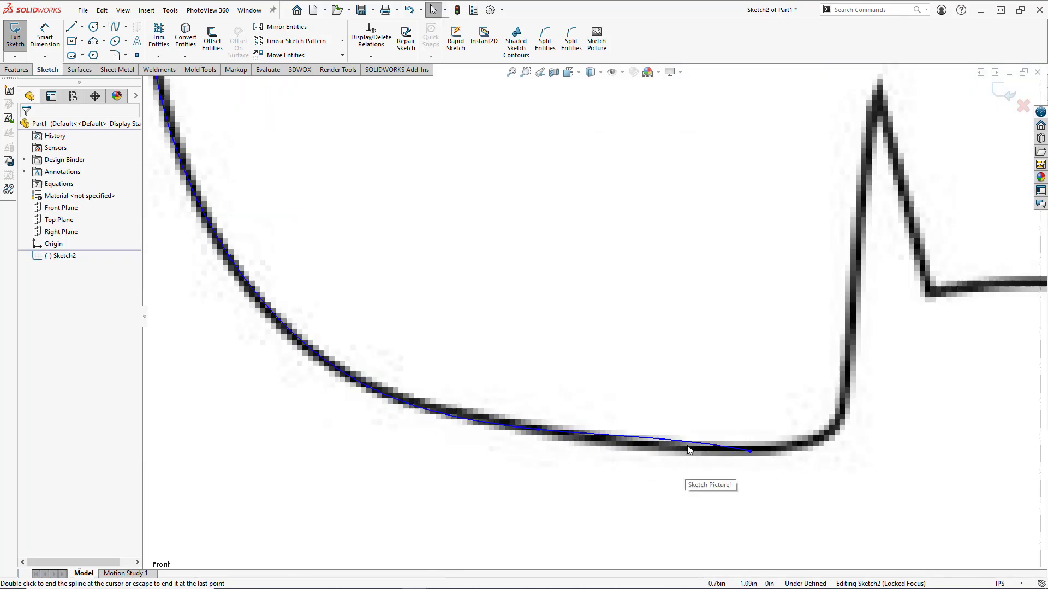
Step: Trace a spline along the head's lower curve into the head corner
{"action": "left_click", "coordinate": [688, 449]}
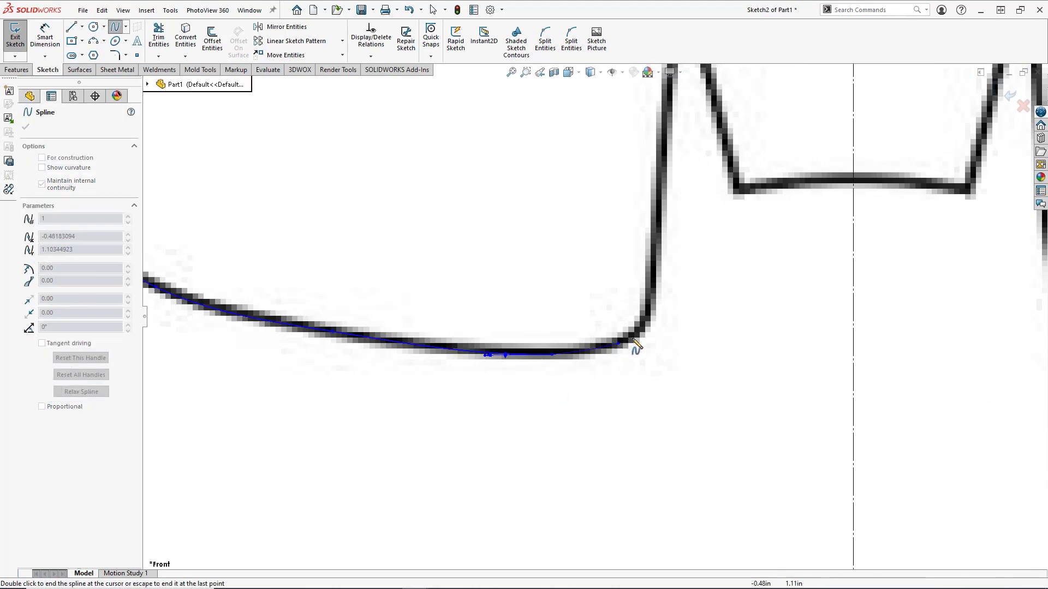
{"action": "left_click_drag", "start_coordinate": [635, 345], "coordinate": [654, 294]}
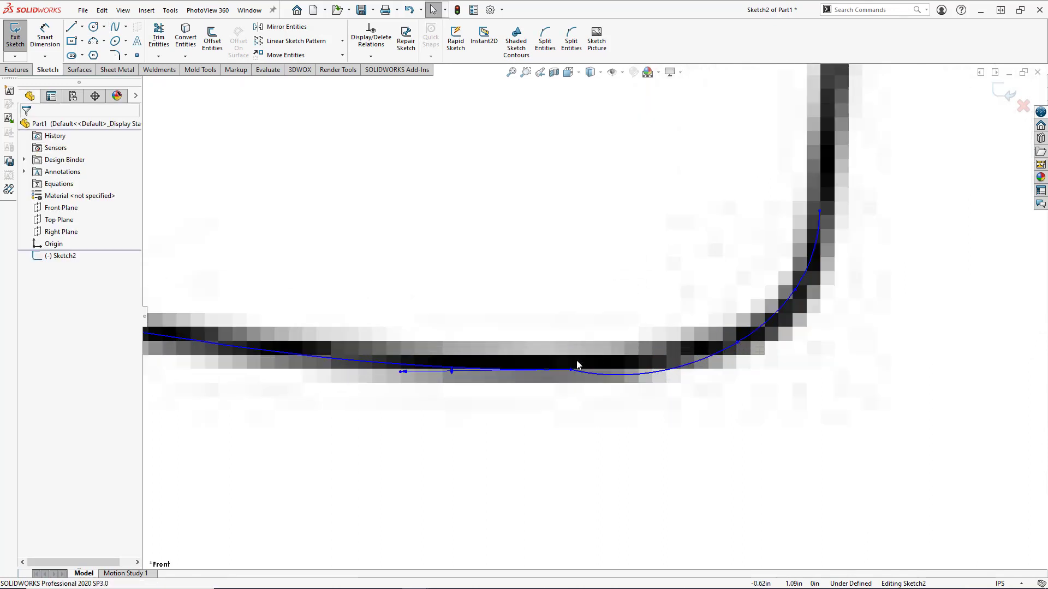
{"action": "mouse_move", "coordinate": [577, 365]}
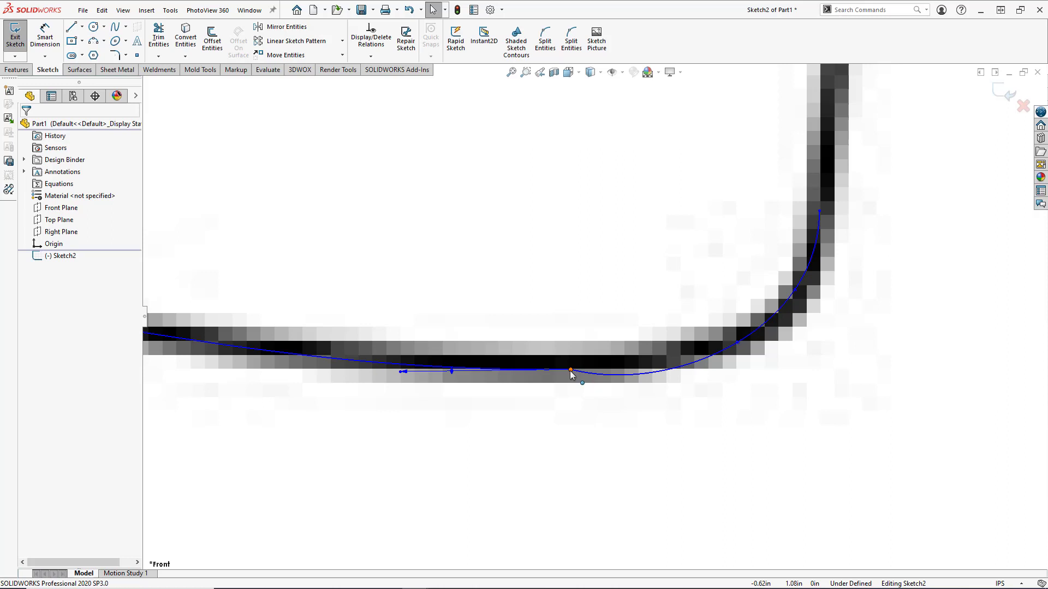
{"action": "left_click", "coordinate": [571, 369]}
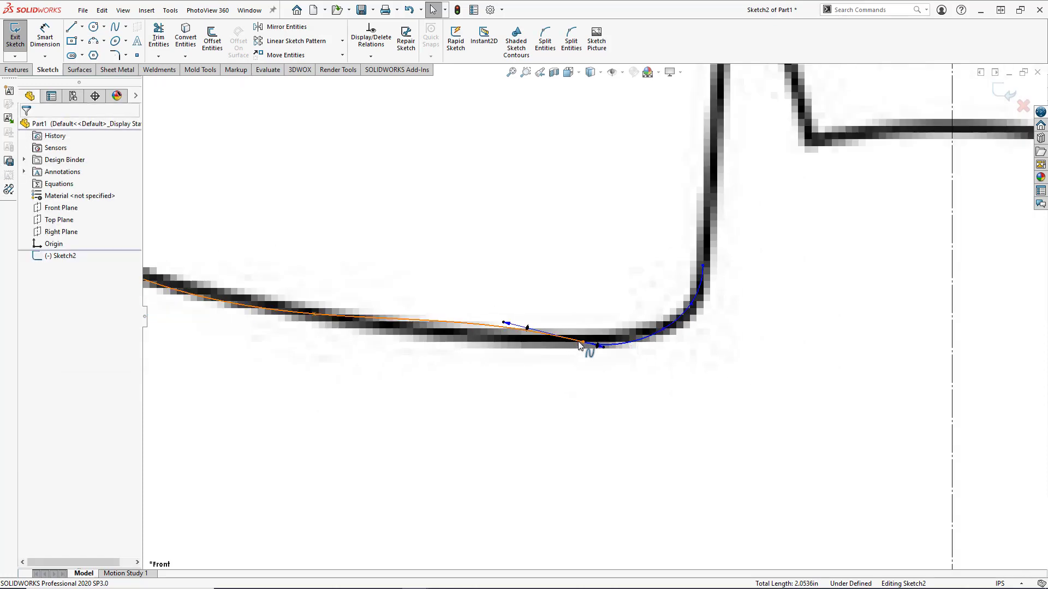
Step: Reshape the spline's control points to follow the head outline and continue toward the spike
{"action": "left_click", "coordinate": [579, 345]}
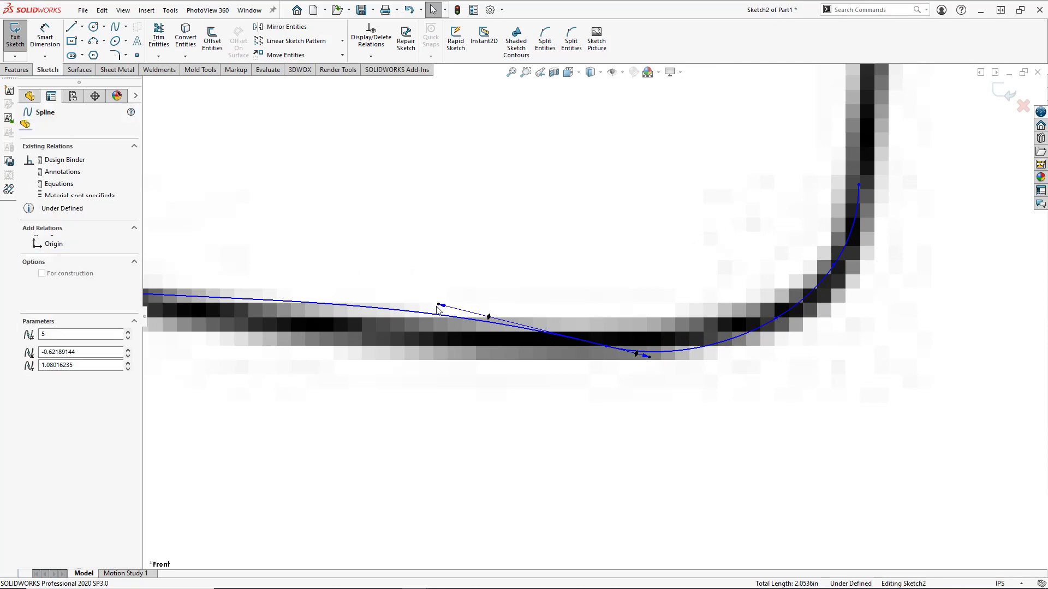
{"action": "left_click", "coordinate": [438, 306]}
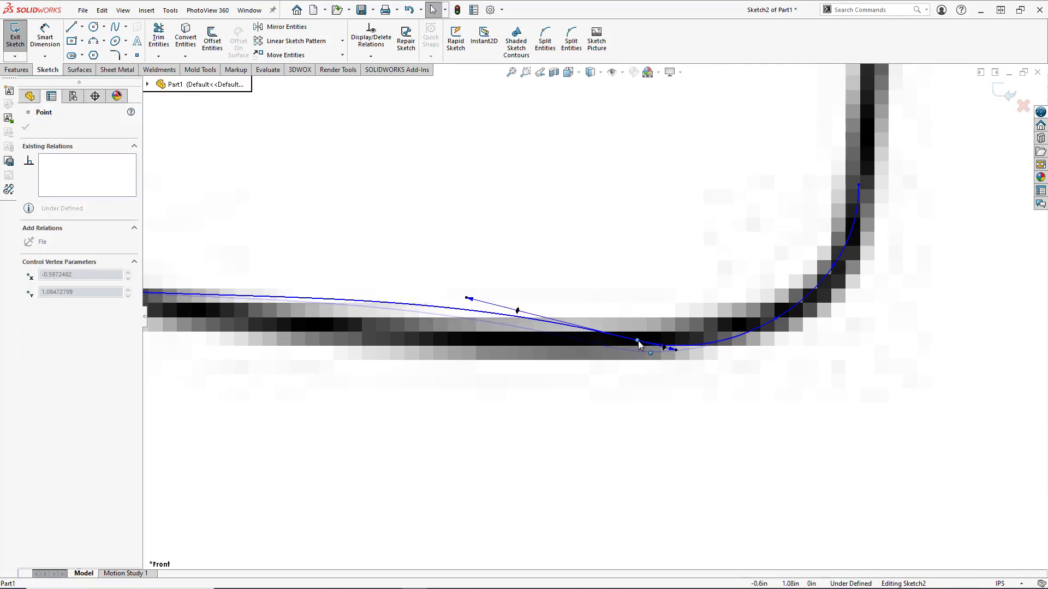
{"action": "left_click_drag", "start_coordinate": [638, 342], "coordinate": [494, 301]}
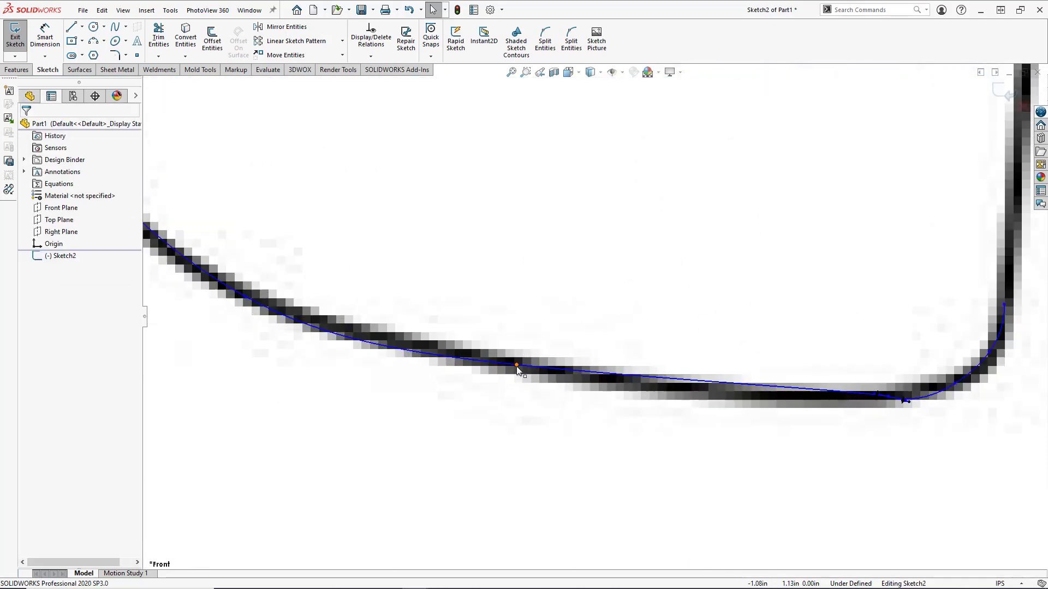
{"action": "left_click", "coordinate": [516, 366]}
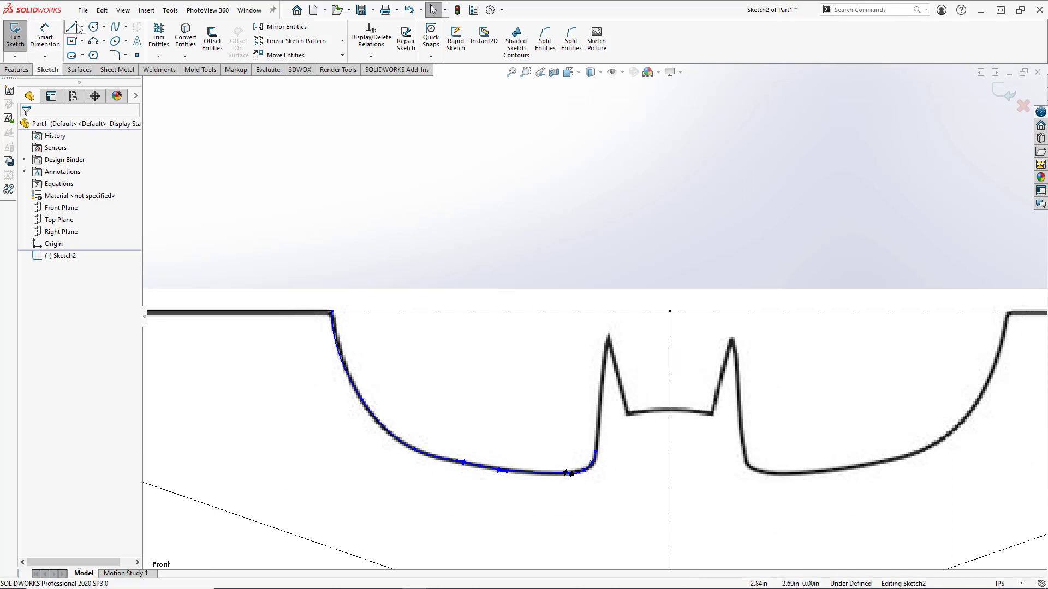
Step: Draw straight edges up to the spike tip and down into the centre notch
{"action": "left_click", "coordinate": [70, 26]}
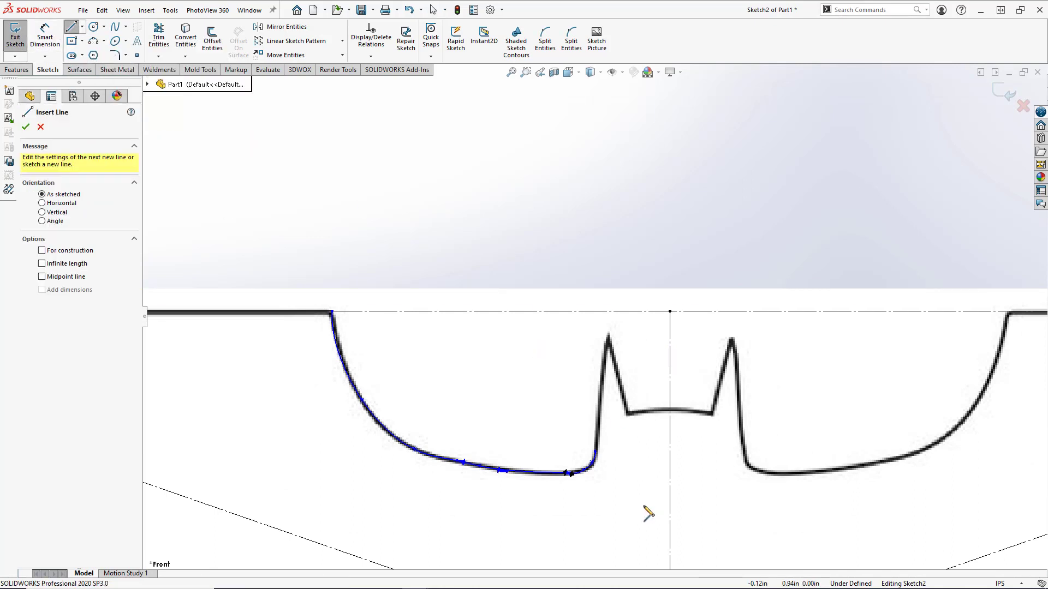
{"action": "mouse_move", "coordinate": [614, 384]}
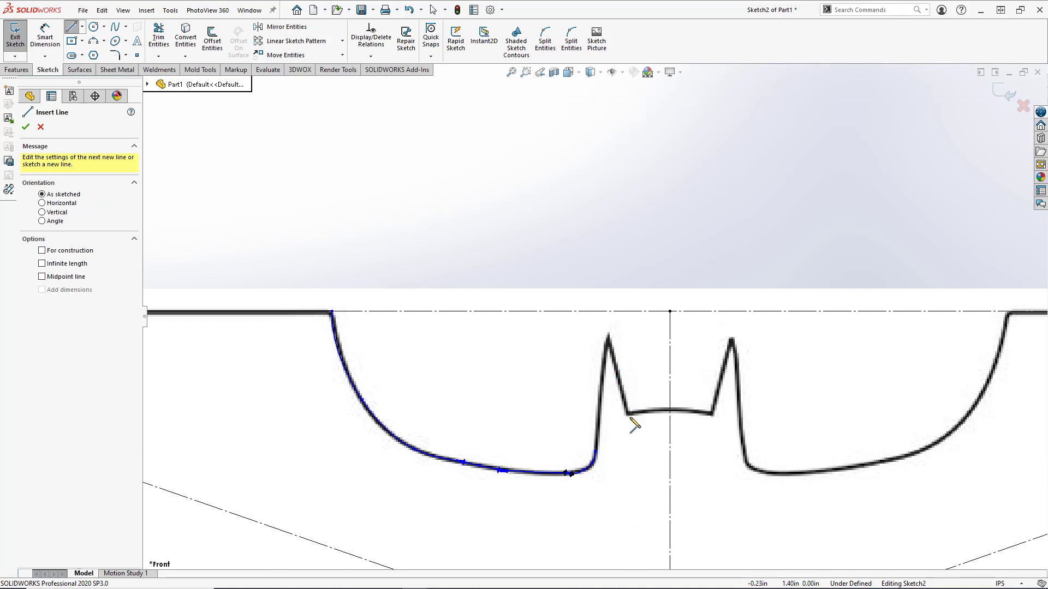
{"action": "mouse_move", "coordinate": [601, 458]}
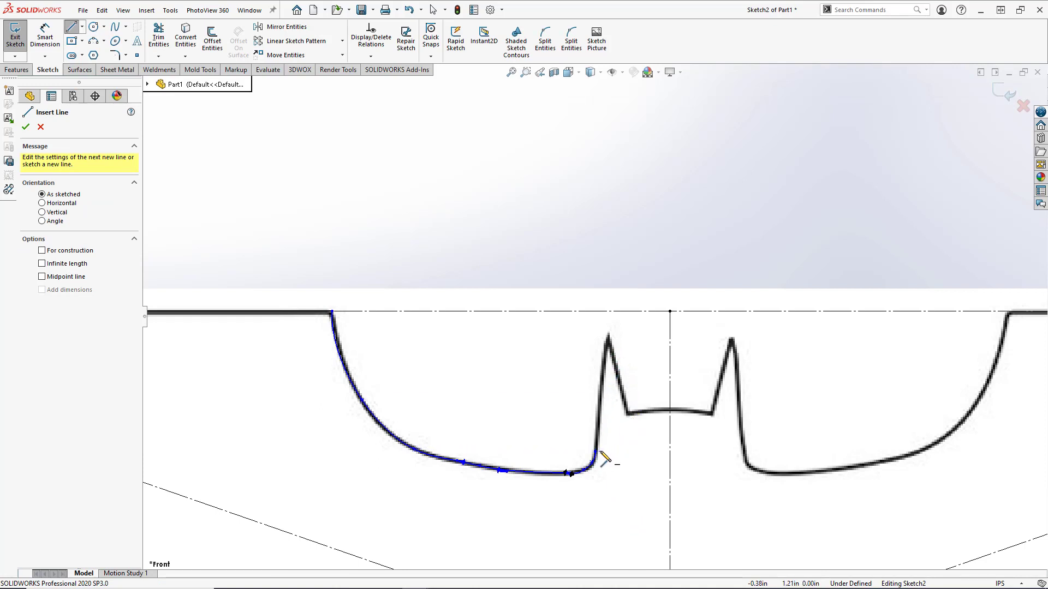
{"action": "left_click_drag", "start_coordinate": [570, 473], "coordinate": [588, 388]}
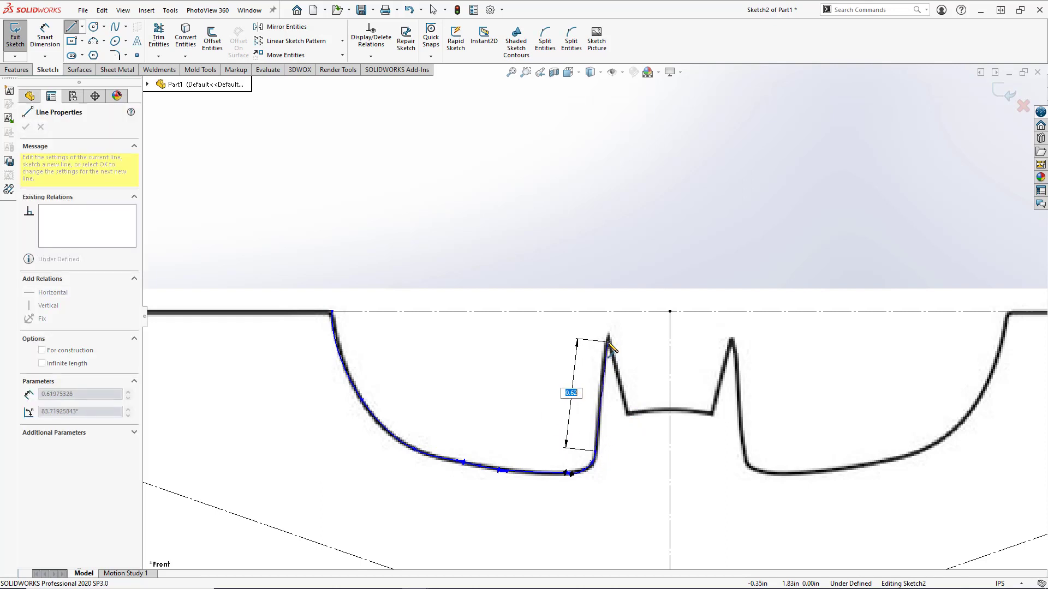
{"action": "left_click_drag", "start_coordinate": [611, 347], "coordinate": [627, 415]}
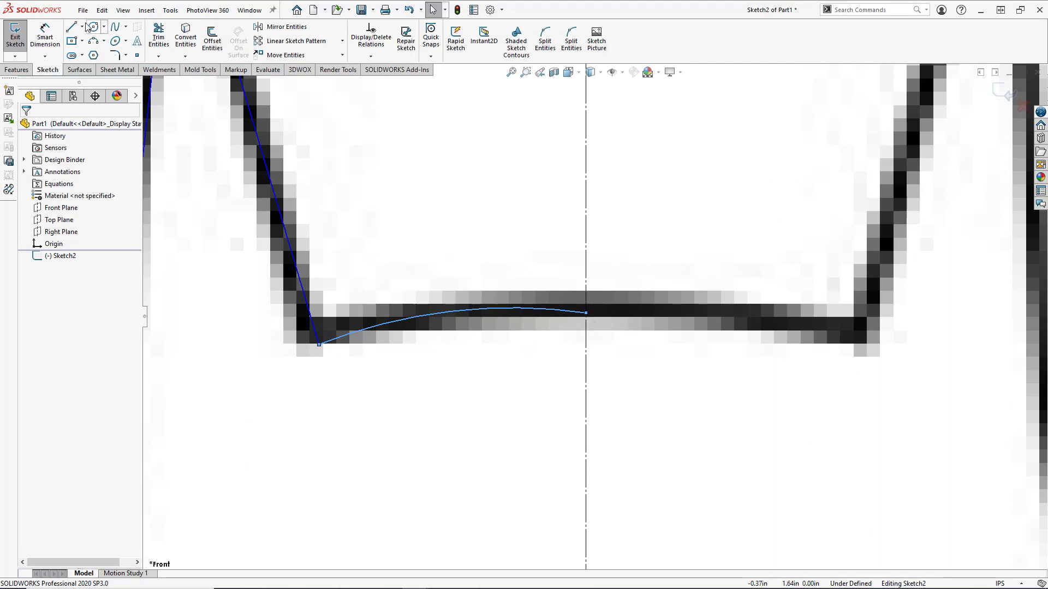
Step: Make the notch's horizontal line construction, add a Tangent relation, and pull the curve end onto the centreline
{"action": "left_click", "coordinate": [72, 26]}
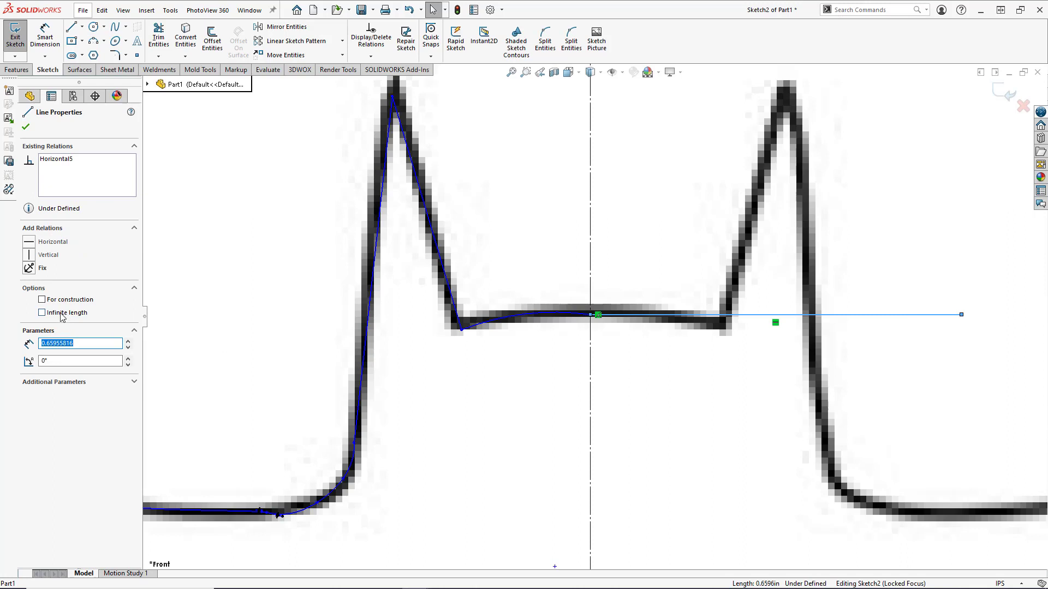
{"action": "left_click", "coordinate": [42, 300]}
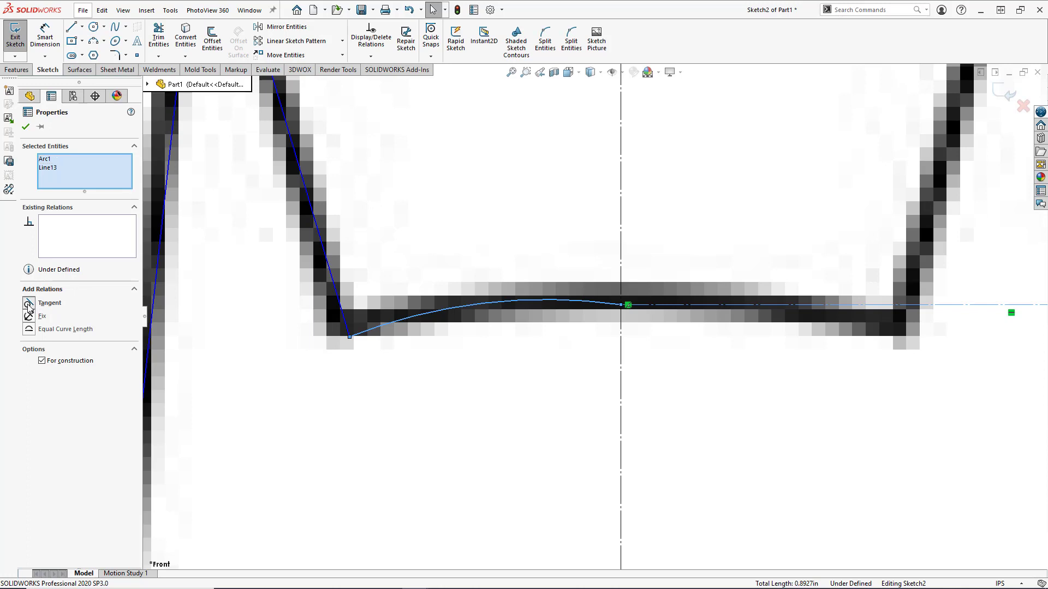
{"action": "left_click", "coordinate": [28, 302]}
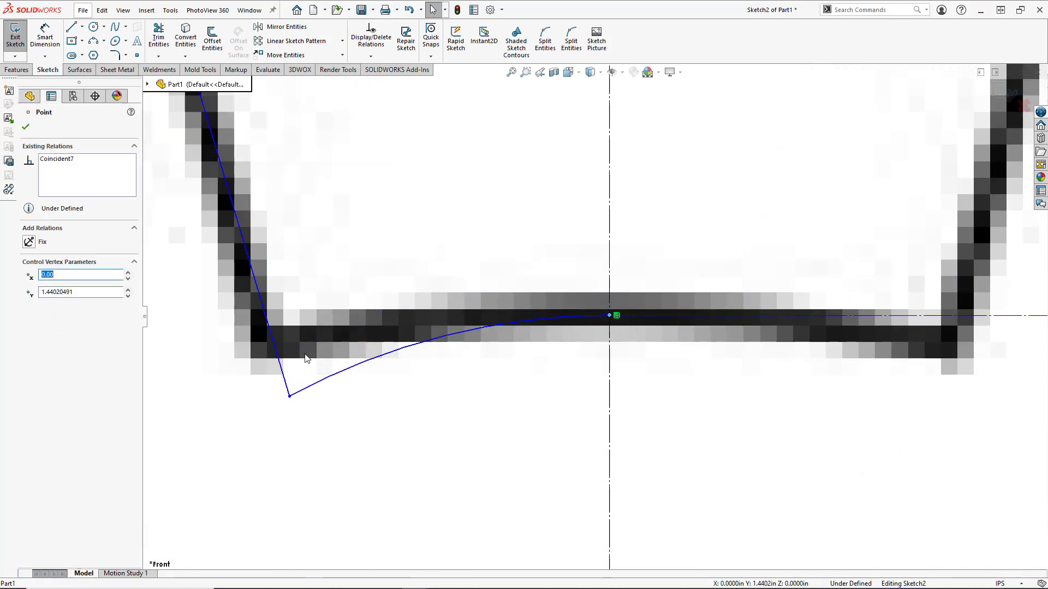
{"action": "left_click_drag", "start_coordinate": [288, 394], "coordinate": [280, 363]}
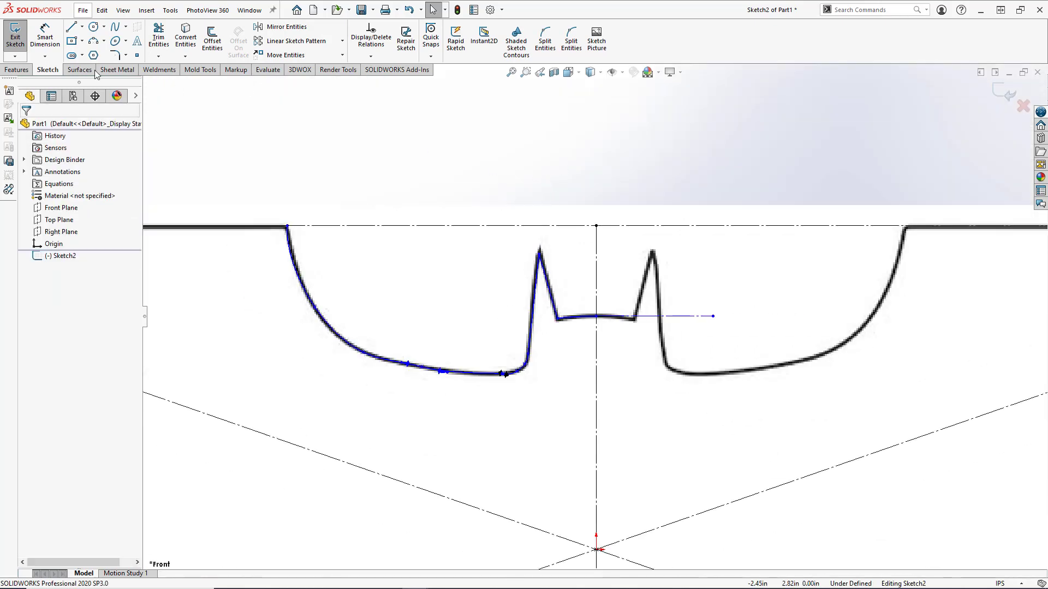
Step: Exit Sketch2, leaving the traced half-profile outline in the part
{"action": "left_click", "coordinate": [70, 27]}
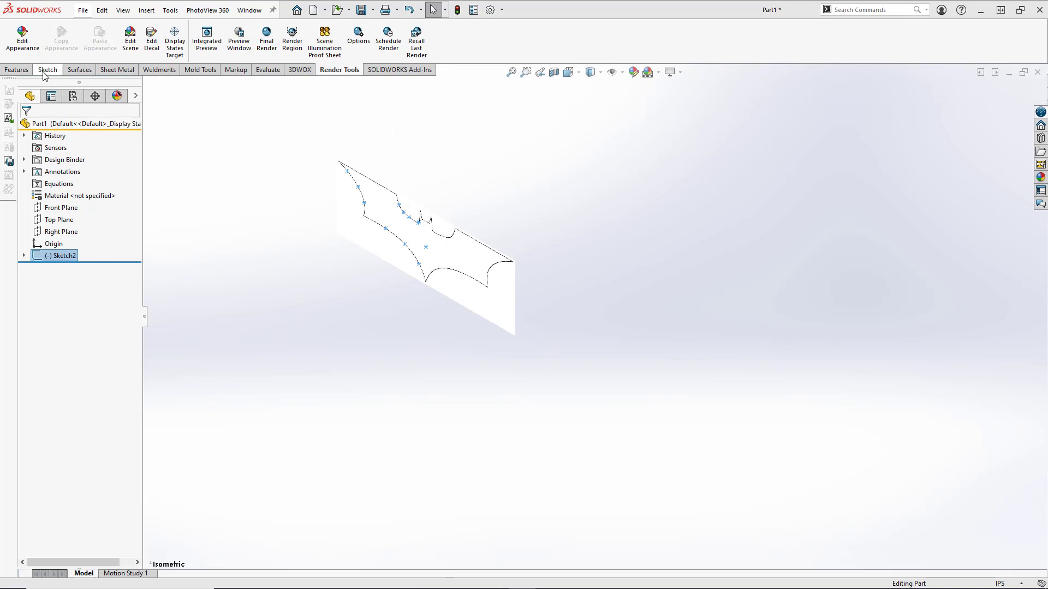
Step: Start an Extruded Boss/Base on the half profile with Mid Plane end condition
{"action": "left_click", "coordinate": [17, 69]}
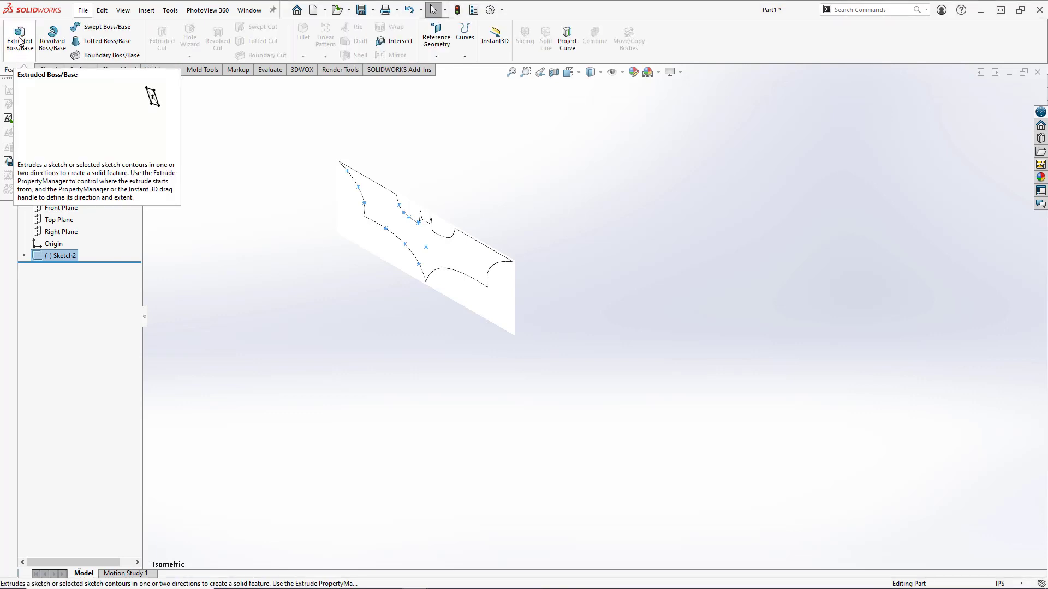
{"action": "left_click", "coordinate": [19, 38]}
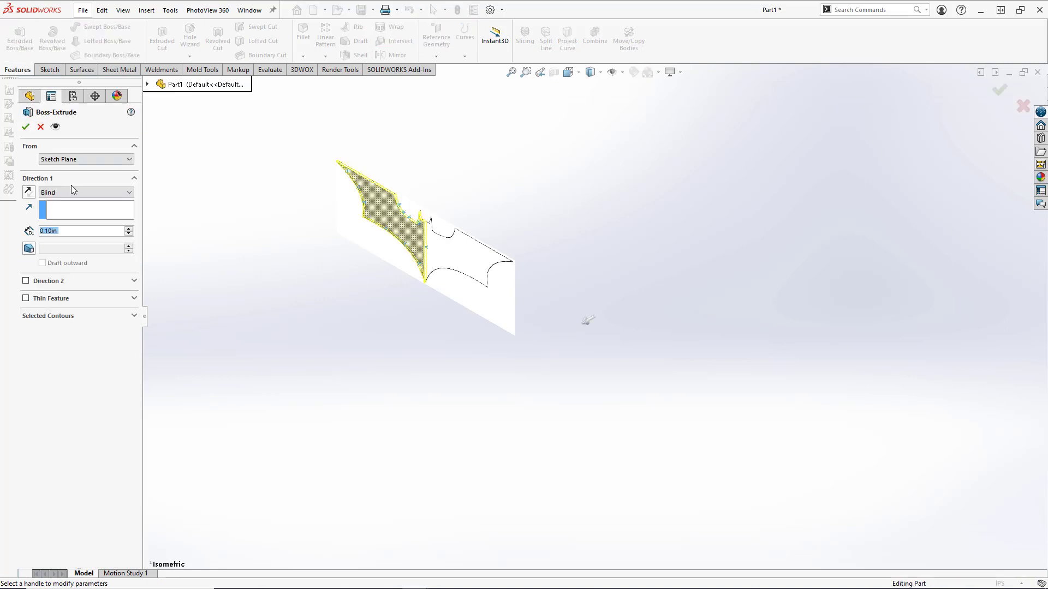
{"action": "left_click", "coordinate": [86, 193]}
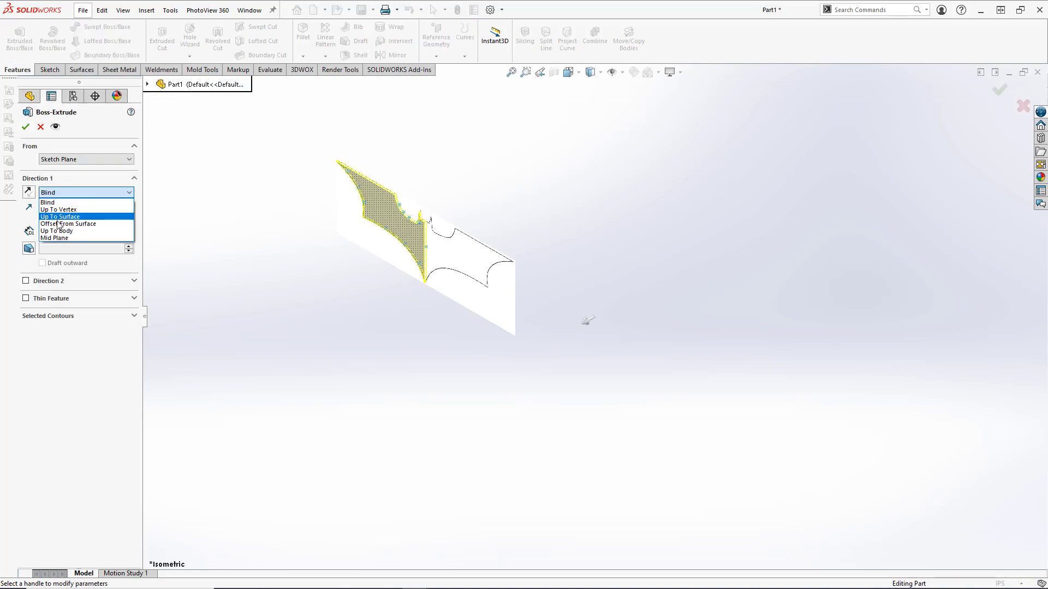
{"action": "left_click", "coordinate": [54, 238]}
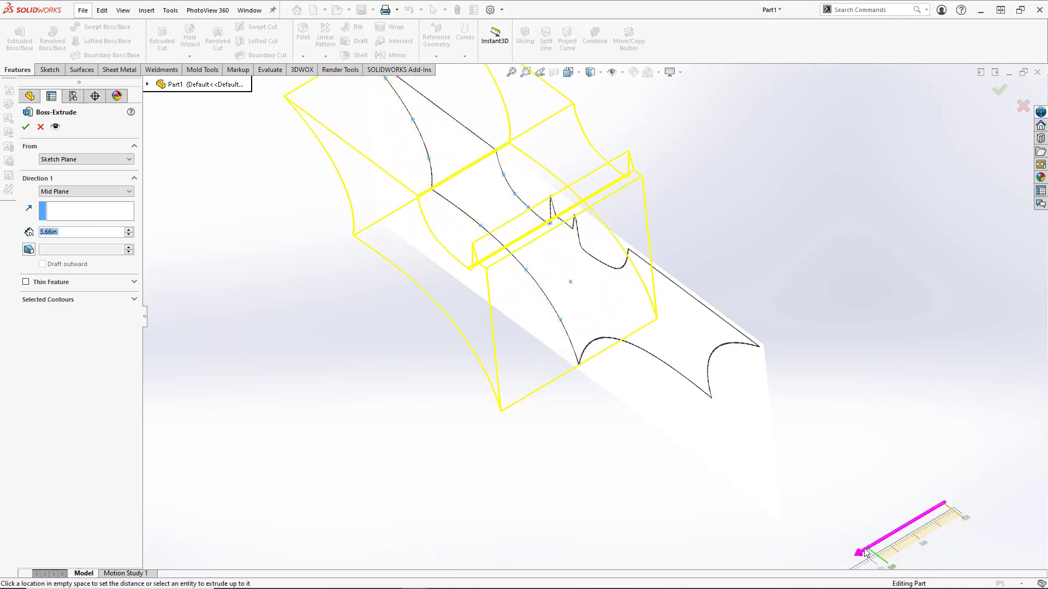
Step: Set the extrusion depth to 0.125in and confirm Boss-Extrude1
{"action": "left_click_drag", "start_coordinate": [866, 555], "coordinate": [908, 533]}
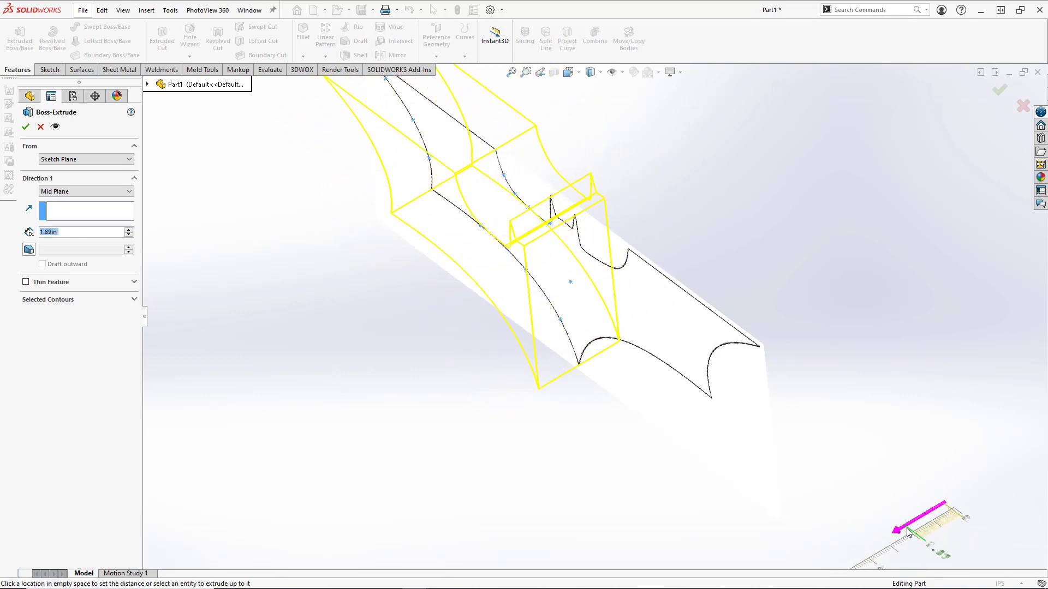
{"action": "left_click_drag", "start_coordinate": [909, 531], "coordinate": [875, 551]}
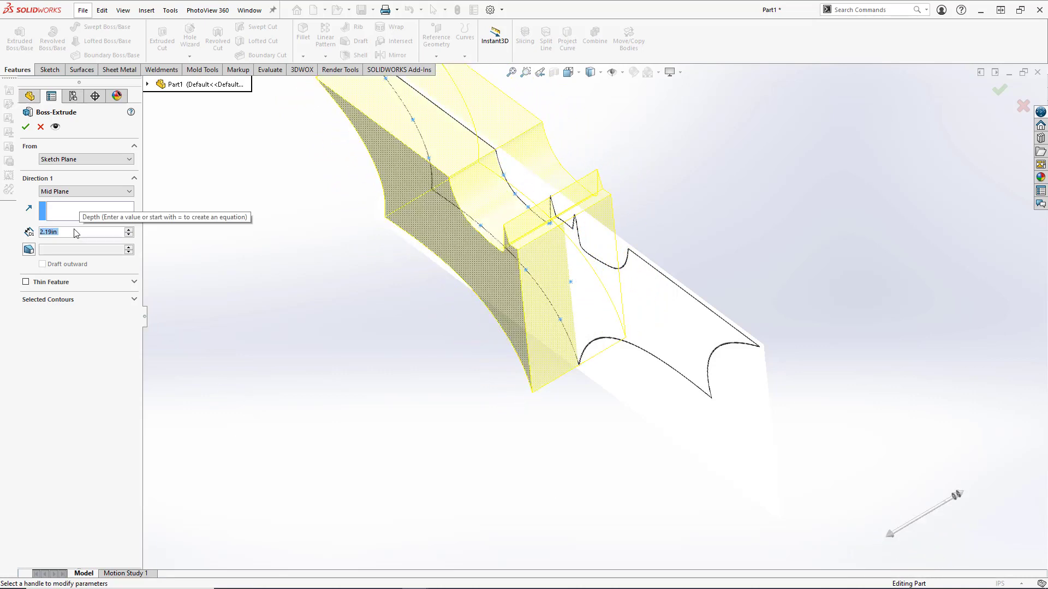
{"action": "mouse_move", "coordinate": [76, 234]}
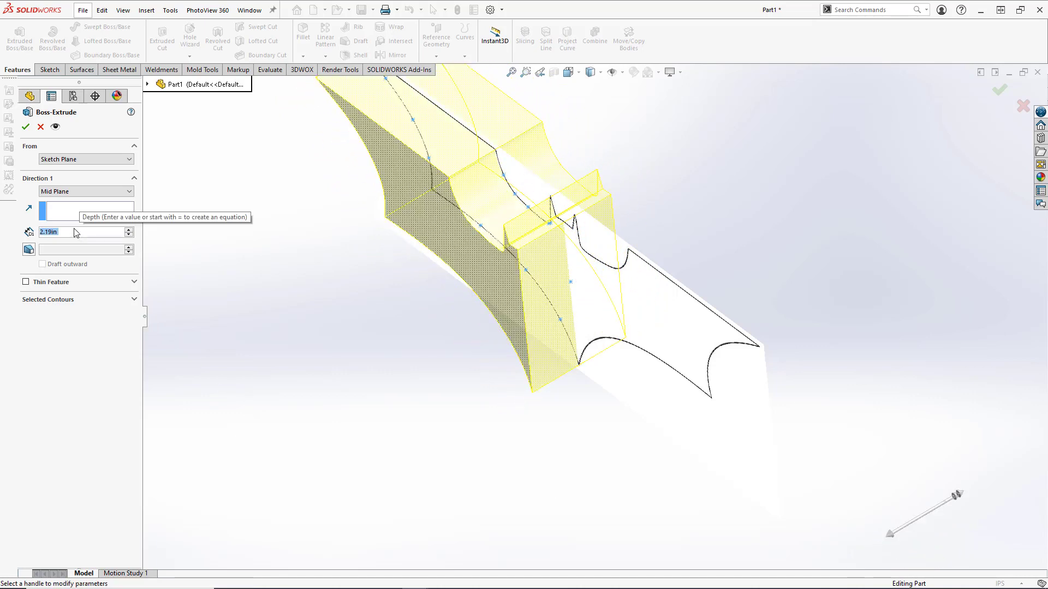
{"action": "left_click", "coordinate": [83, 232]}
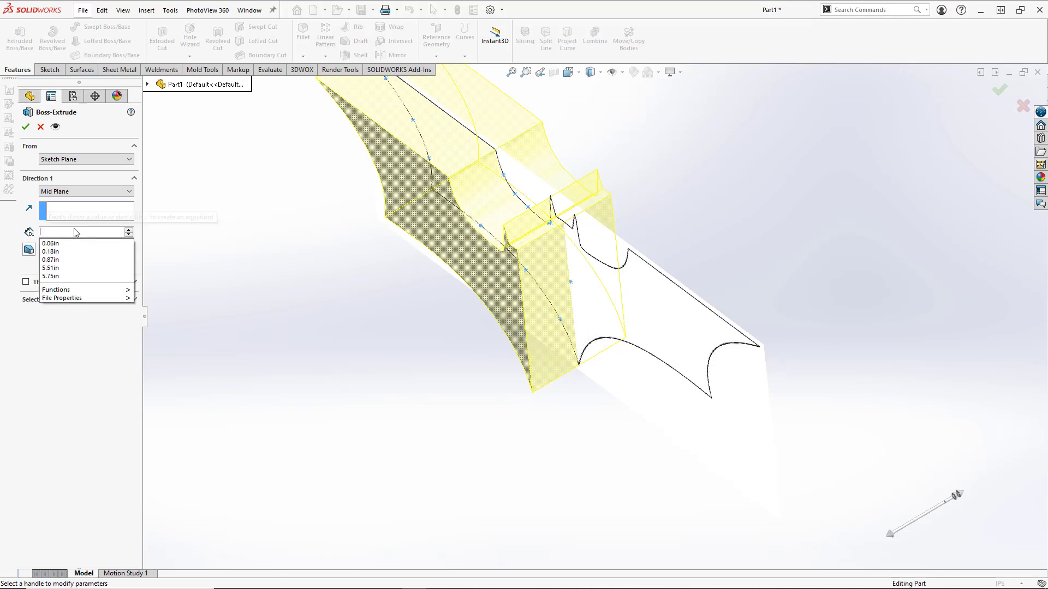
{"action": "type", "text": "0."}
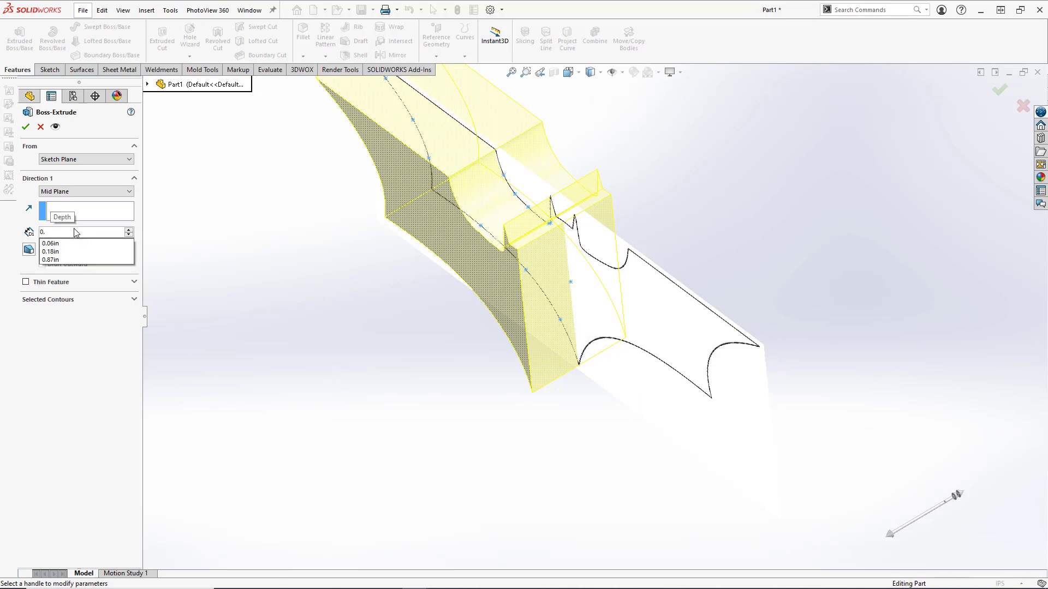
{"action": "type", "text": "0.125in"}
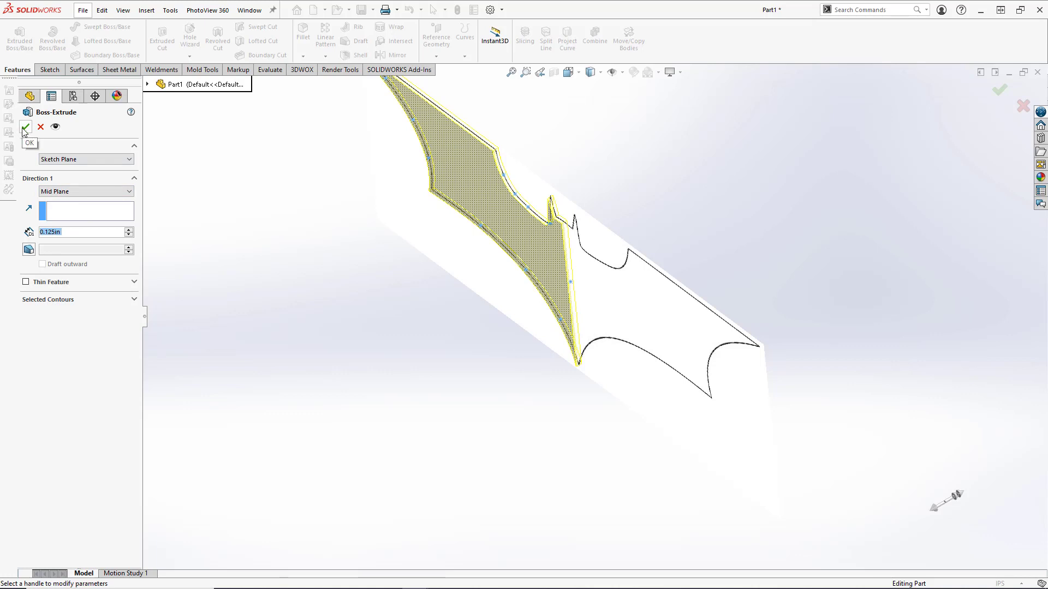
{"action": "left_click", "coordinate": [24, 127]}
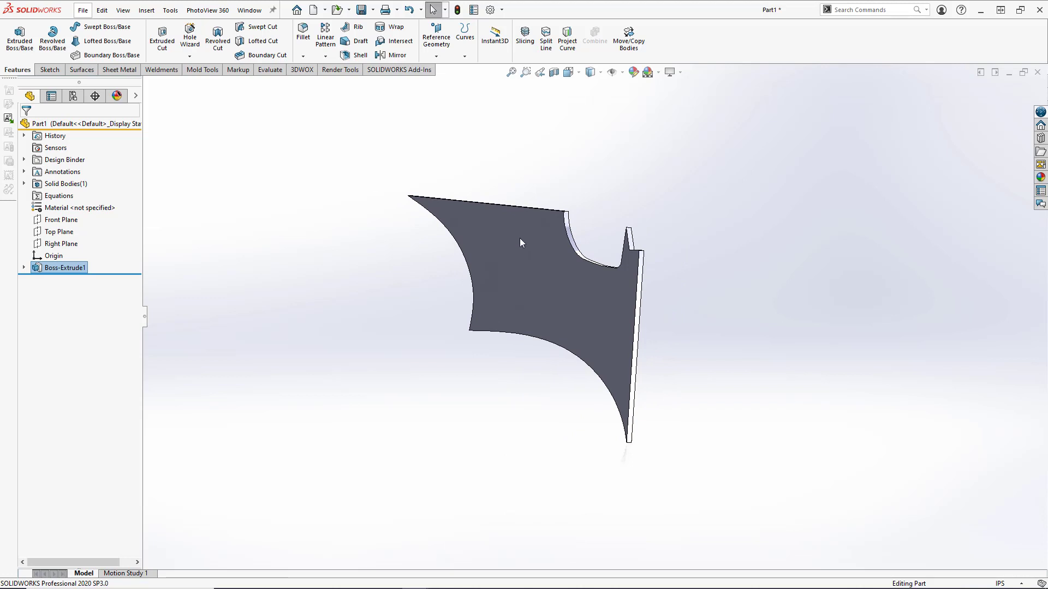
{"action": "mouse_move", "coordinate": [521, 243]}
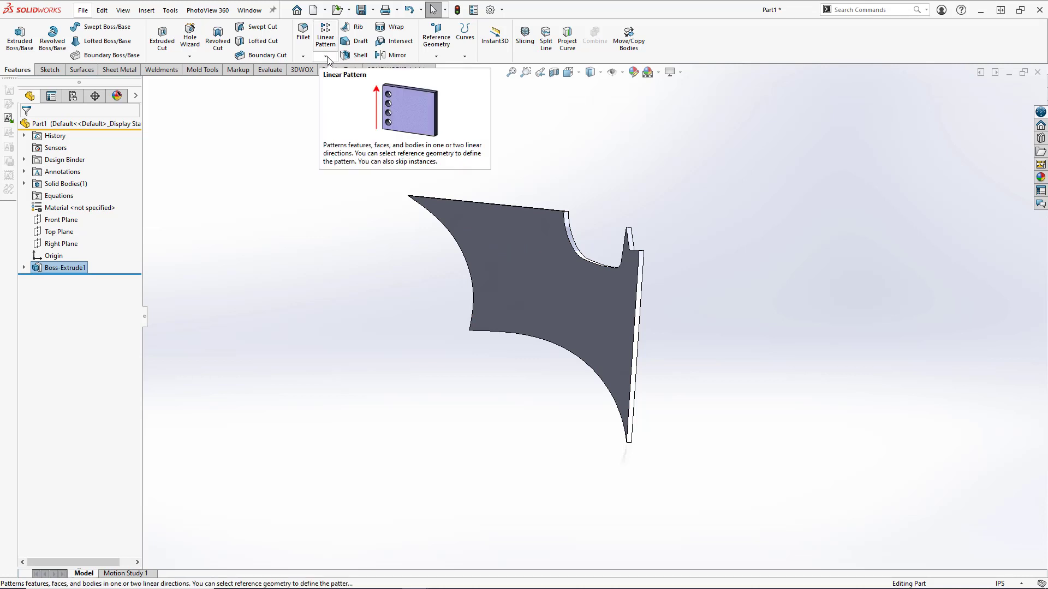
Step: Mirror Boss-Extrude1 across its inner face to complete the symmetric batarang solid
{"action": "left_click", "coordinate": [325, 56]}
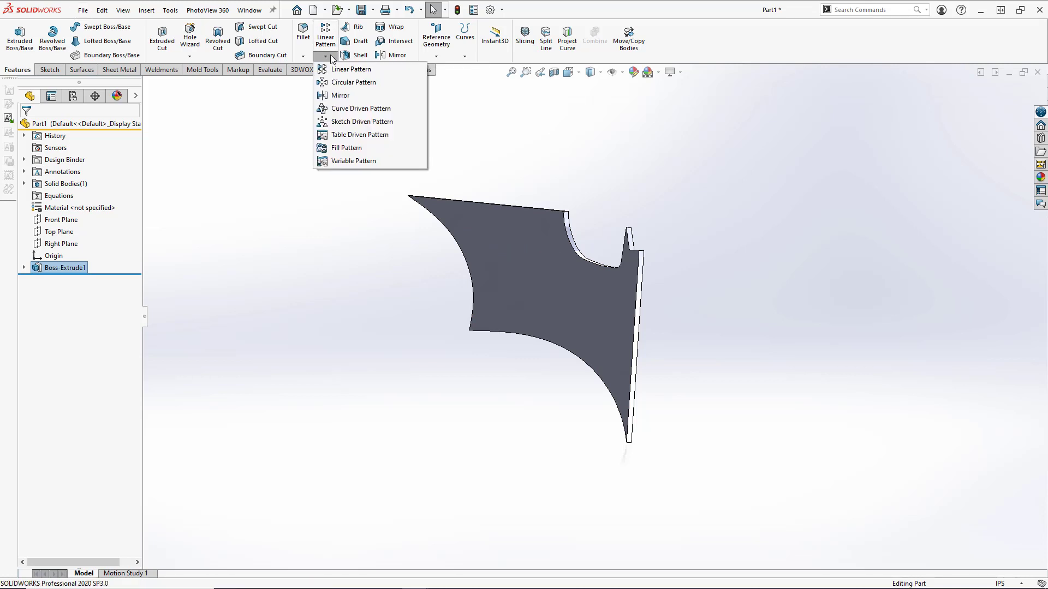
{"action": "mouse_move", "coordinate": [361, 98]}
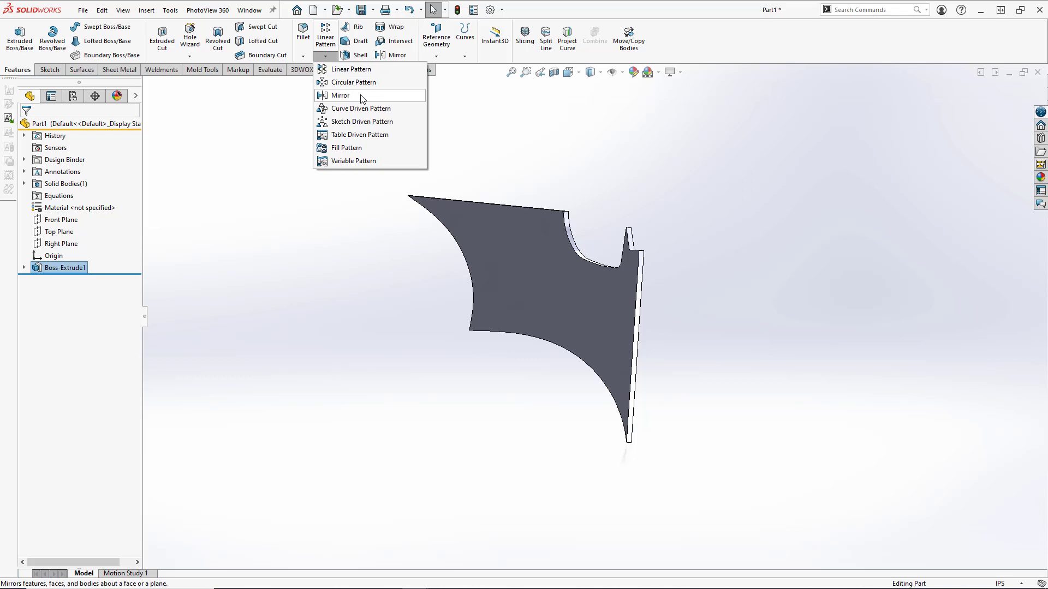
{"action": "left_click", "coordinate": [340, 95]}
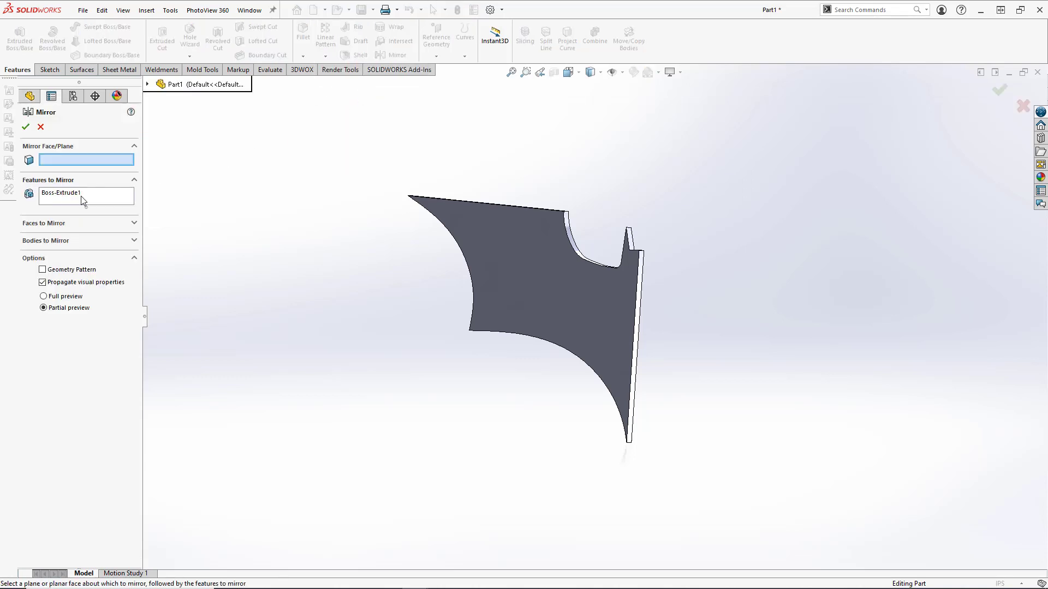
{"action": "mouse_move", "coordinate": [77, 202]}
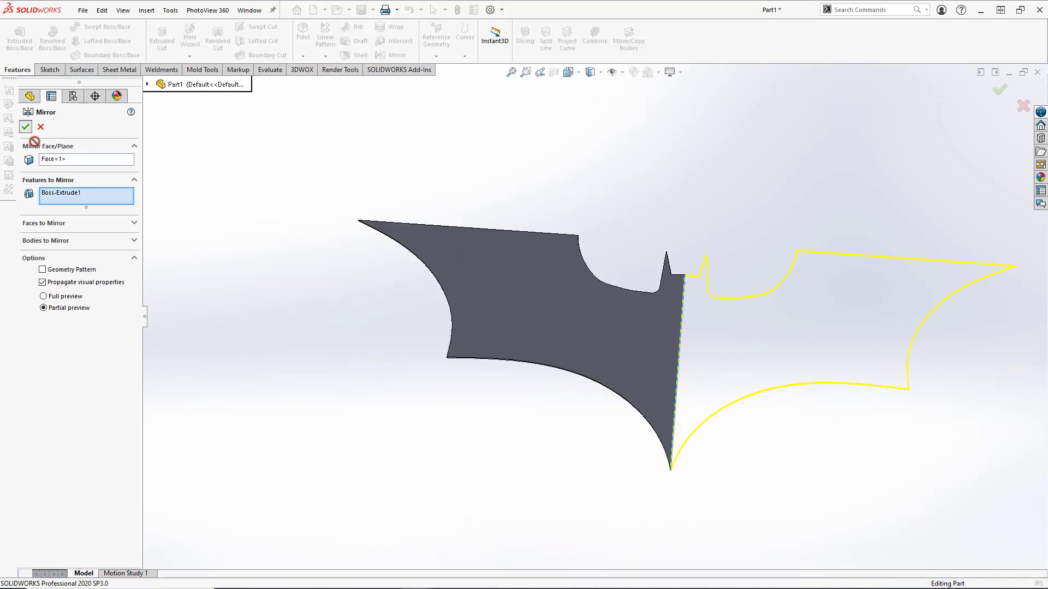
{"action": "left_click", "coordinate": [26, 128]}
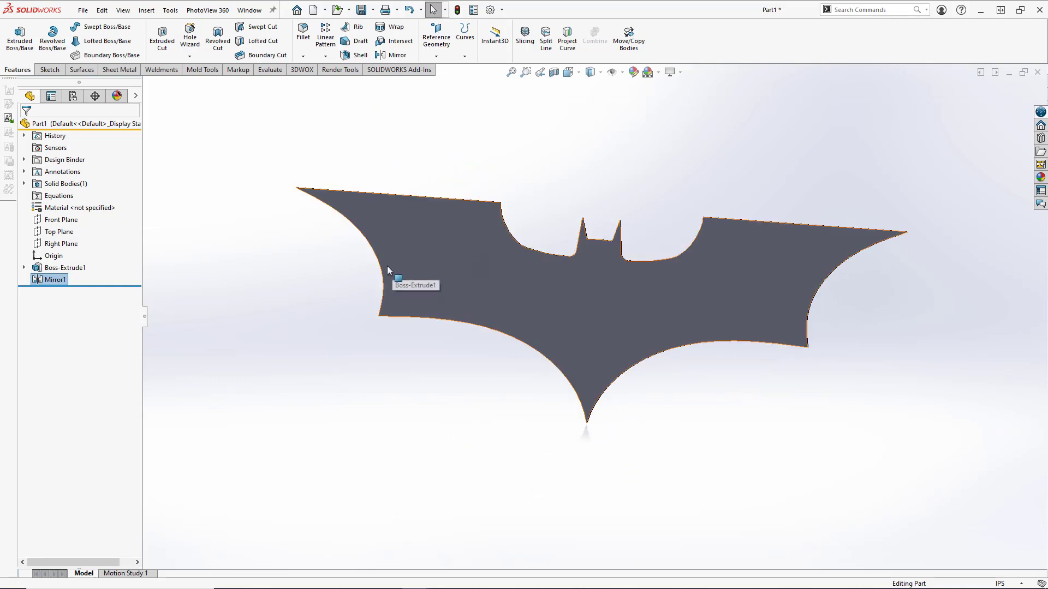
{"action": "mouse_move", "coordinate": [838, 292]}
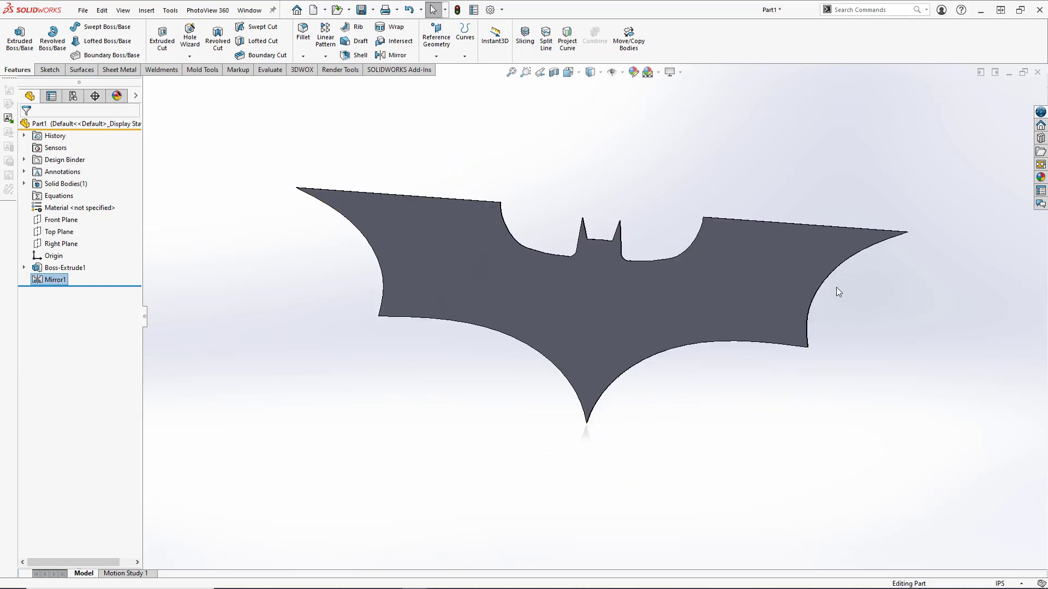
{"action": "mouse_move", "coordinate": [242, 124]}
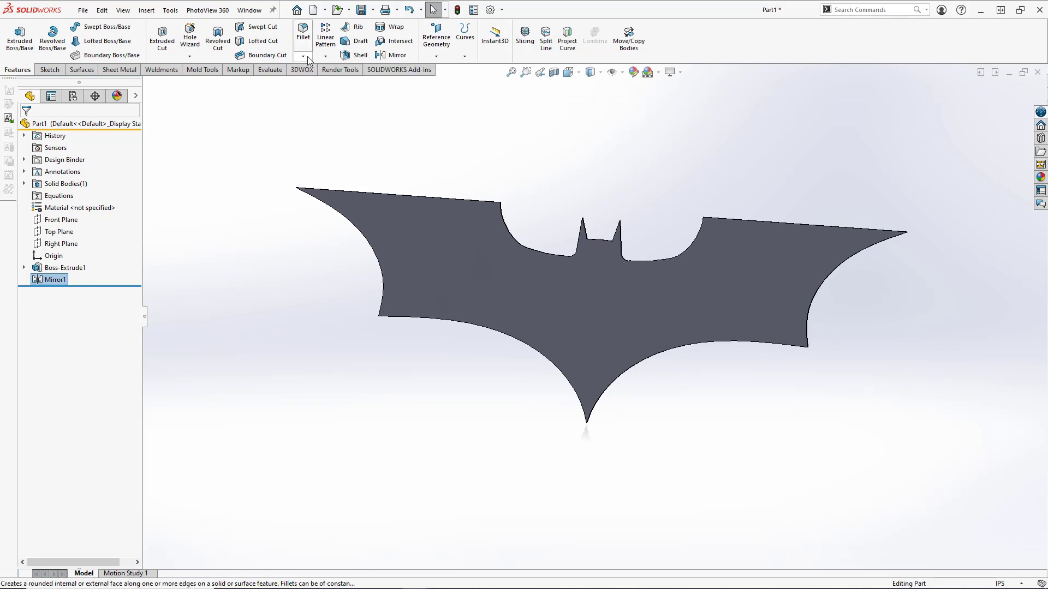
Step: Start a Chamfer with 0.125in distance and 75° angle
{"action": "left_click", "coordinate": [303, 56]}
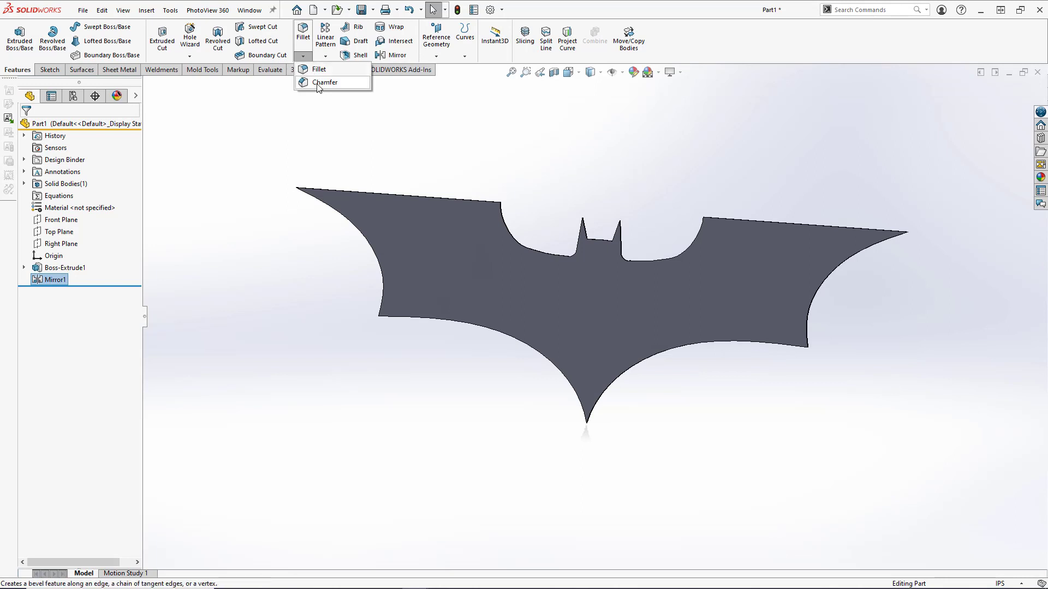
{"action": "left_click", "coordinate": [325, 82]}
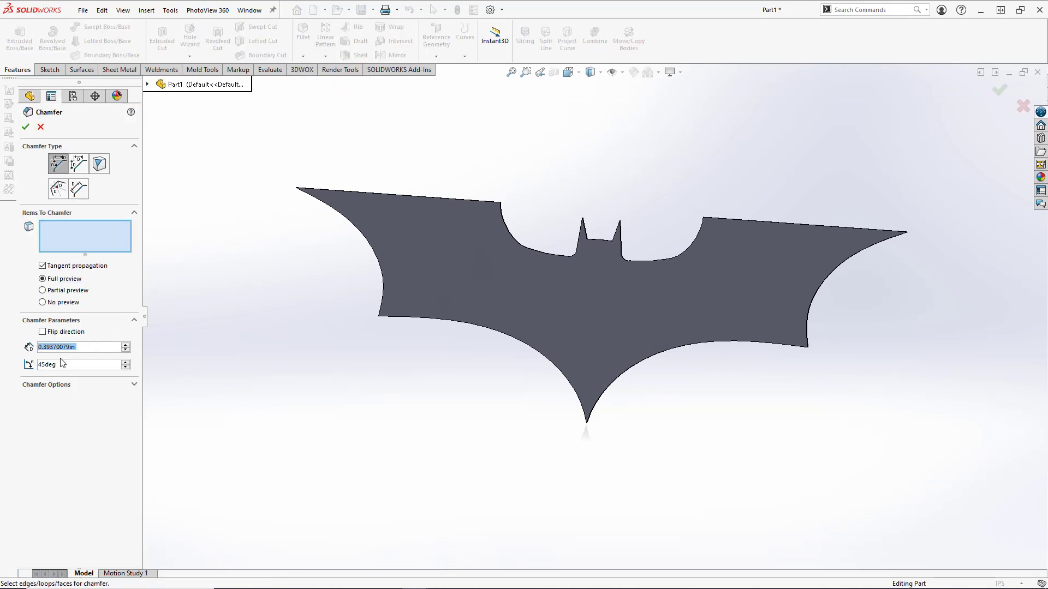
{"action": "mouse_move", "coordinate": [87, 344]}
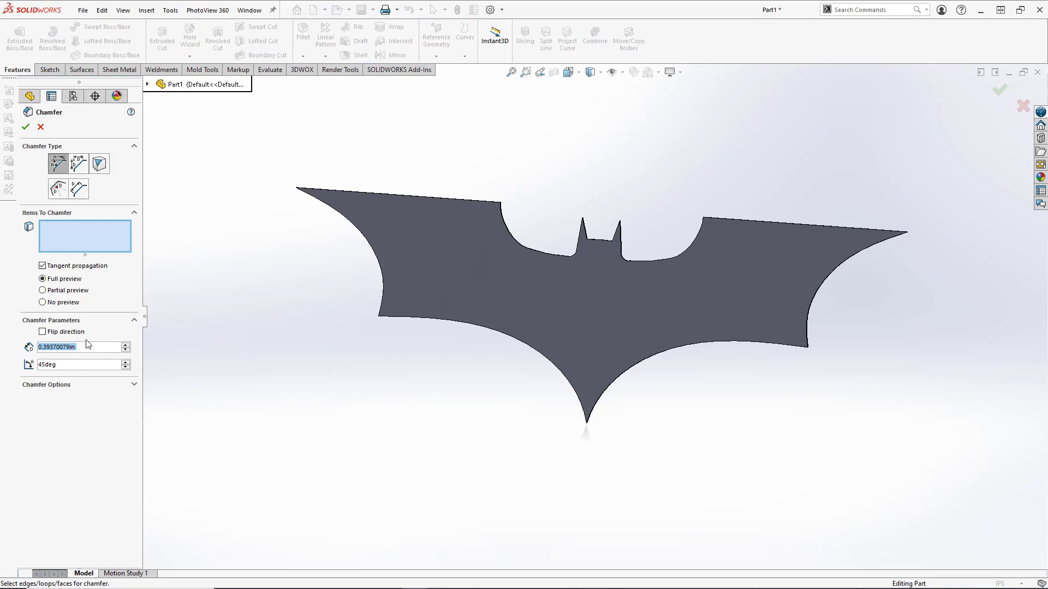
{"action": "type", "text": "0."}
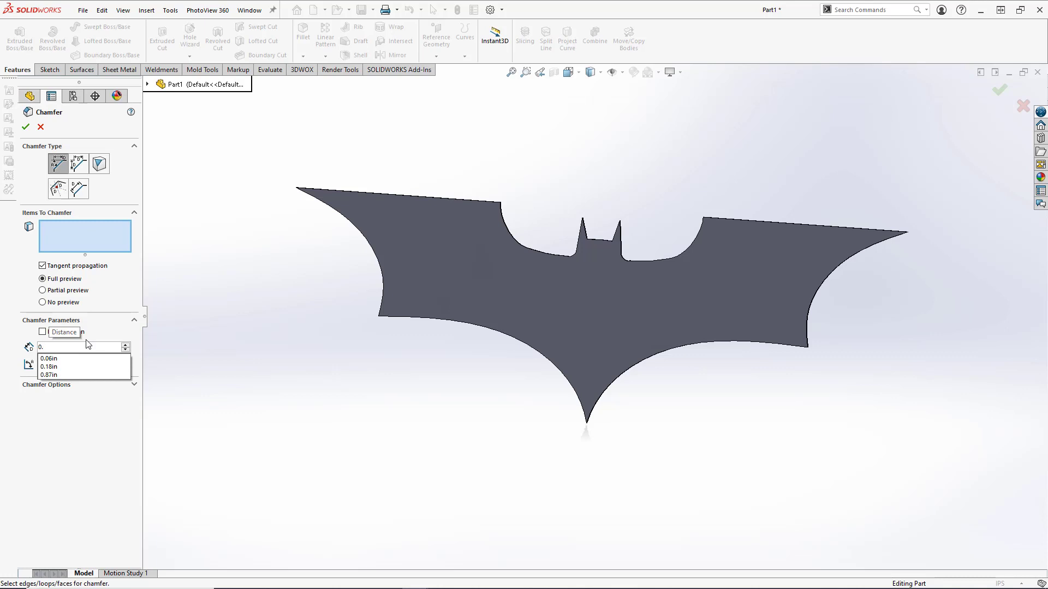
{"action": "type", "text": "0.125in"}
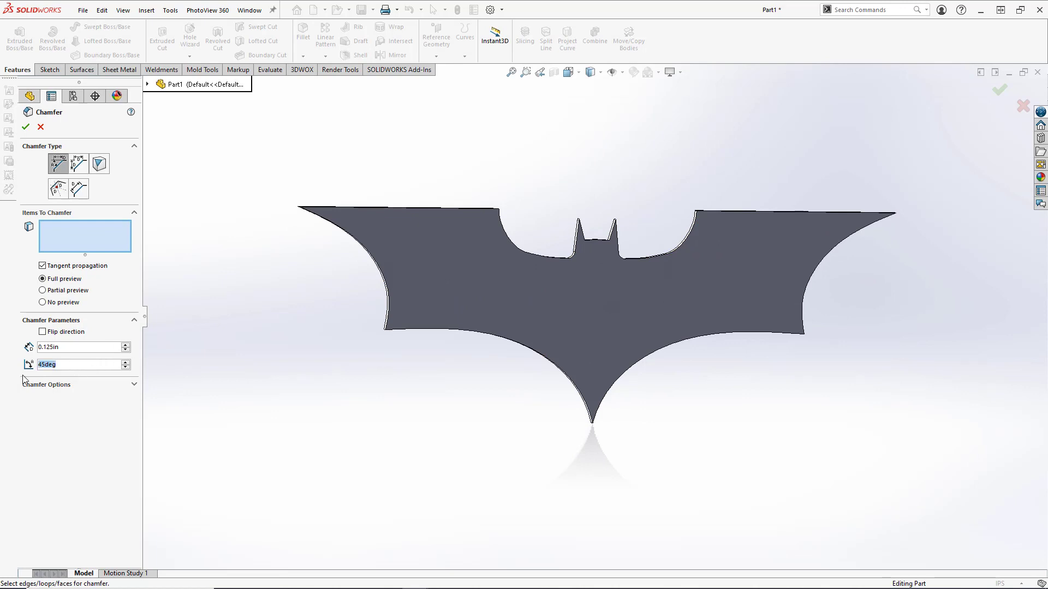
{"action": "type", "text": "7"}
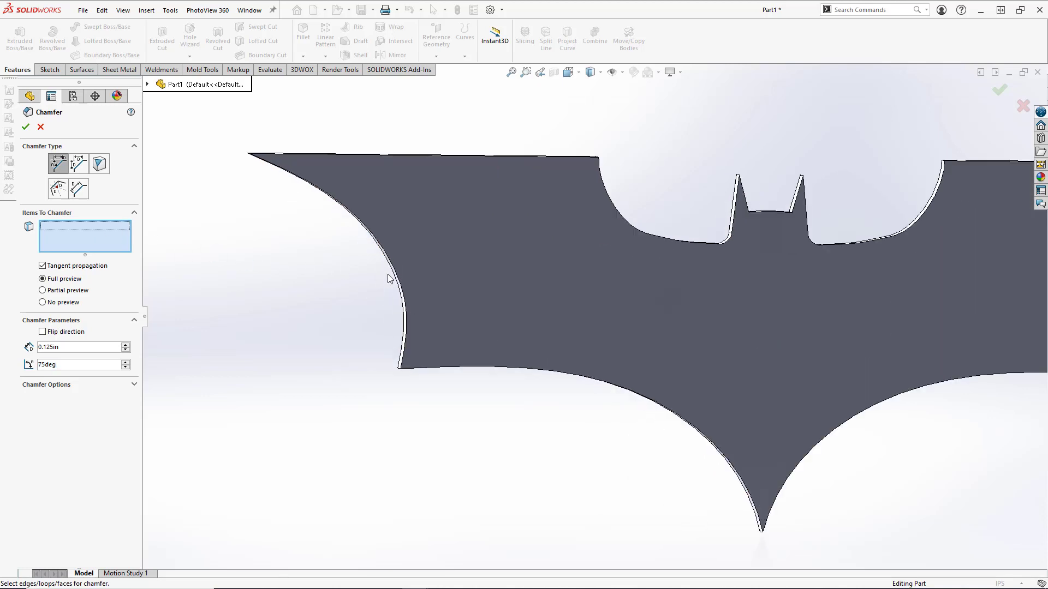
Step: Select the curved outer edges and confirm Chamfer1 on the four edges
{"action": "left_click", "coordinate": [401, 279]}
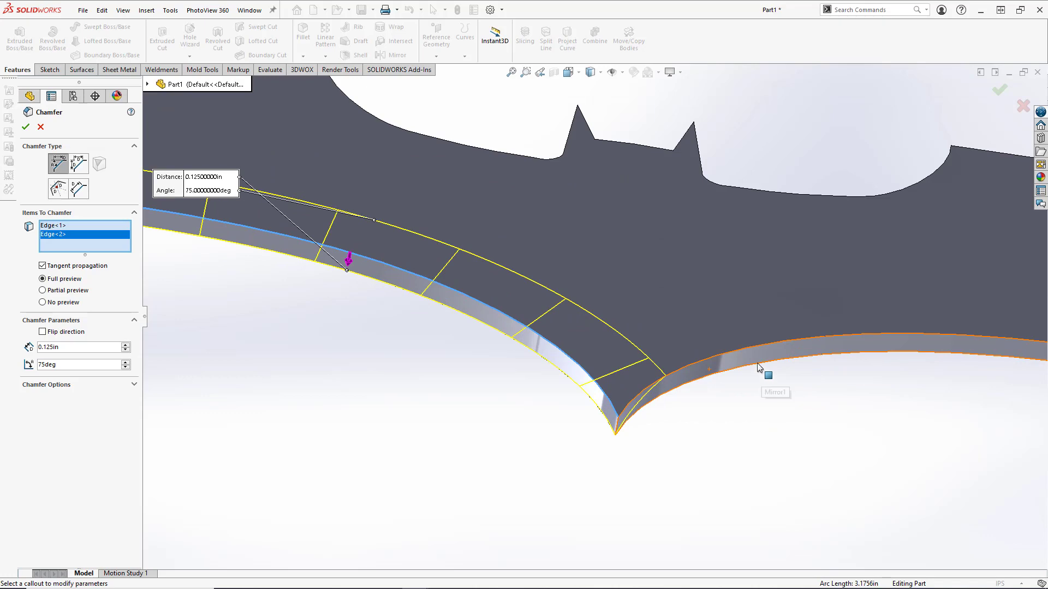
{"action": "left_click", "coordinate": [746, 361]}
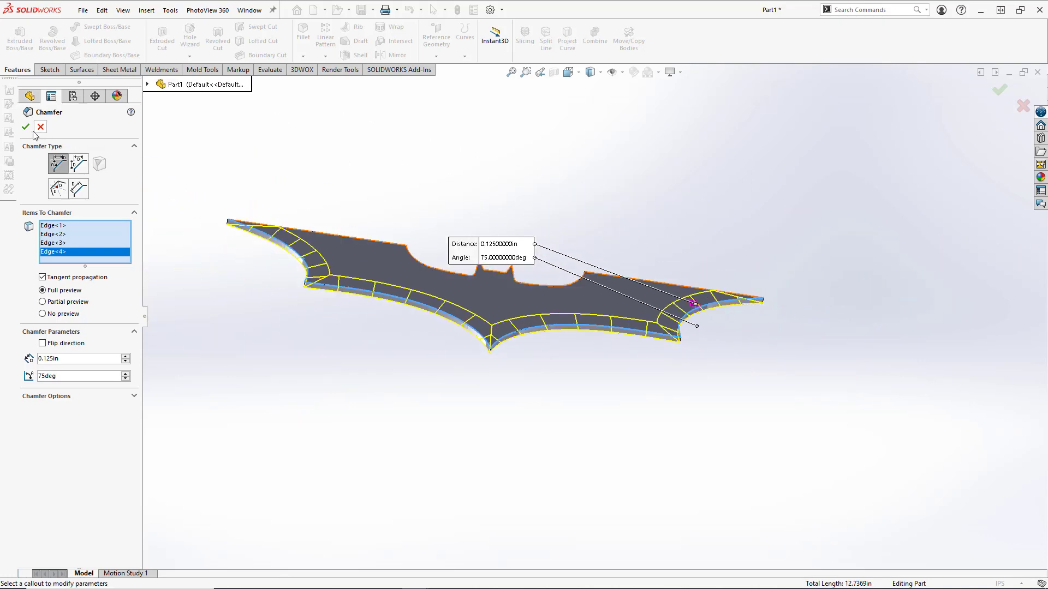
{"action": "left_click", "coordinate": [26, 127]}
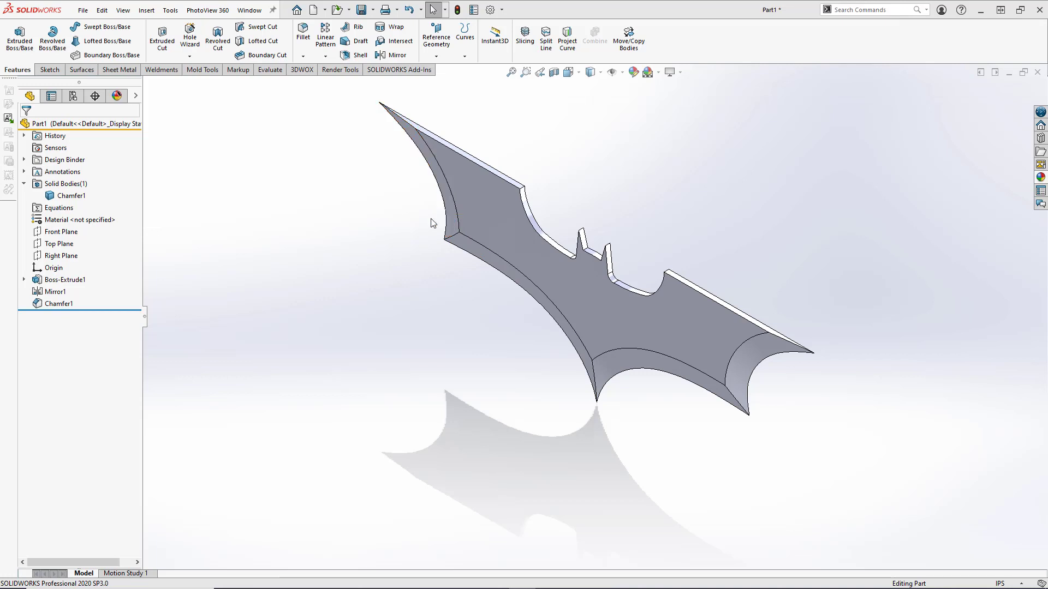
Step: Select the batarang solid body and bring up the Appearances library
{"action": "left_click", "coordinate": [70, 195]}
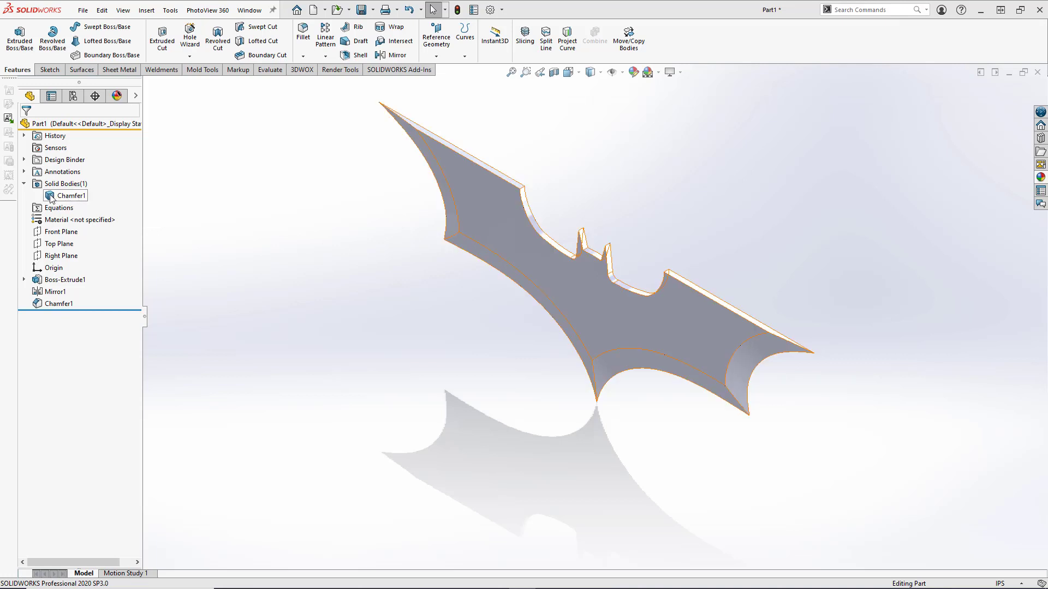
{"action": "left_click", "coordinate": [70, 195]}
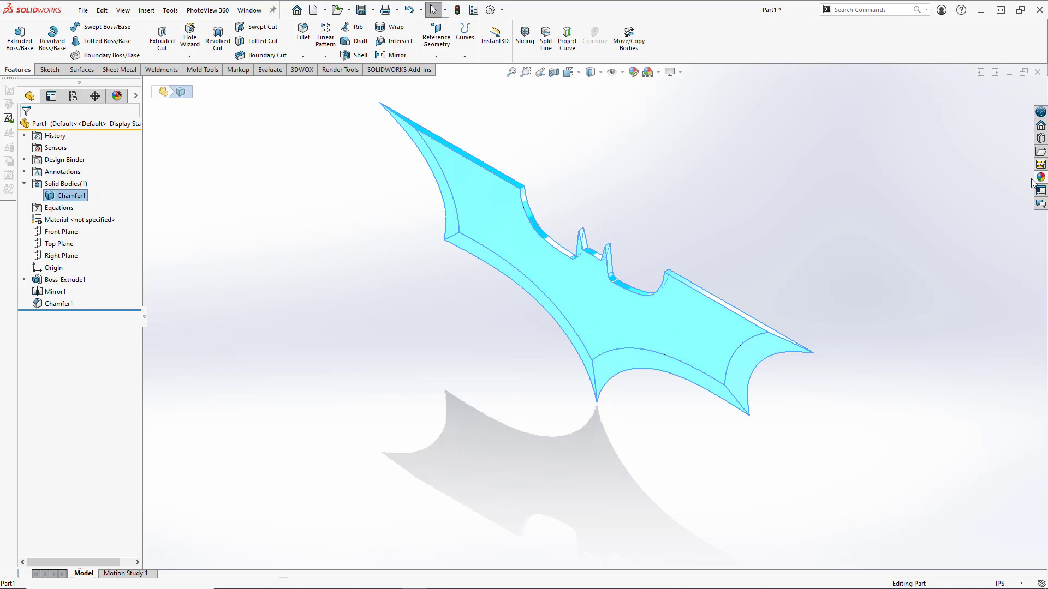
{"action": "mouse_move", "coordinate": [1039, 179]}
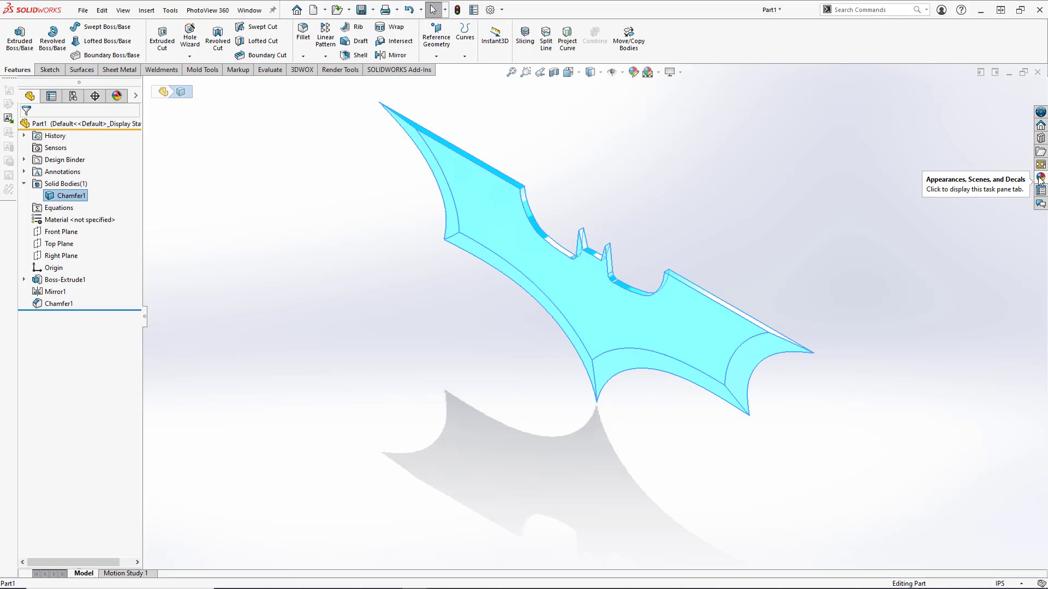
{"action": "left_click", "coordinate": [1039, 178]}
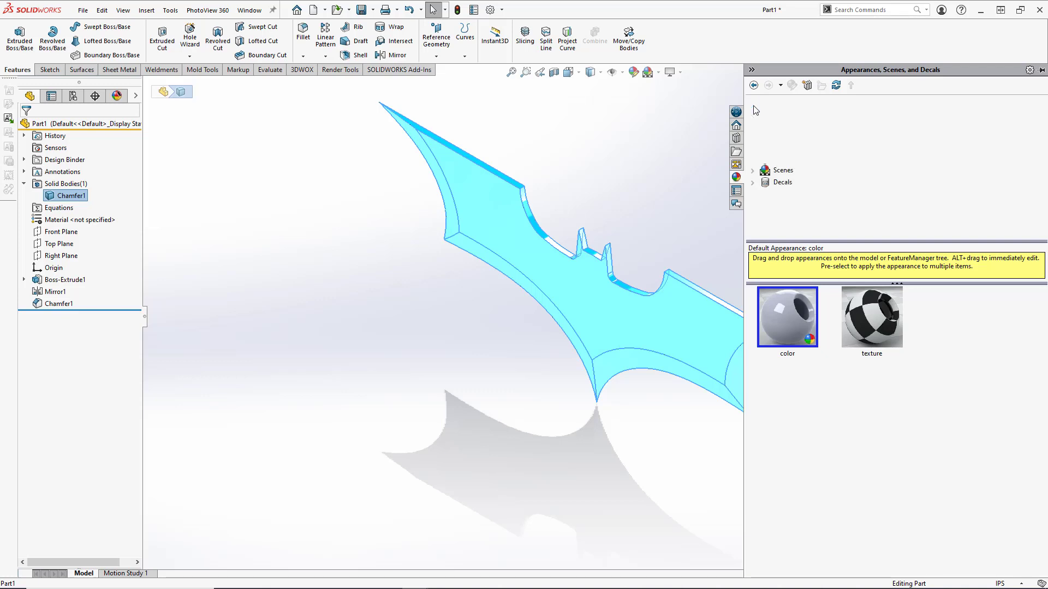
Step: Apply matte brass from Appearances > Metal > Brass to the whole body
{"action": "left_click", "coordinate": [753, 105]}
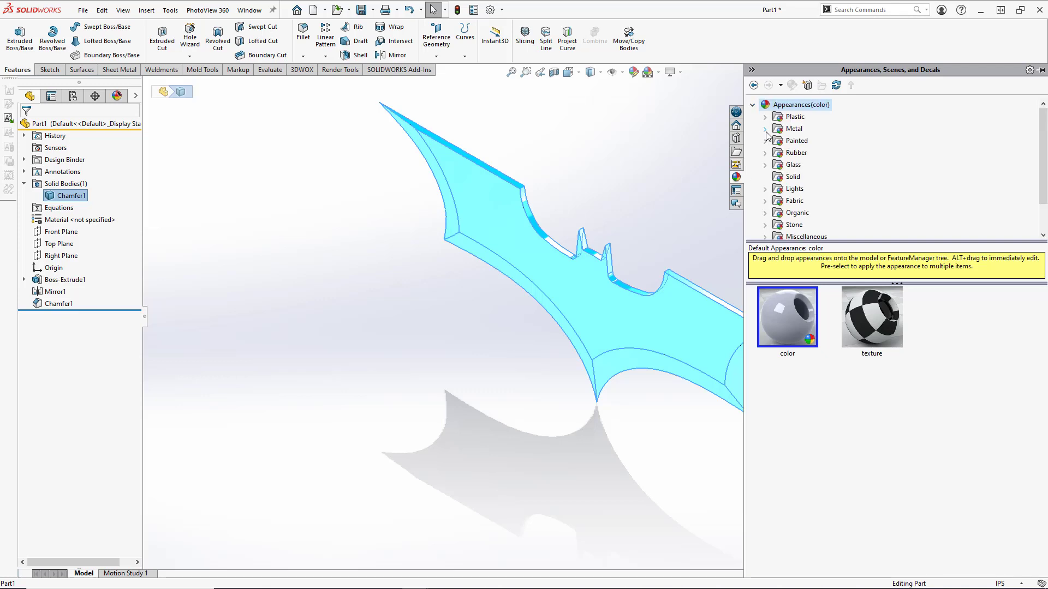
{"action": "left_click", "coordinate": [765, 128]}
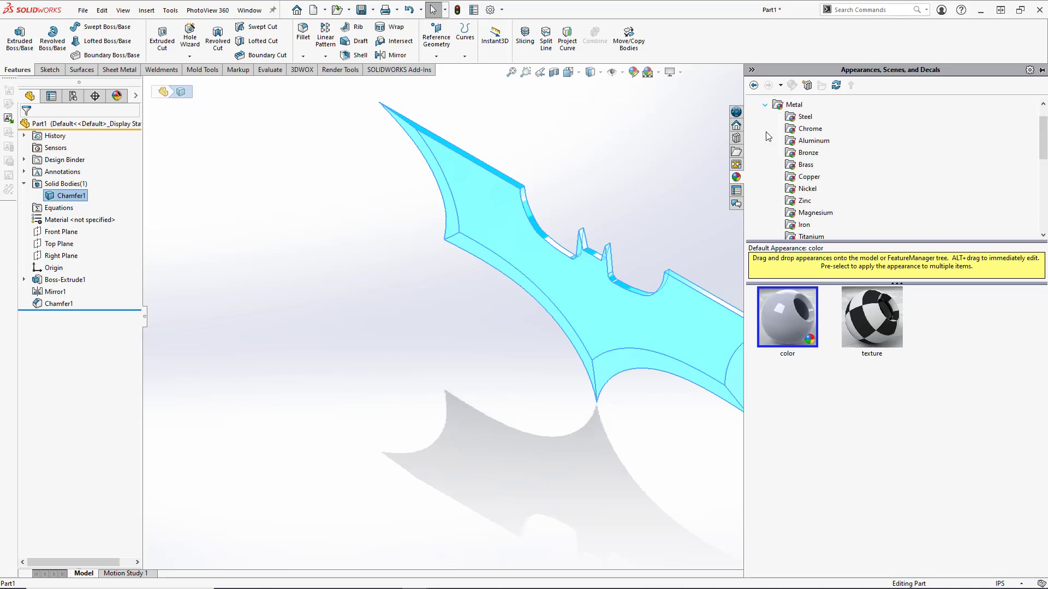
{"action": "scroll", "scroll_direction": "down", "scroll_amount": 3}
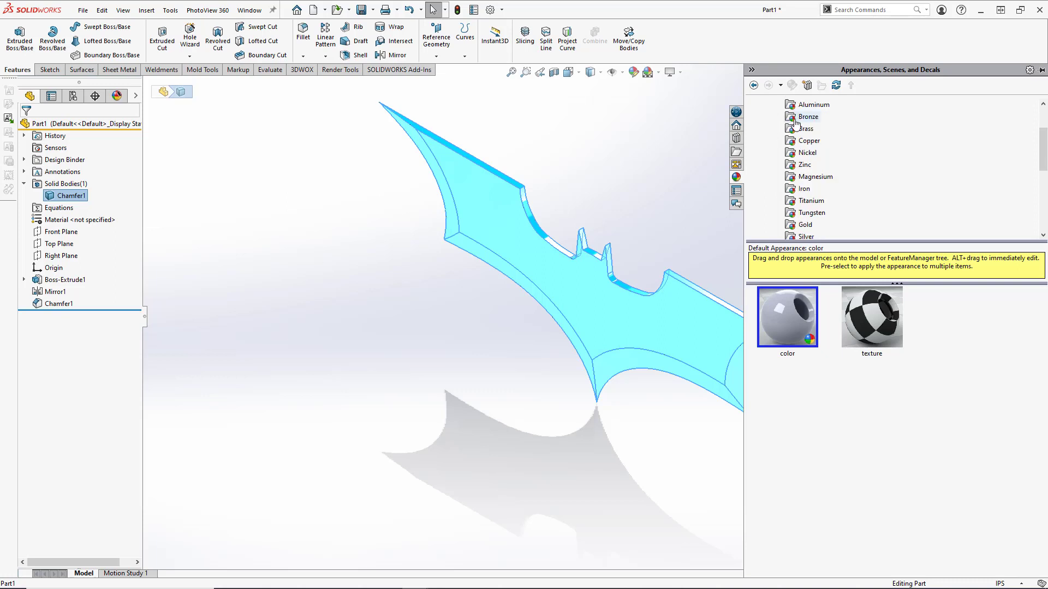
{"action": "left_click", "coordinate": [805, 128]}
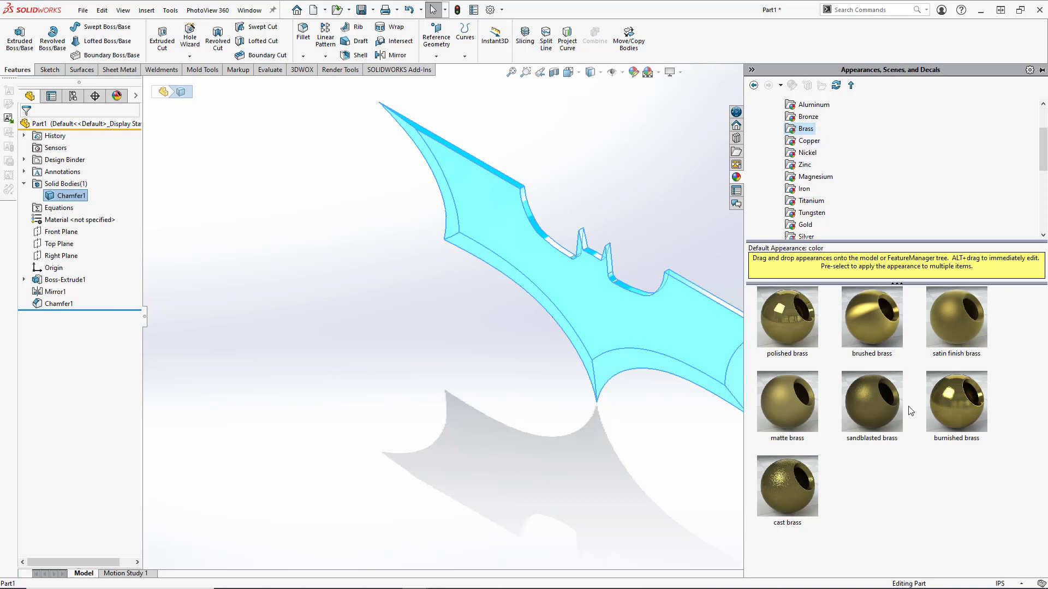
{"action": "mouse_move", "coordinate": [787, 401]}
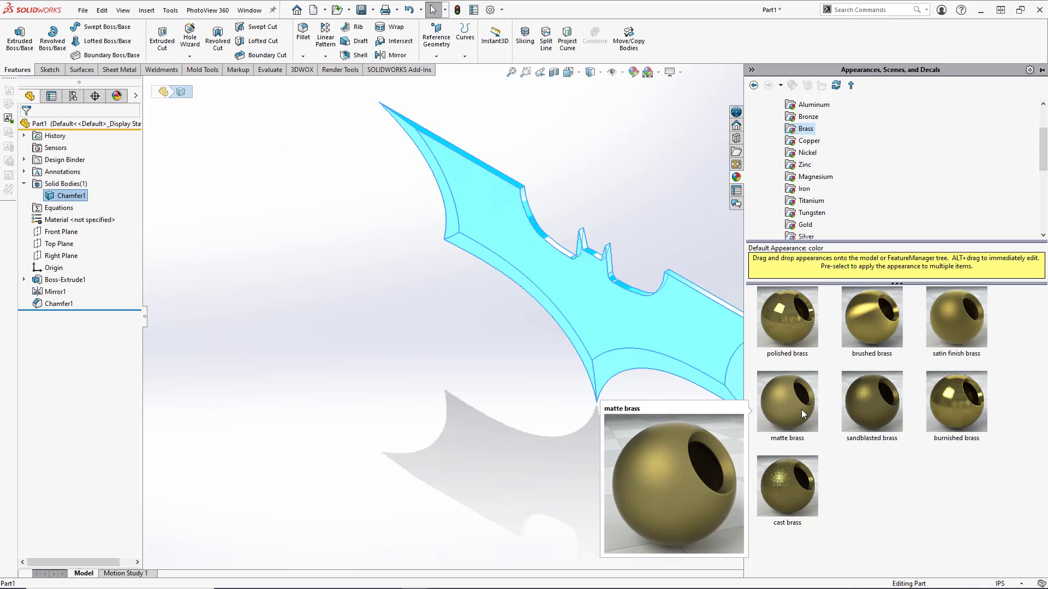
{"action": "left_click", "coordinate": [786, 401]}
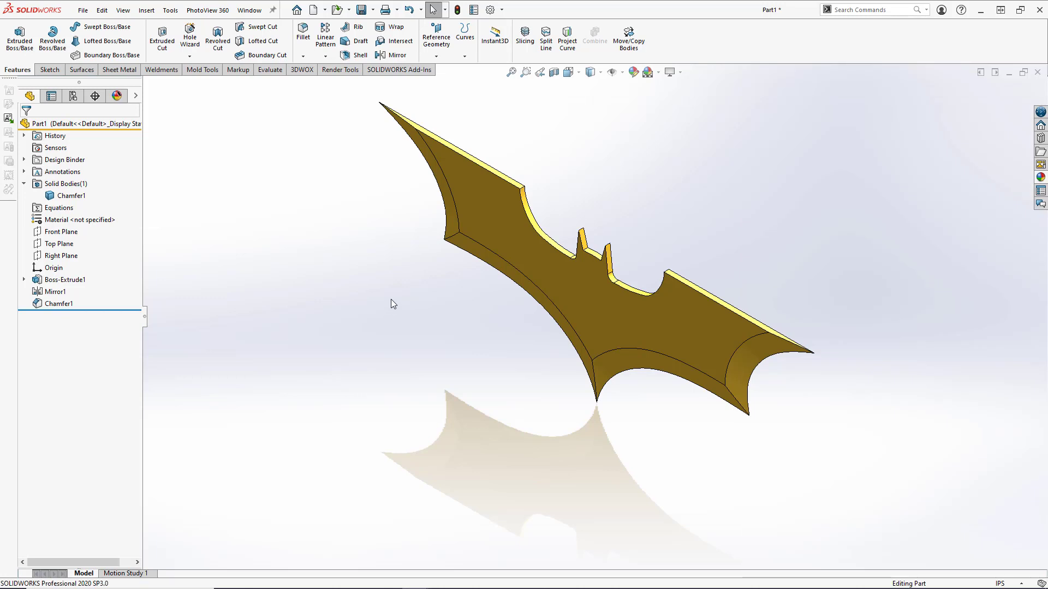
{"action": "mouse_move", "coordinate": [446, 226]}
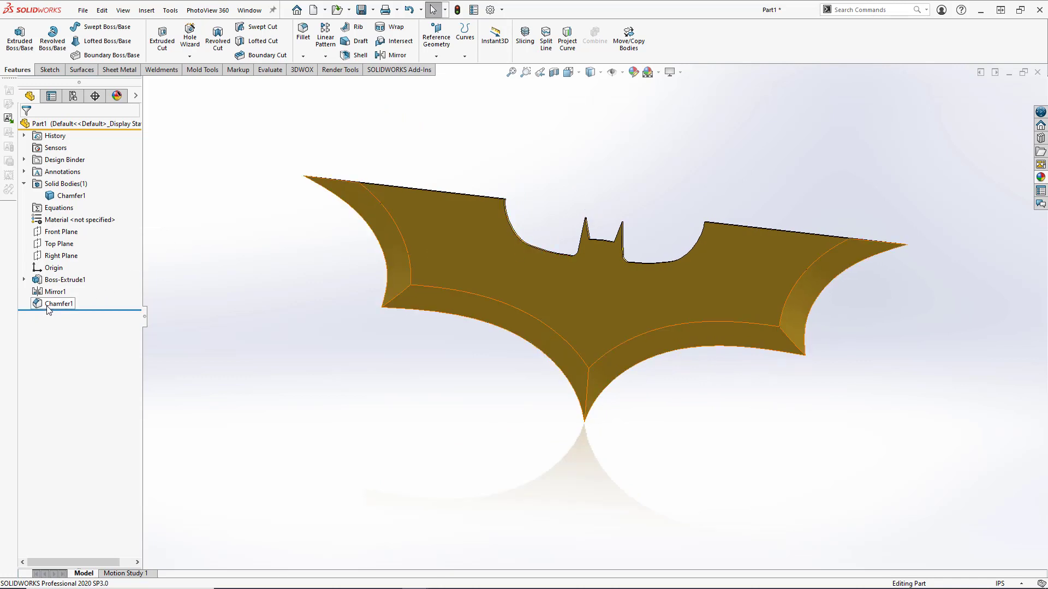
Step: Select Chamfer1's faces in the FeatureManager tree for a brushed brass finish
{"action": "left_click", "coordinate": [59, 304]}
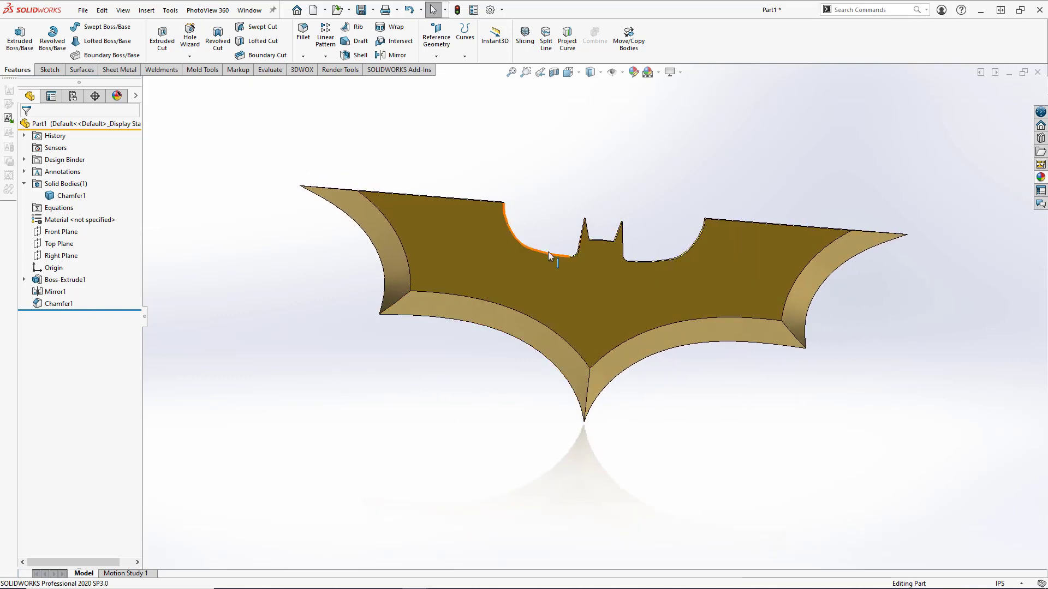
{"action": "left_click", "coordinate": [681, 71]}
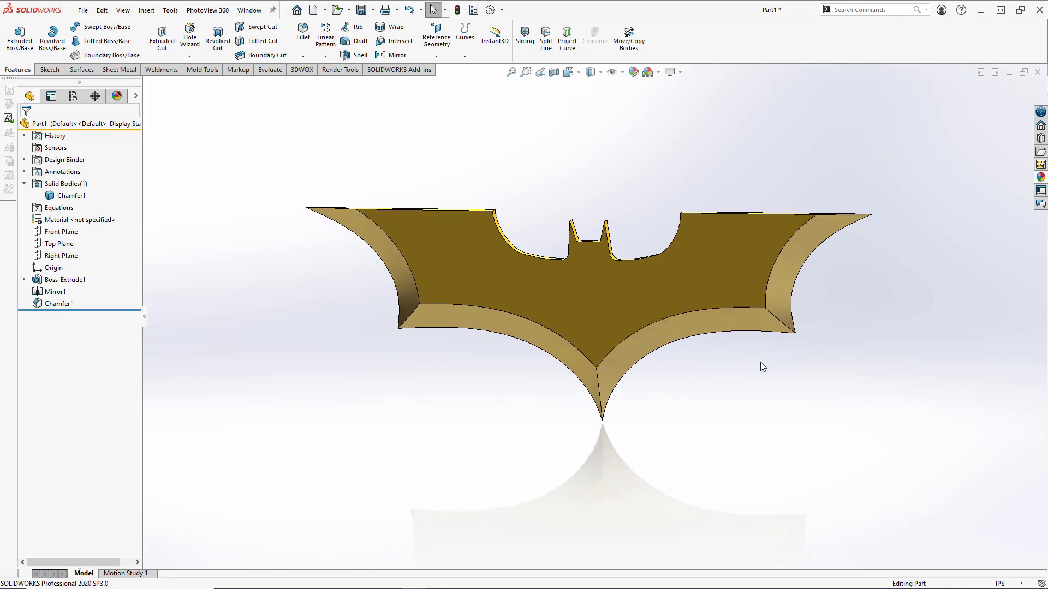
{"action": "left_click_drag", "start_coordinate": [762, 366], "coordinate": [721, 399]}
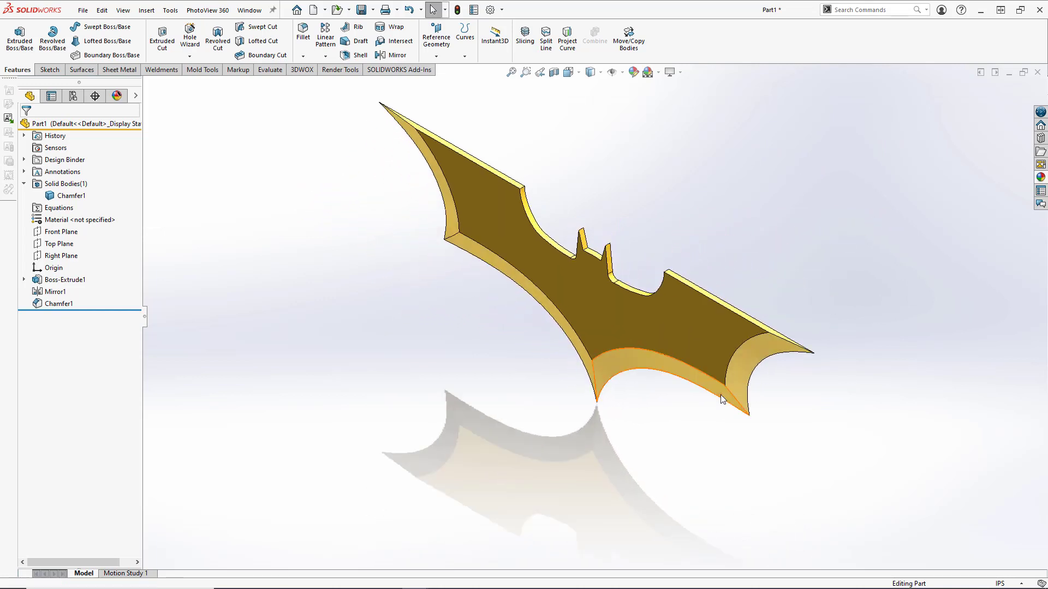